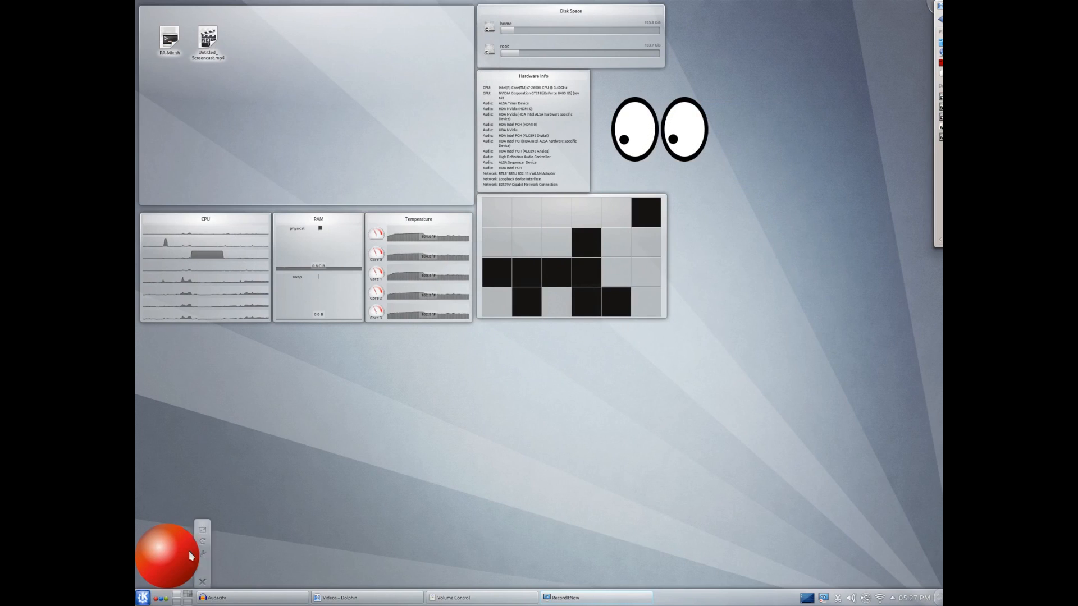
Fling the red Bouncy Ball widget across the desktop several times so it rebounds off the edges.
drag(168, 541, 334, 516)
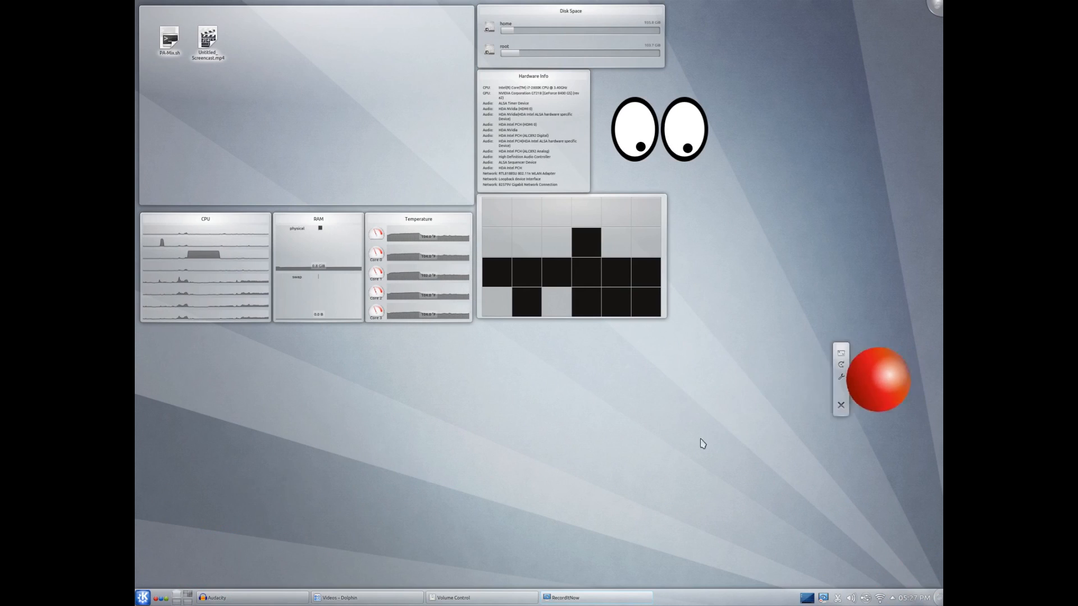
drag(874, 380, 362, 227)
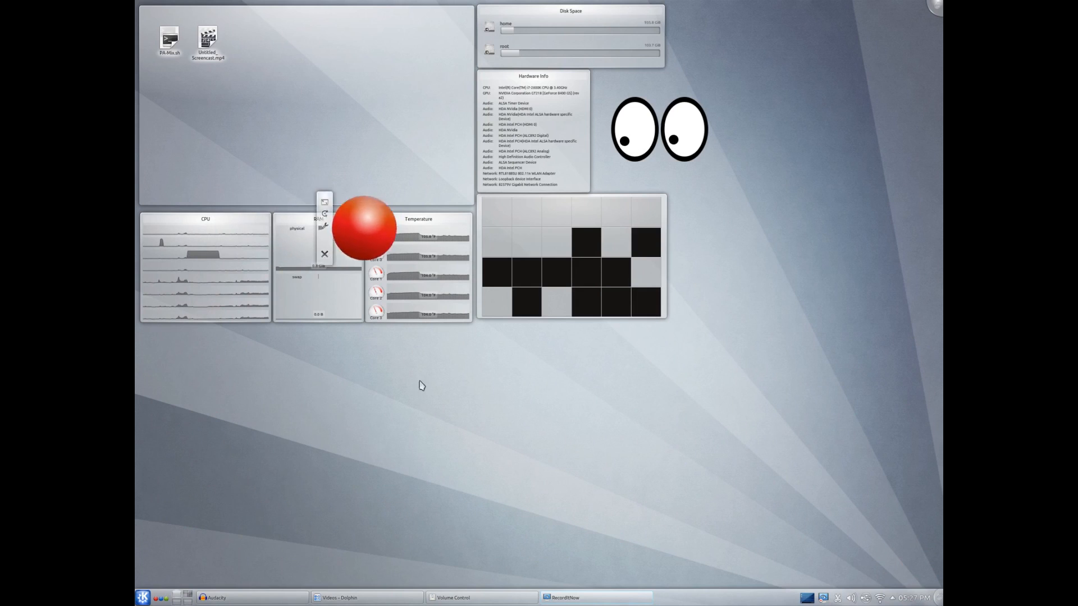
drag(362, 227, 584, 515)
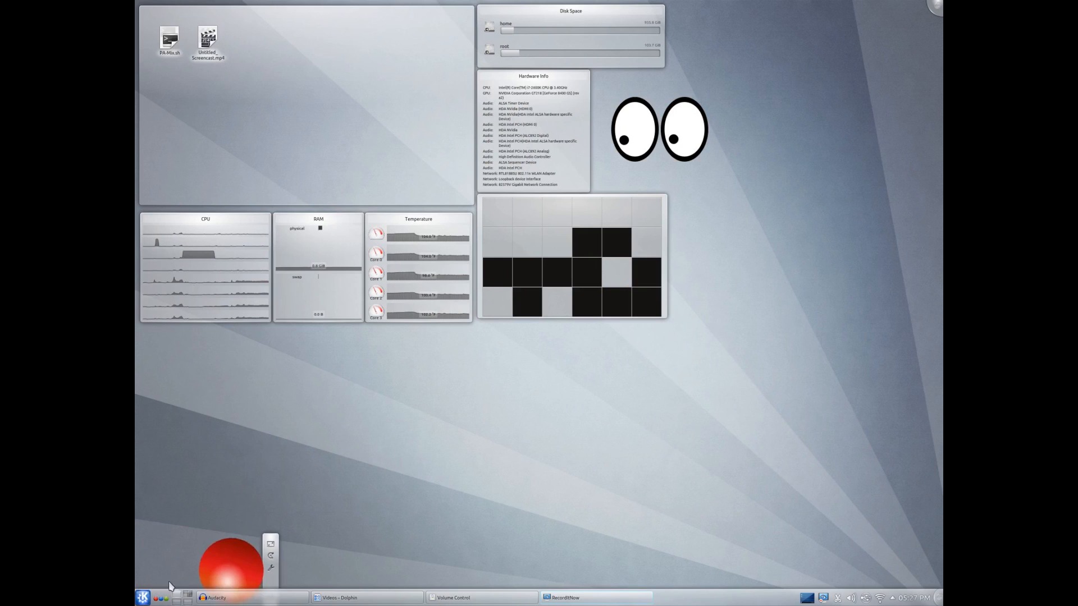
click(143, 597)
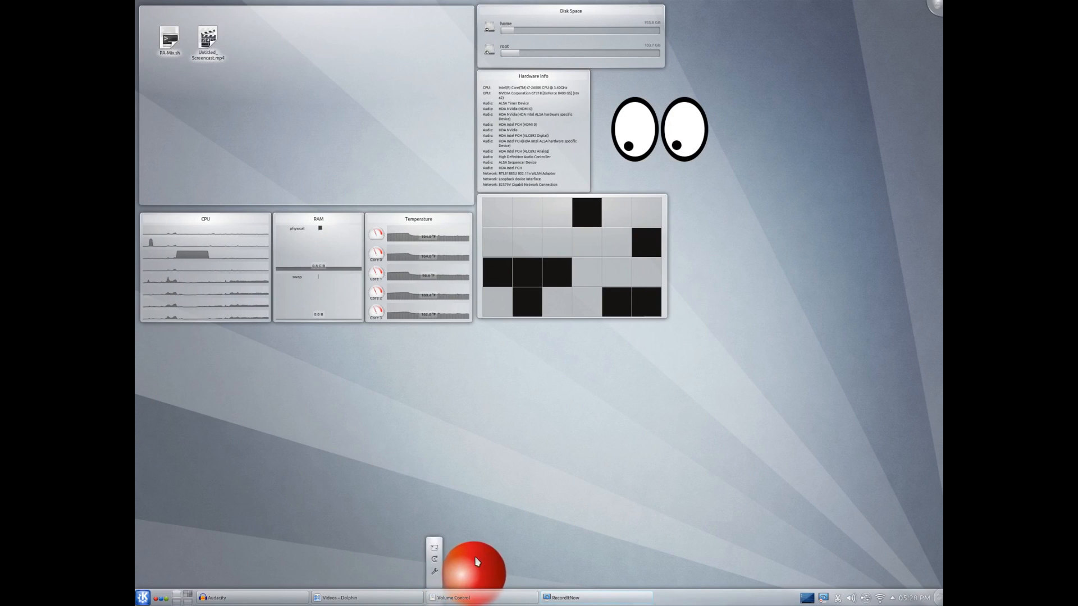
drag(470, 564, 738, 556)
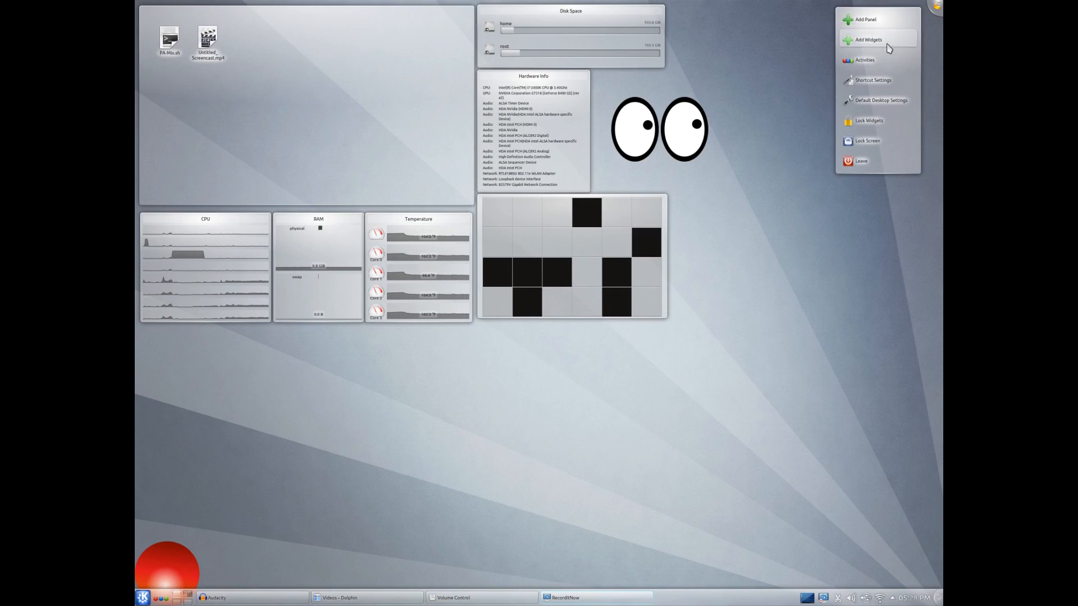
mouse_move(622, 378)
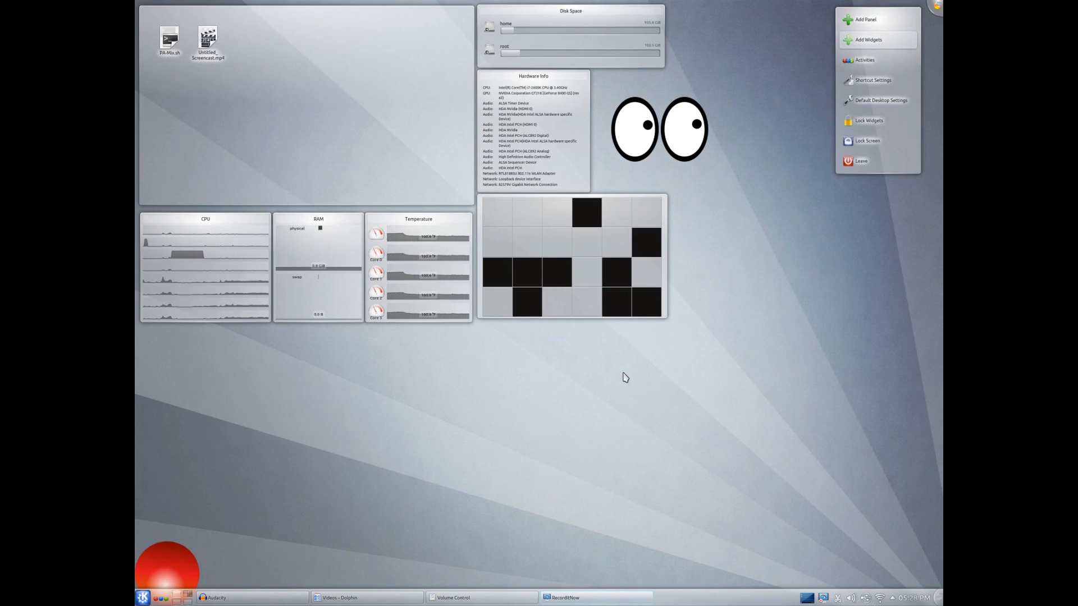
Dismiss the desktop options menu, then throw the red ball right and back toward the bottom left.
click(870, 40)
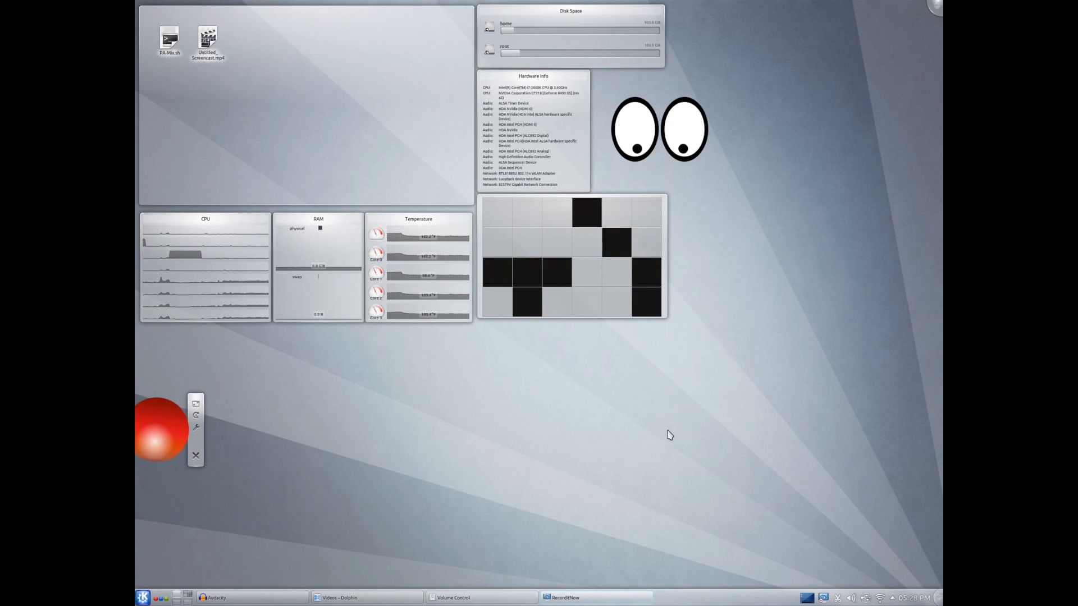
drag(161, 430, 694, 354)
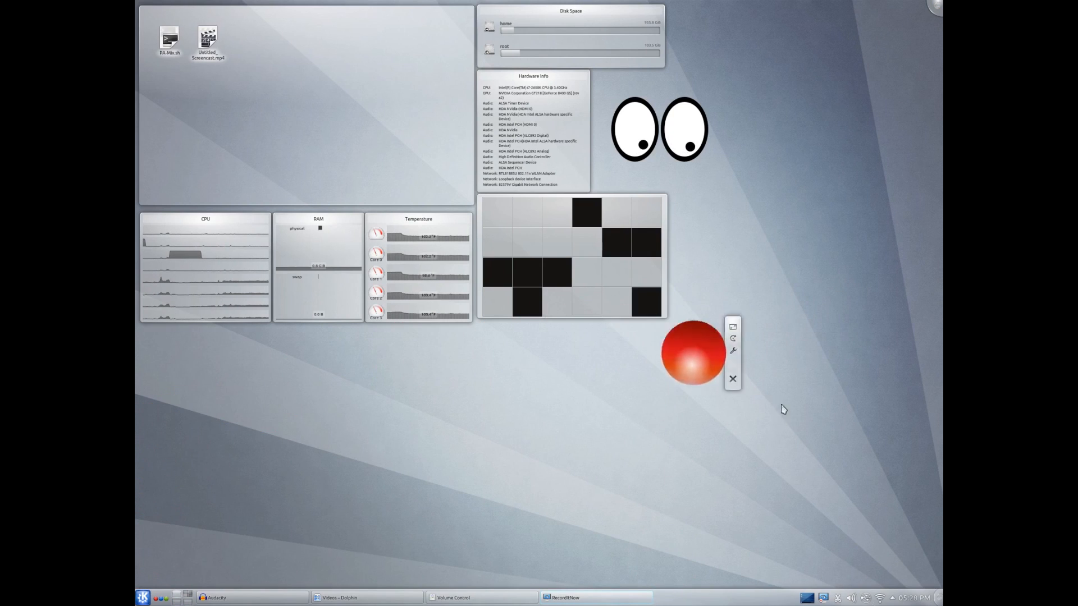
drag(695, 356, 217, 500)
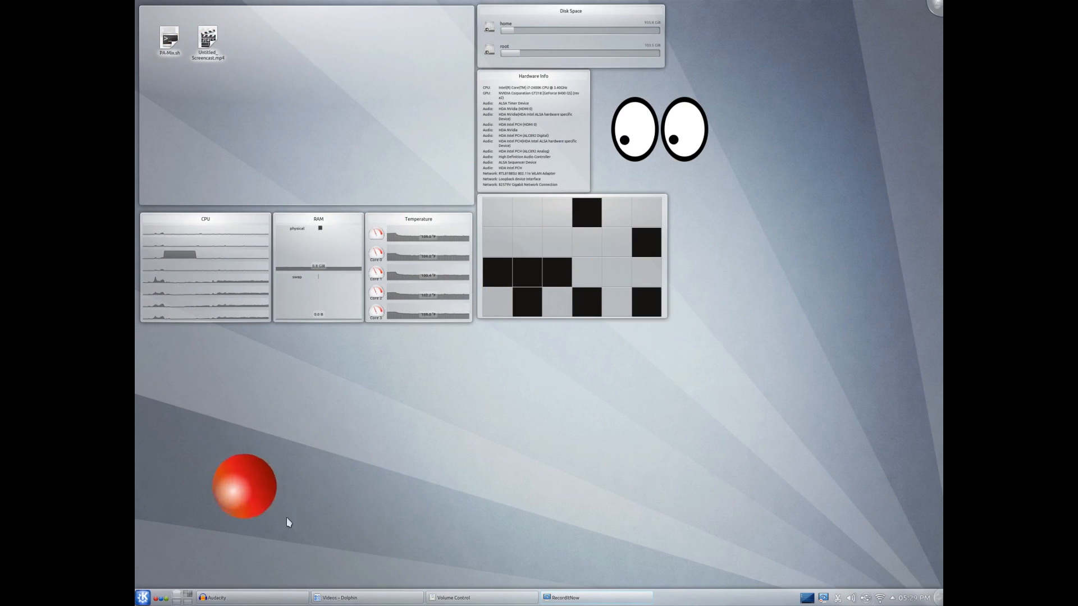
mouse_move(184, 359)
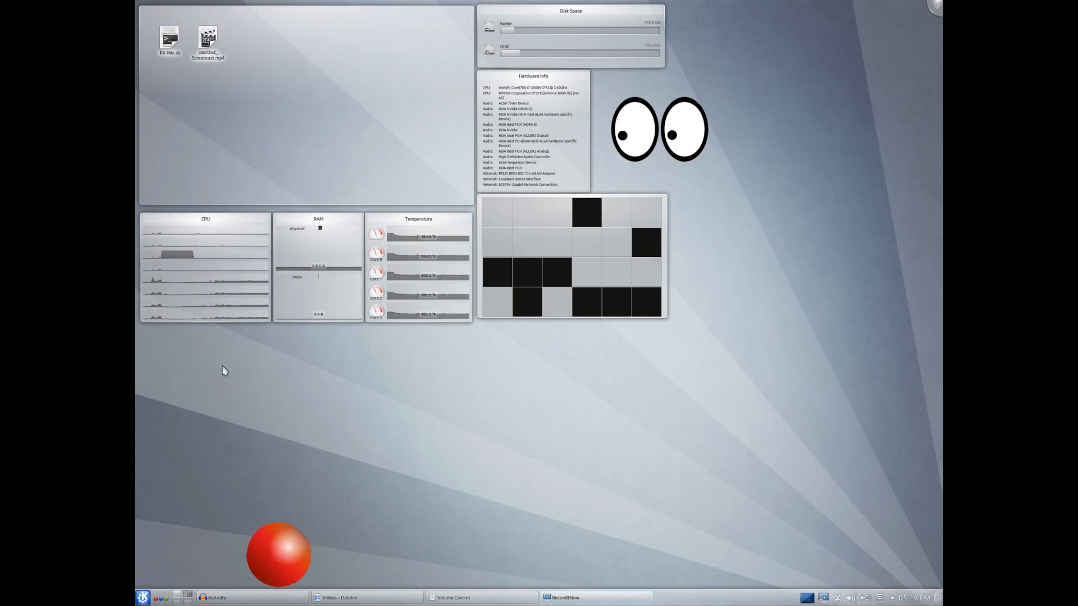
mouse_move(483, 243)
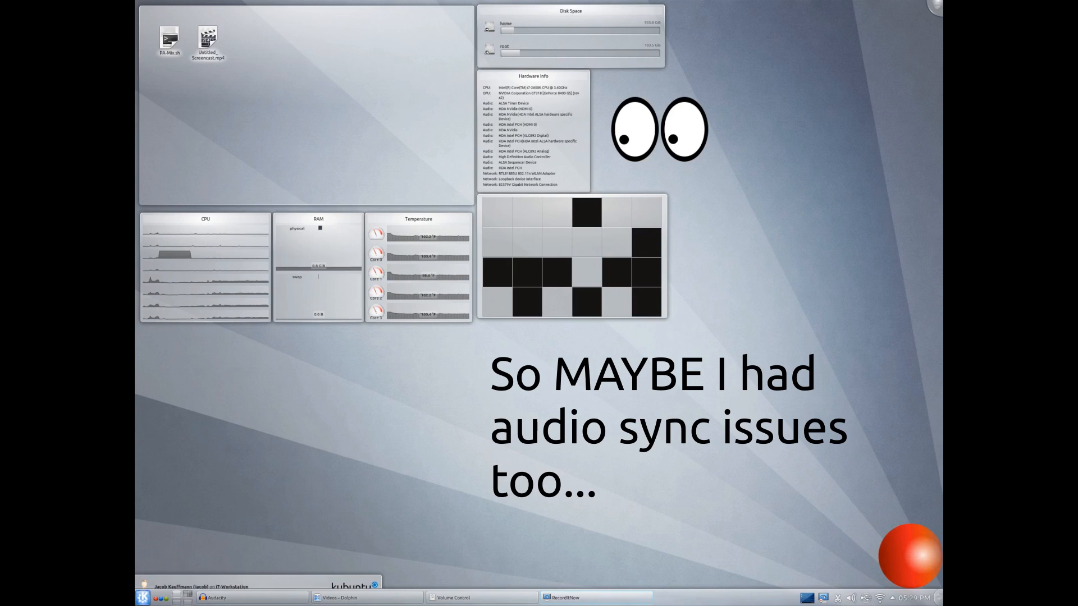
Remove Web Browser from launcher favourites, then search 'chrom' and bring up Chrome's options to re-add it.
click(139, 597)
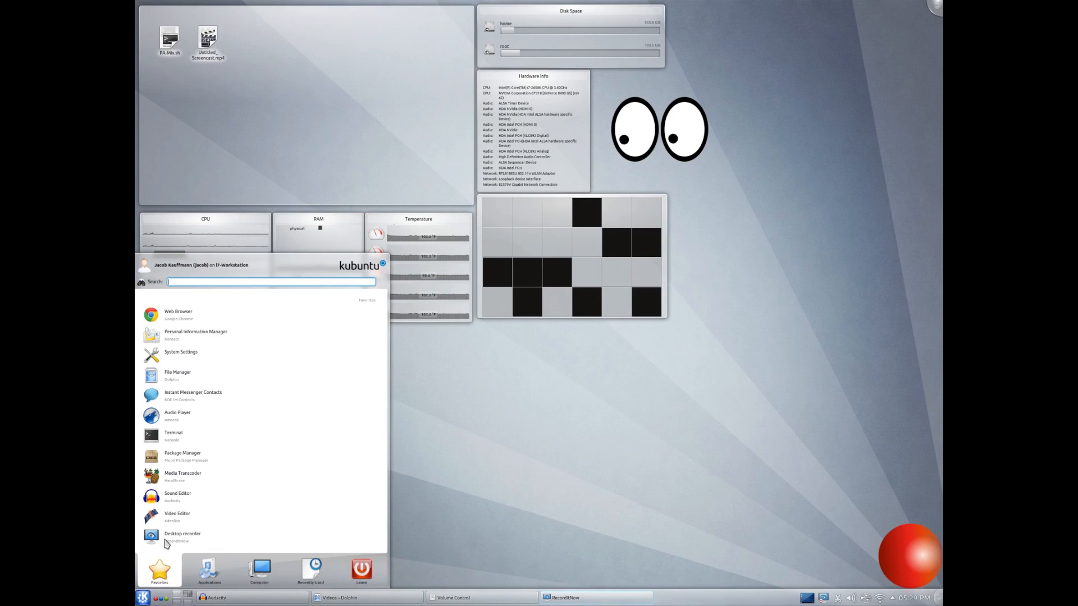
right_click(178, 312)
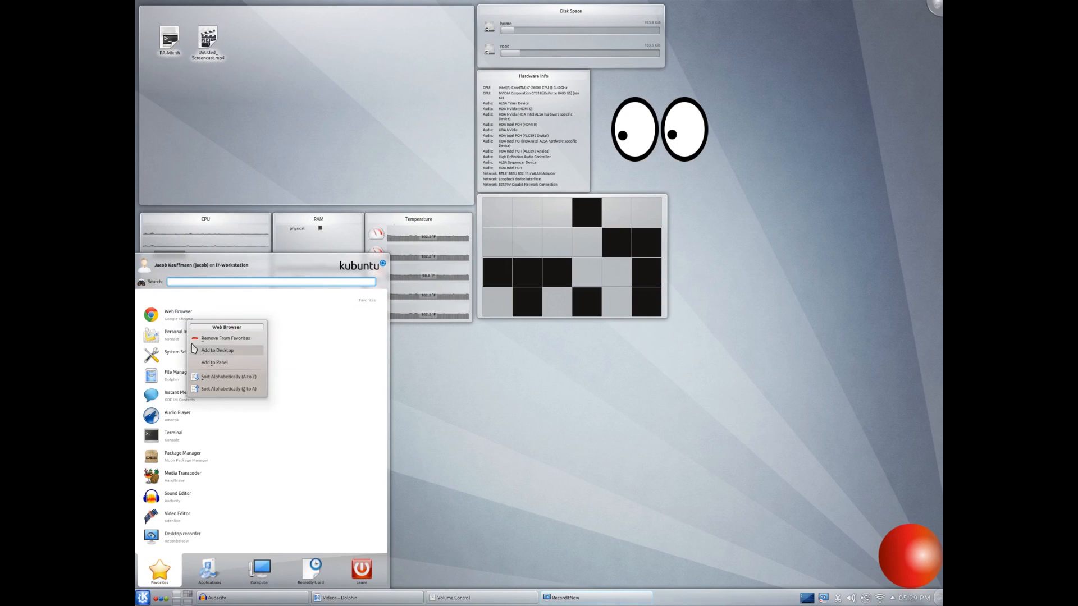
click(225, 338)
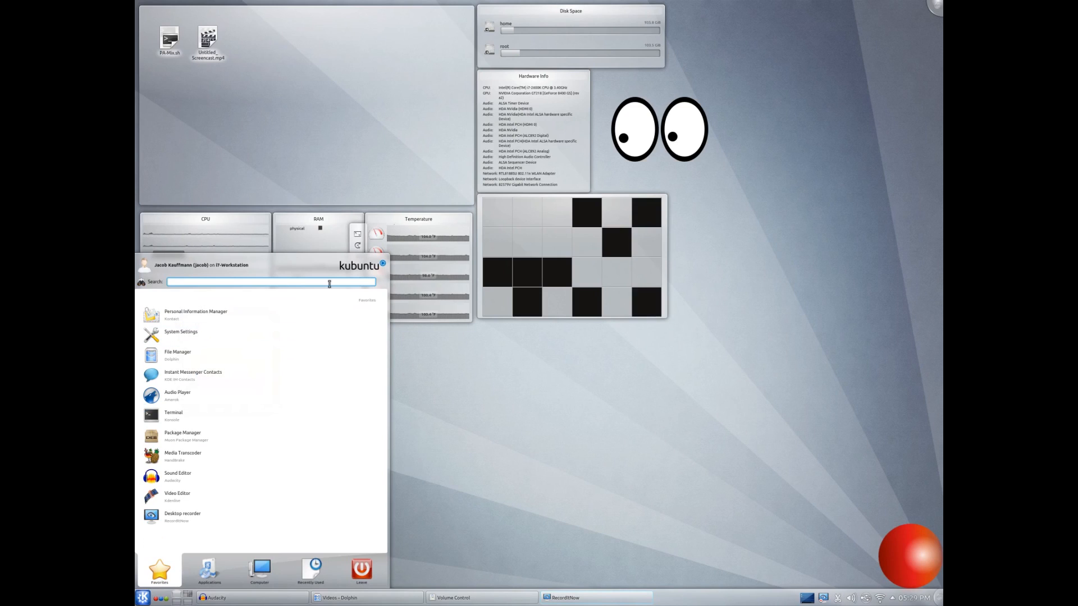
text(chrom)
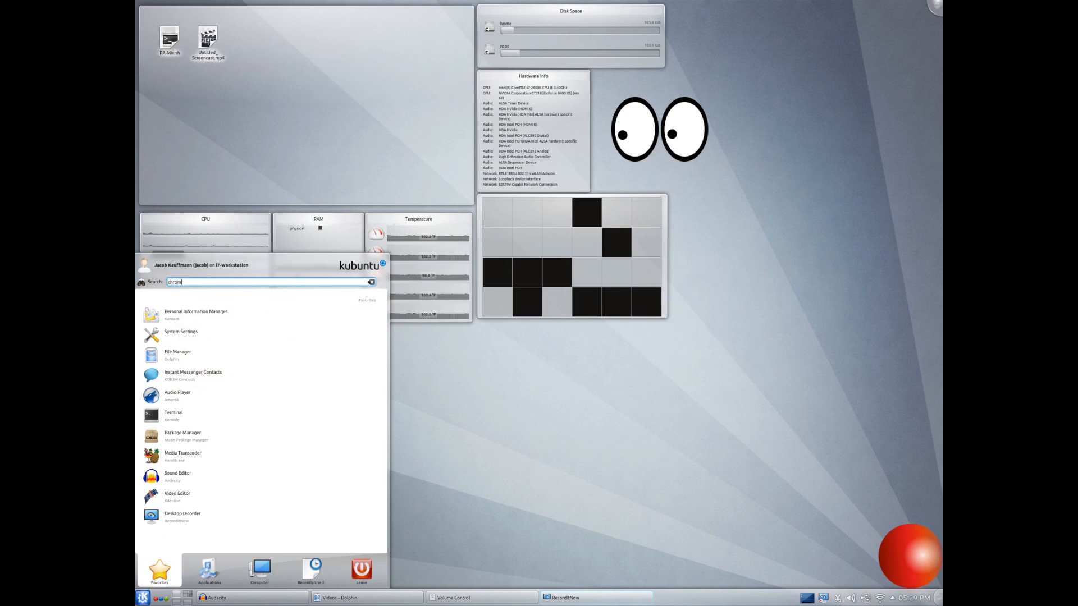
right_click(180, 301)
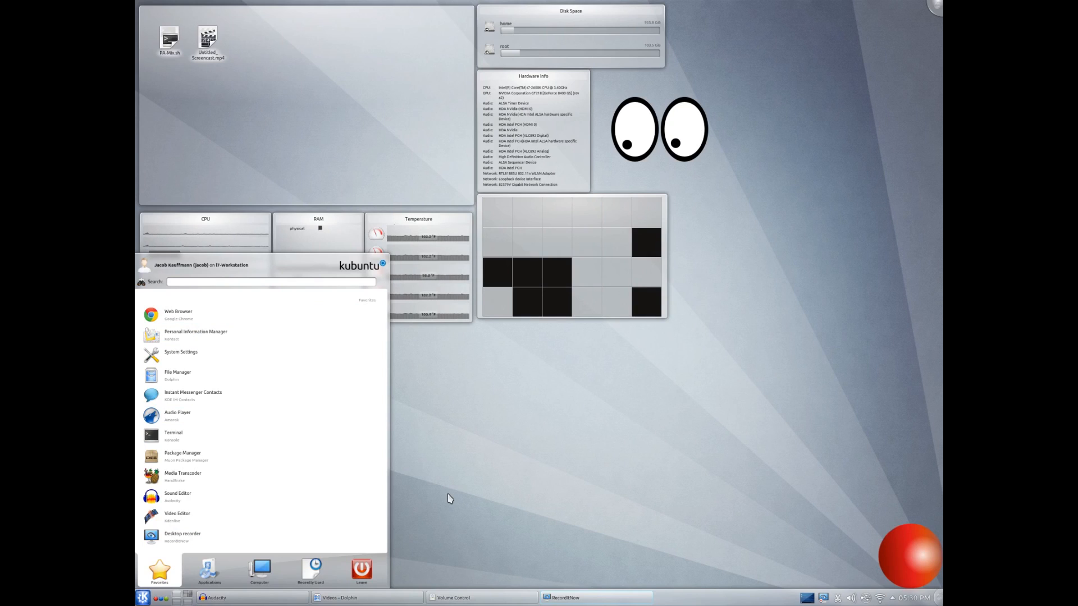
mouse_move(451, 597)
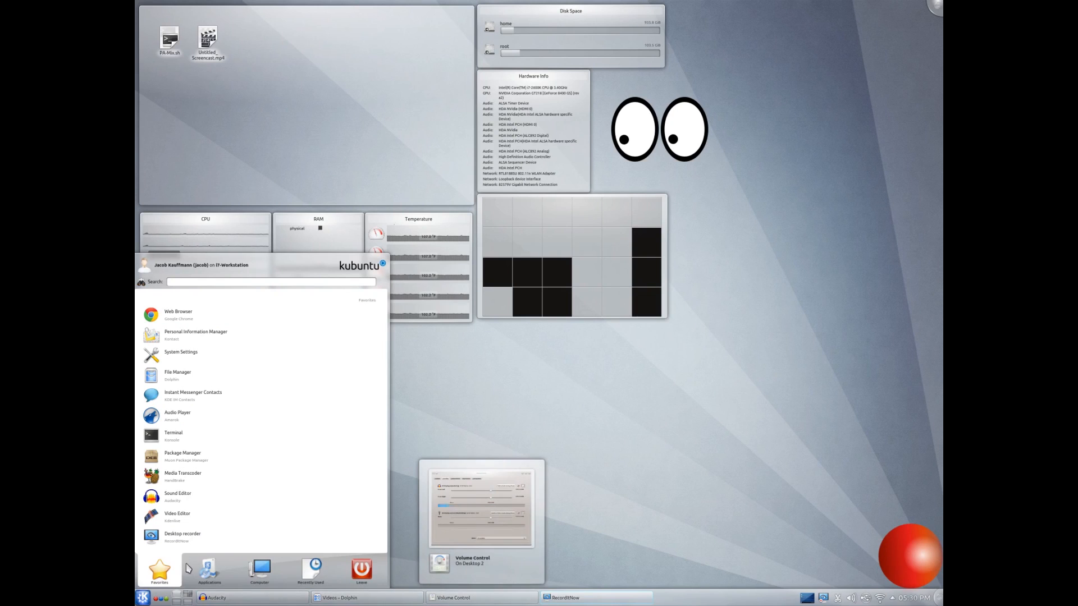
Browse the launcher's application categories, including Games, switching back to favourites in between.
click(209, 570)
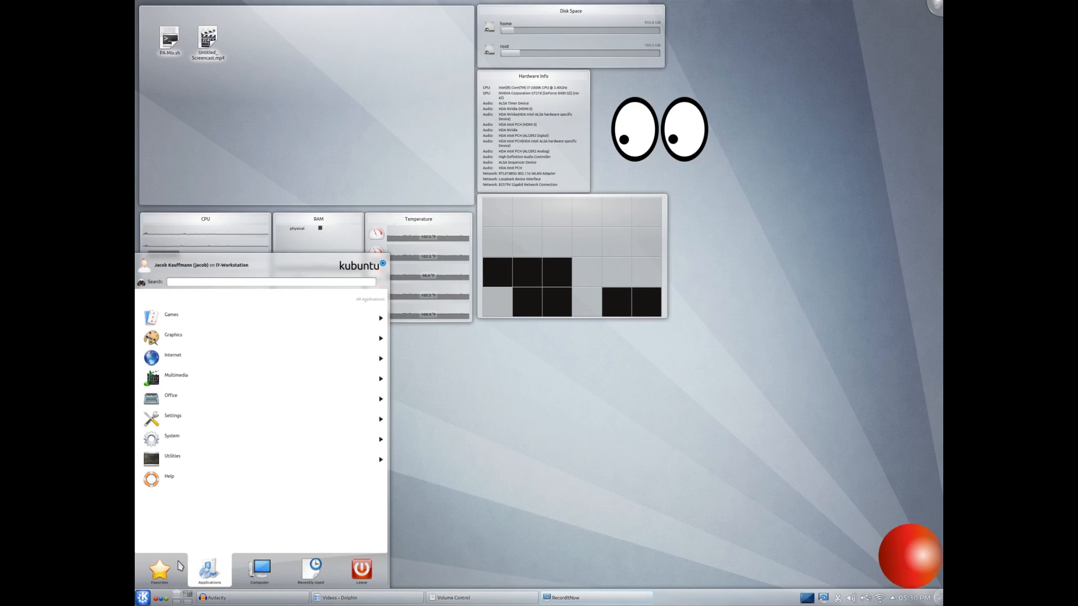
click(159, 571)
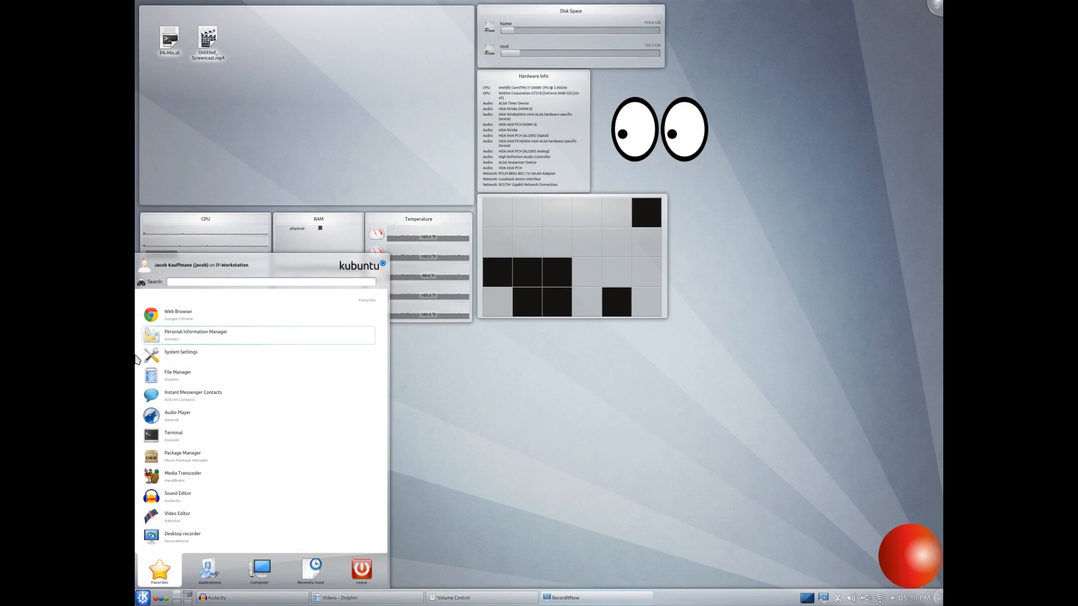
mouse_move(177, 314)
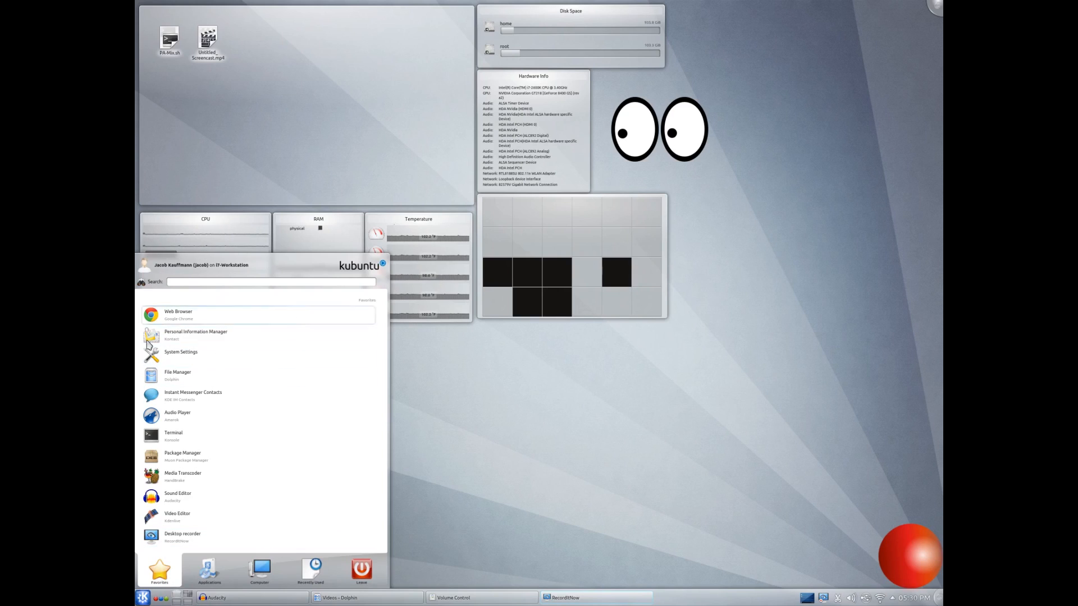
mouse_move(180, 563)
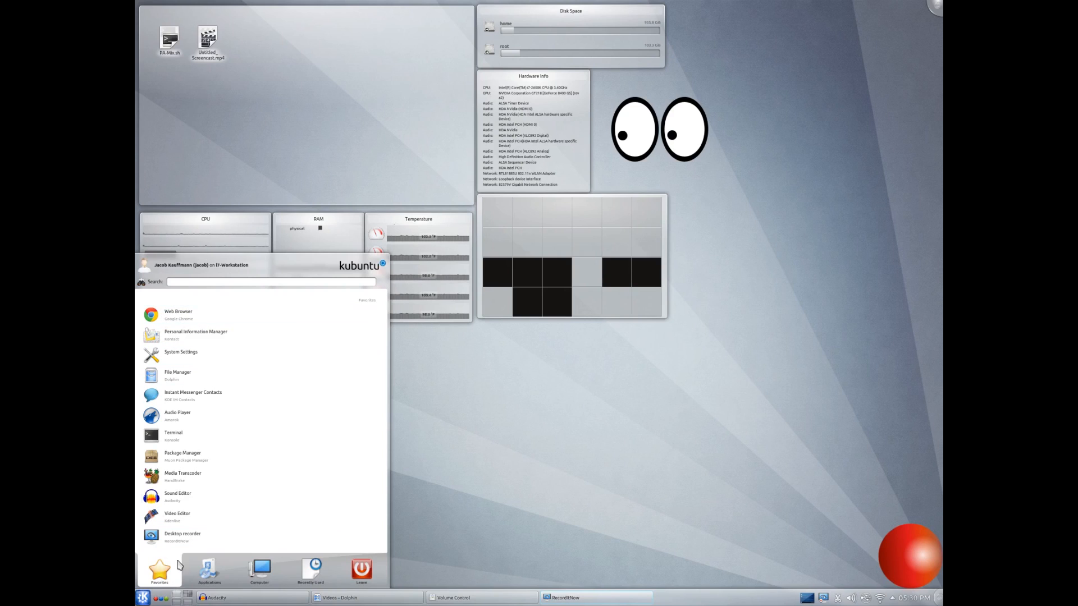
click(209, 570)
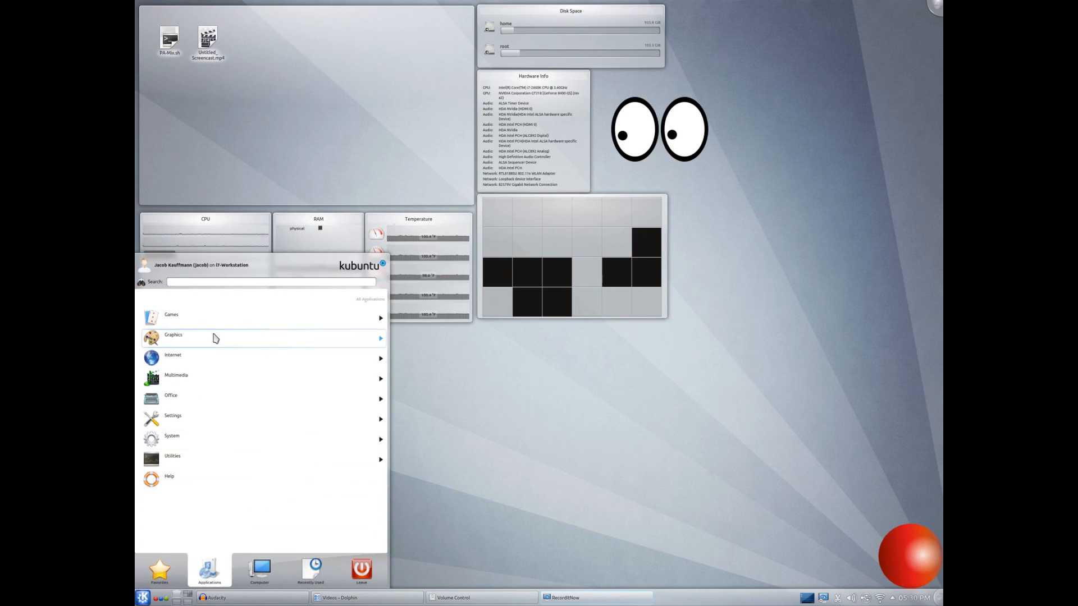
click(159, 568)
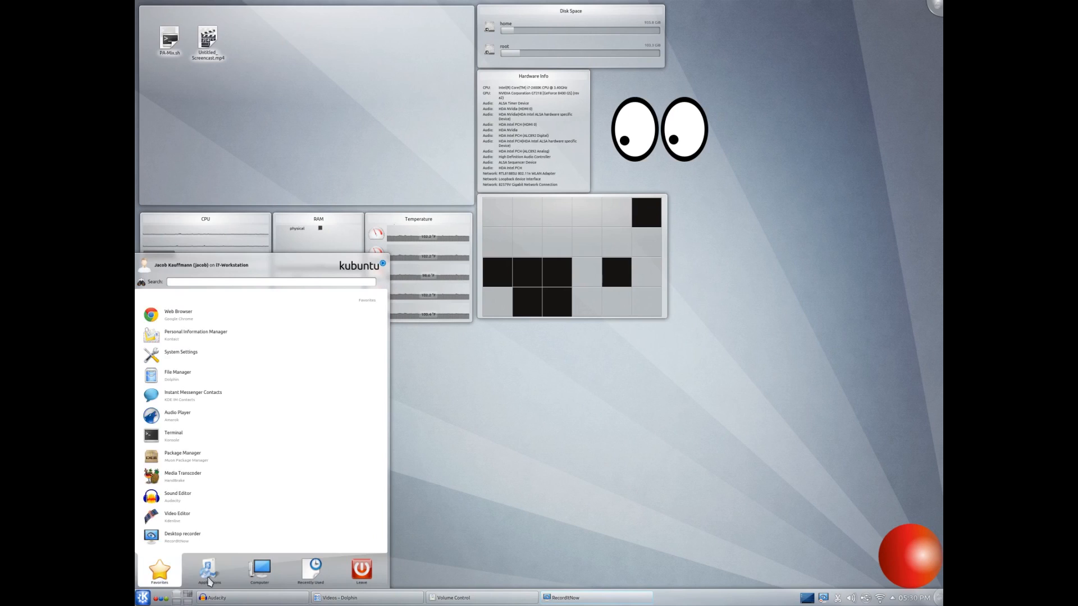
click(209, 570)
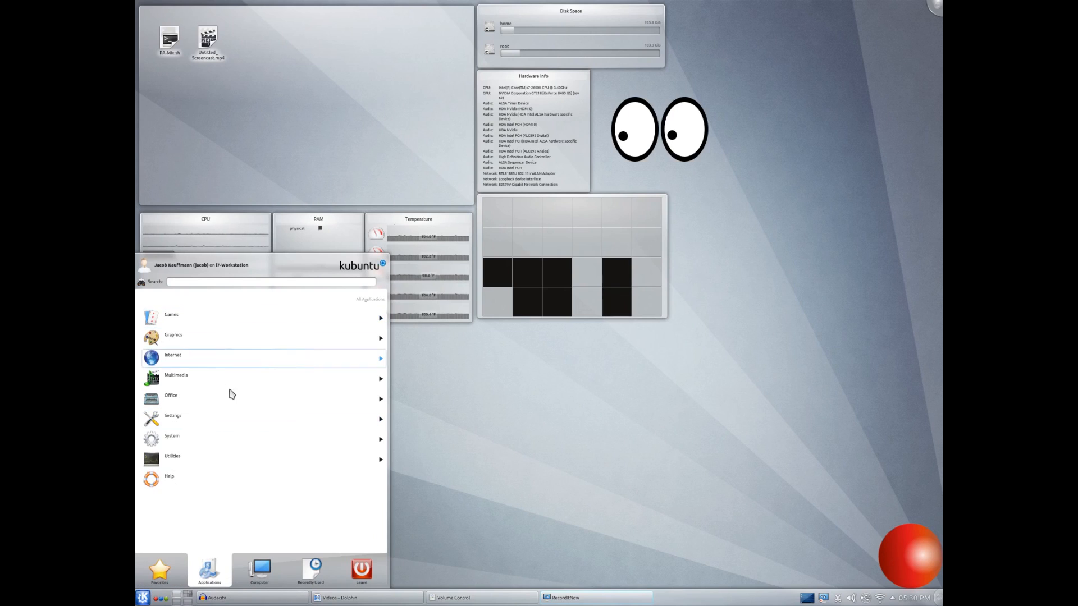
mouse_move(238, 386)
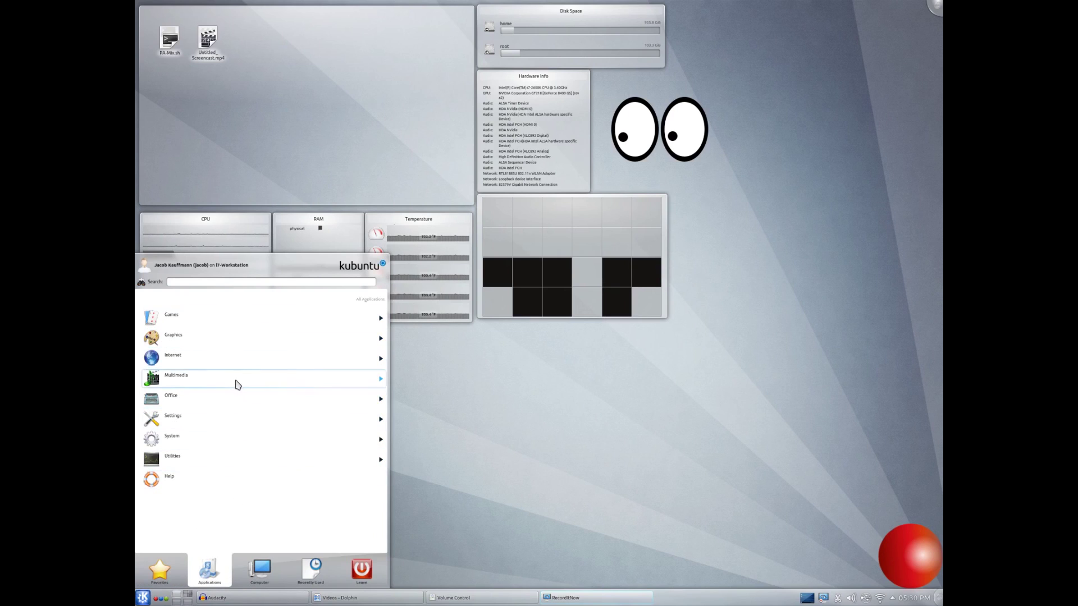
click(175, 375)
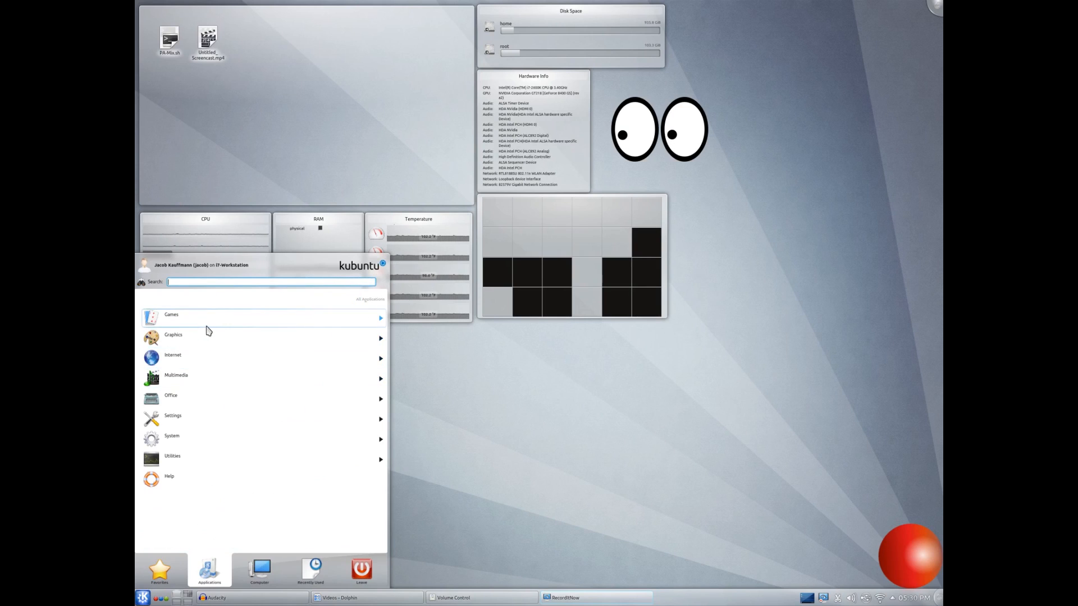
click(171, 314)
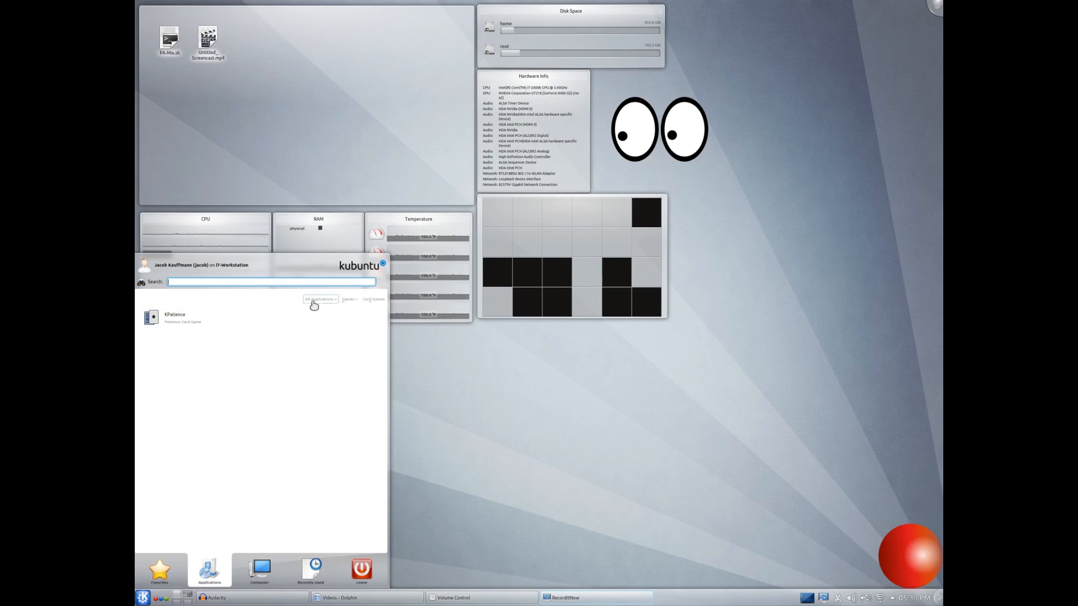
Look at the computer places and storage devices, then show the favourite applications list again.
click(260, 570)
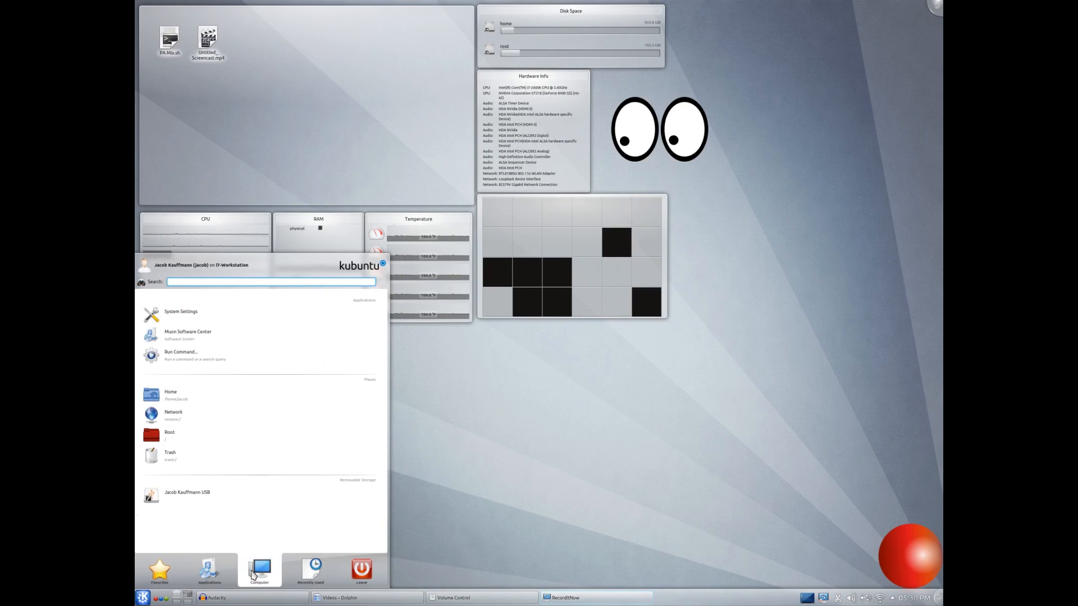
click(209, 570)
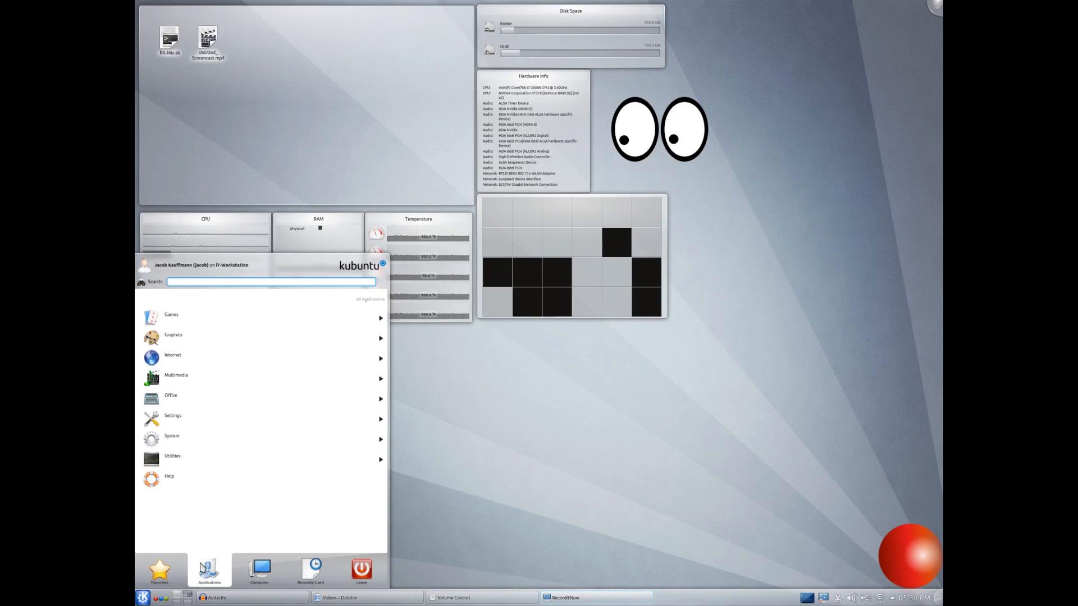
click(260, 571)
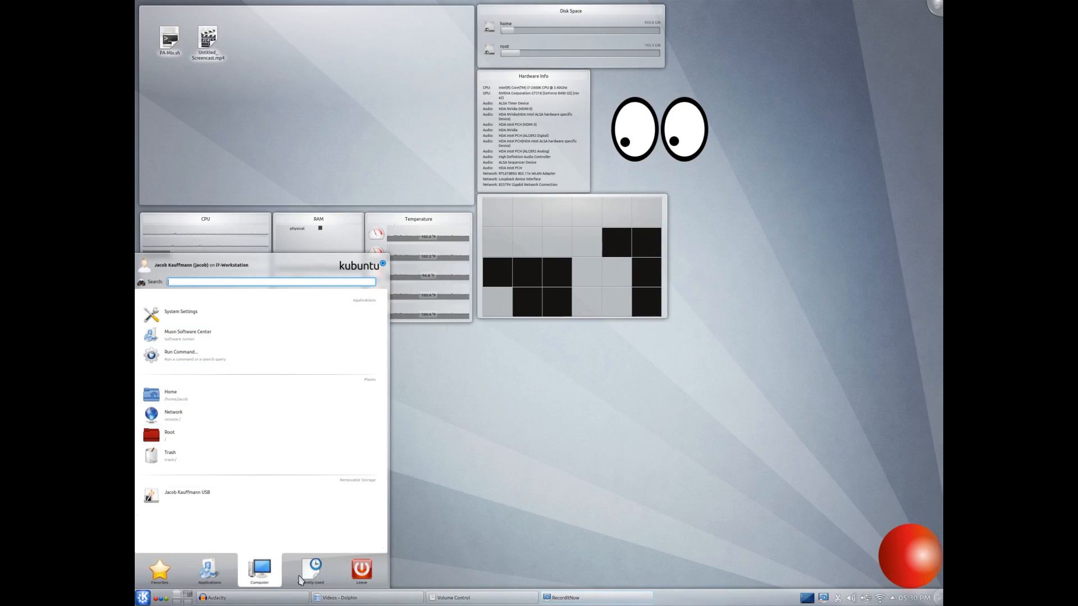
click(359, 571)
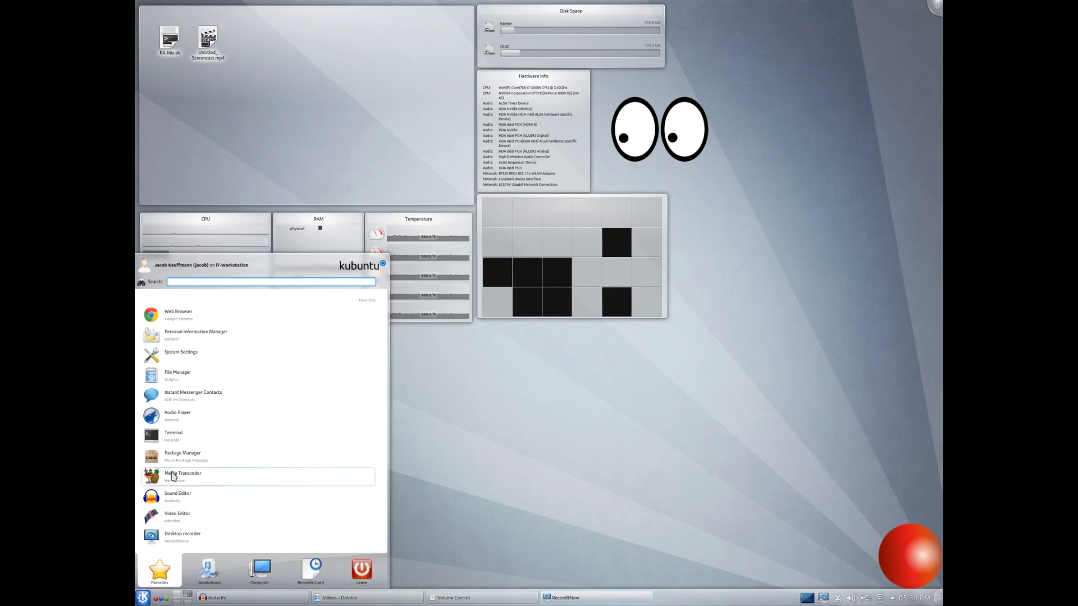
mouse_move(193, 378)
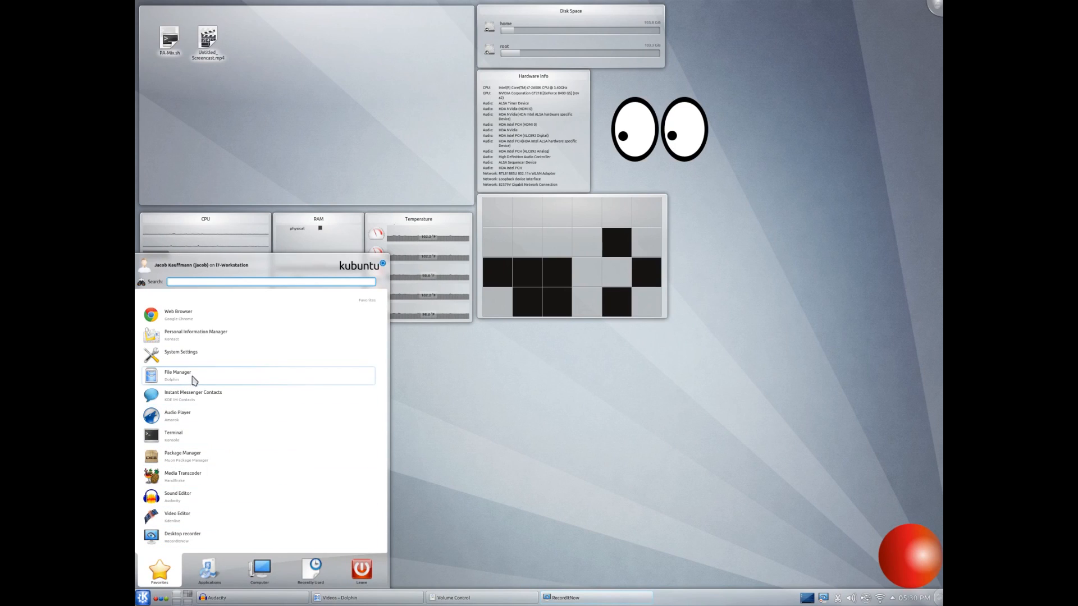
mouse_move(243, 358)
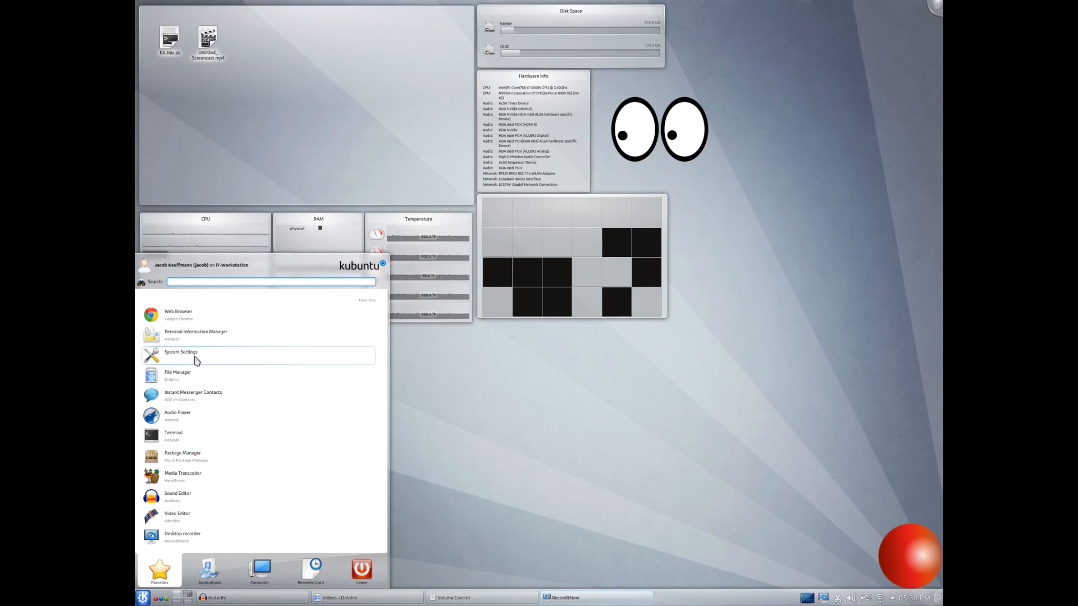
Launch System Settings and browse the full All Effects list in Desktop Effects.
click(181, 352)
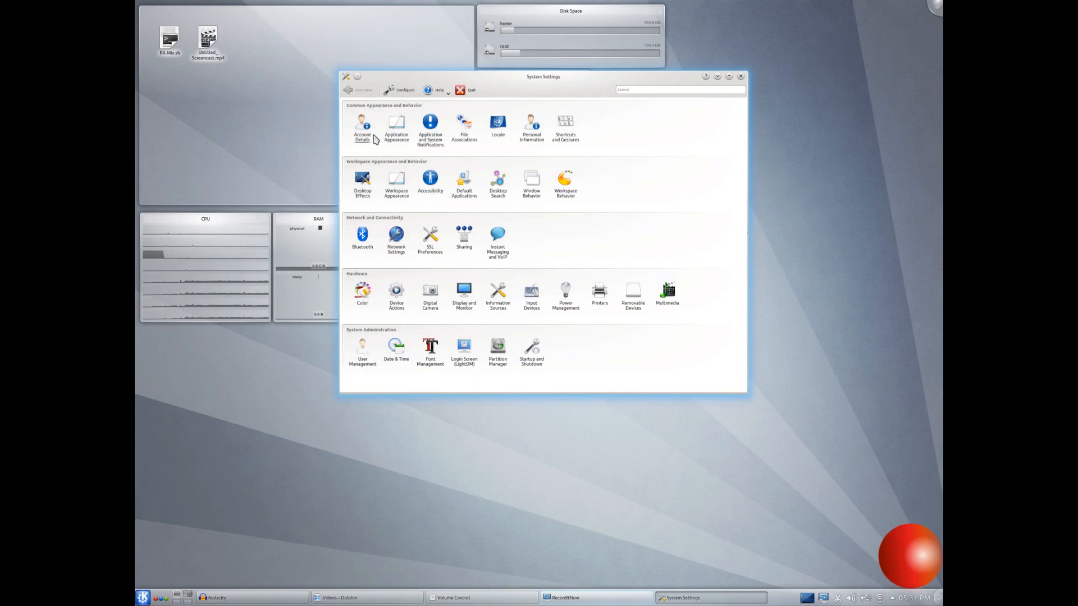
mouse_move(364, 185)
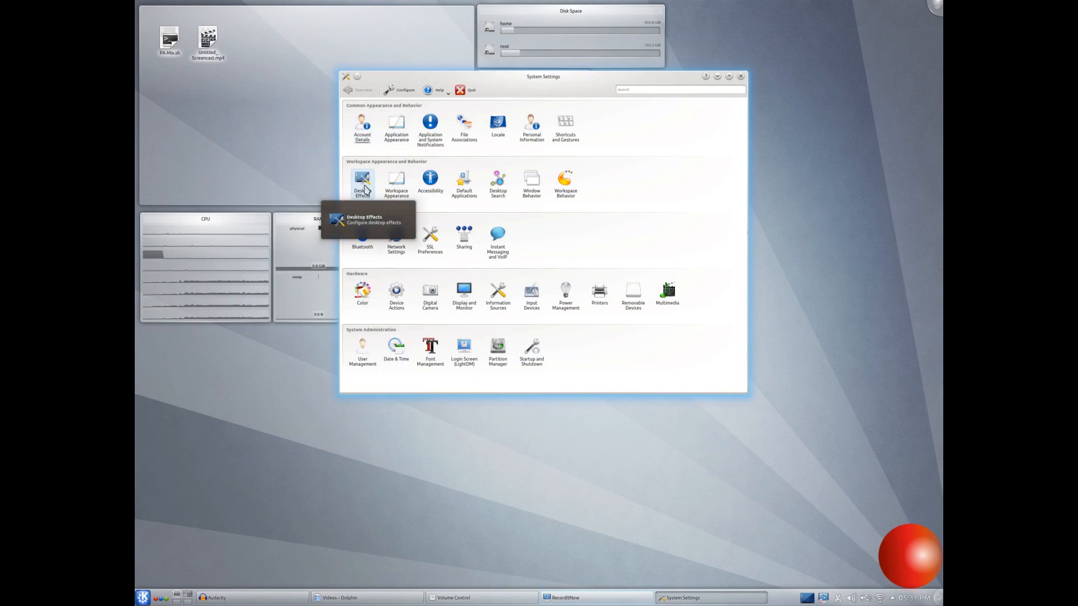
click(361, 180)
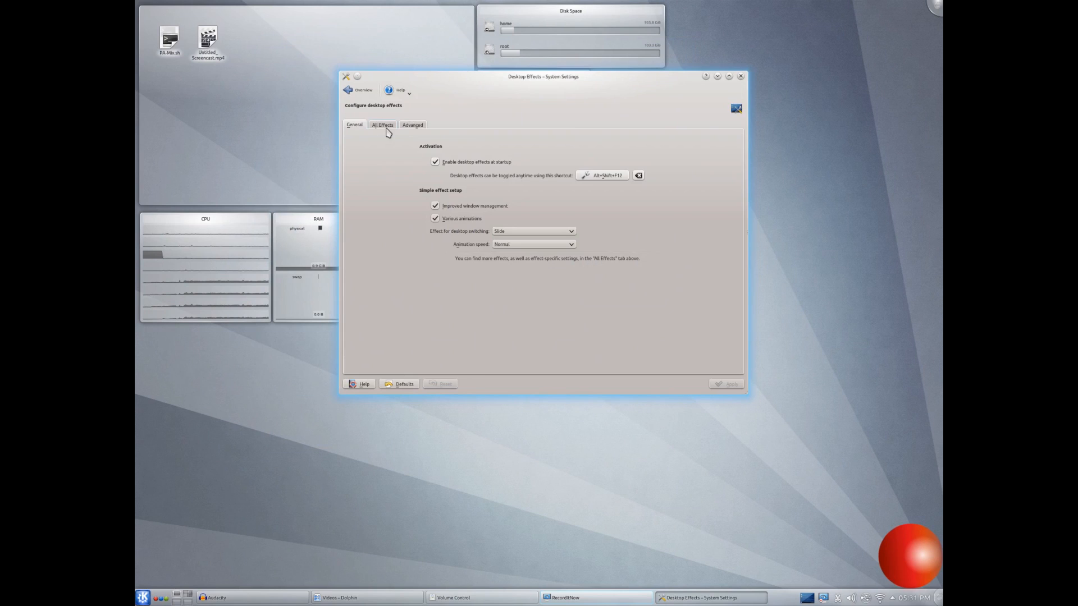
click(382, 125)
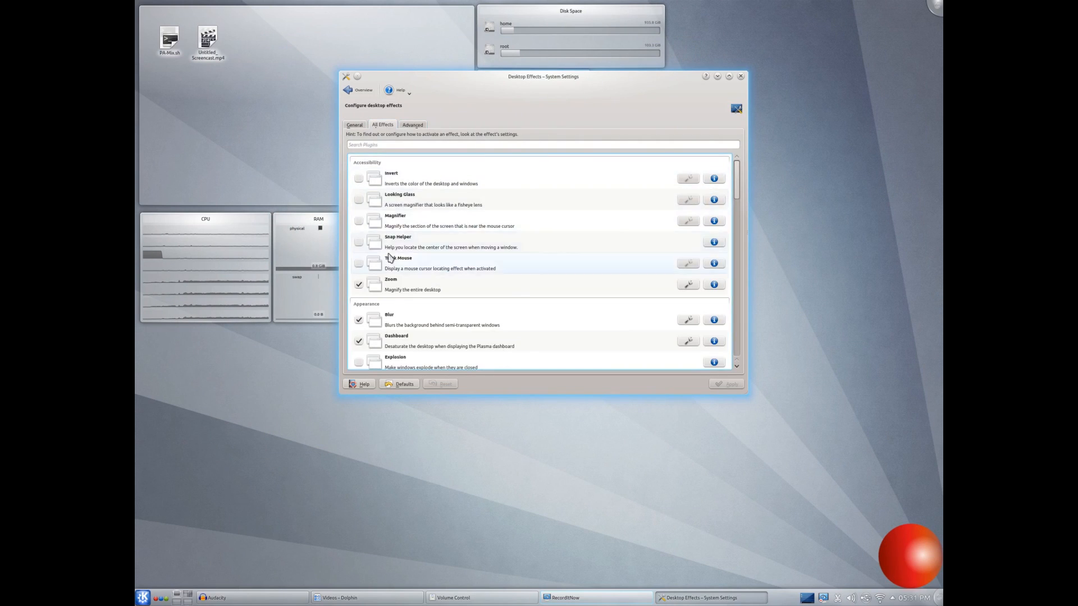
scroll(down, 3)
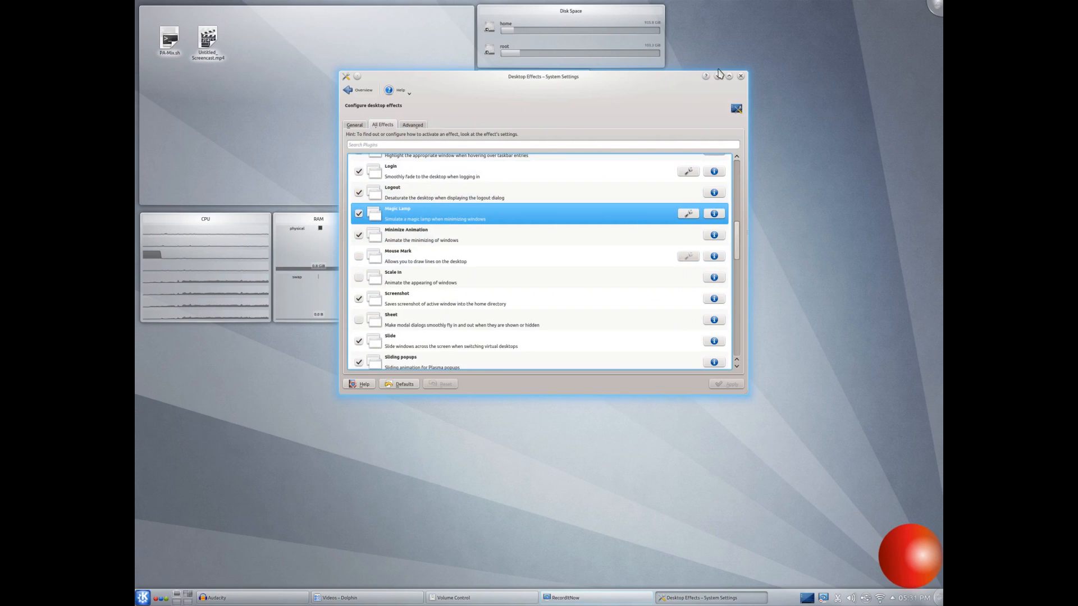
Minimize and restore the settings window, then return to the main settings overview.
click(741, 76)
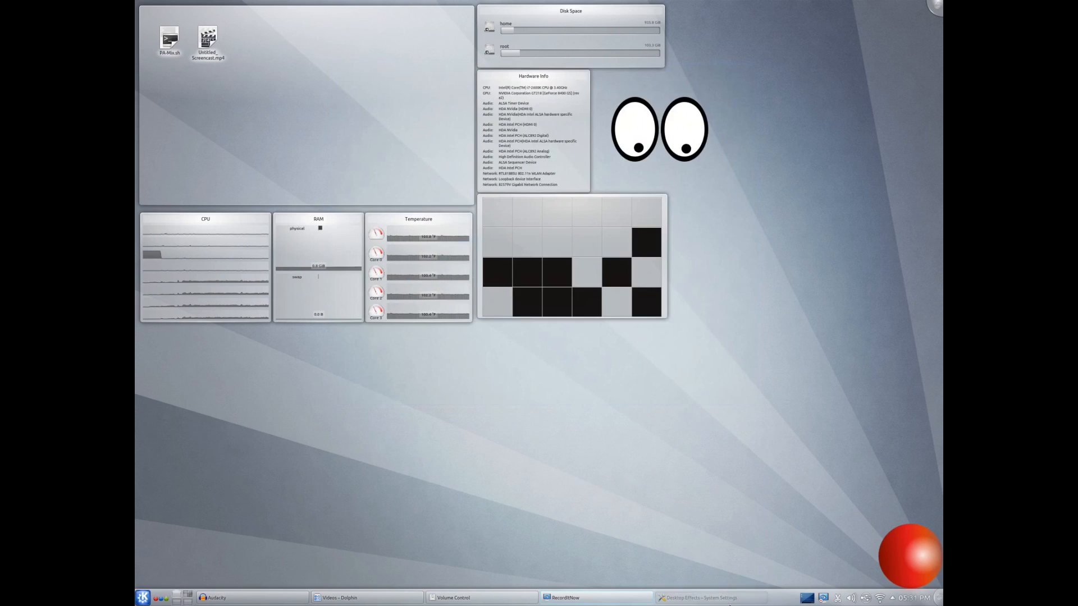
click(700, 598)
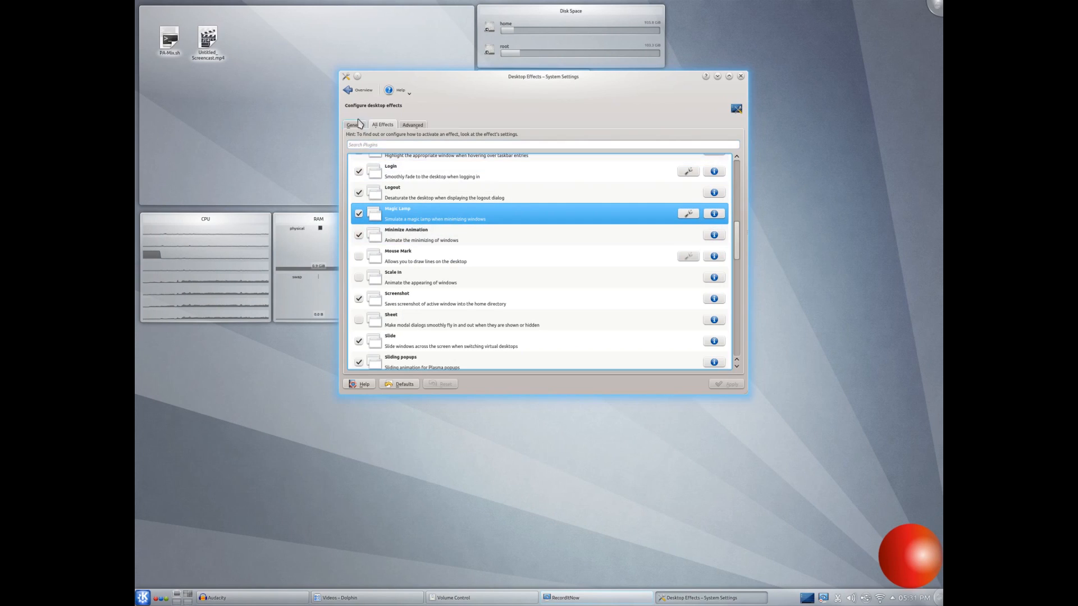
click(362, 90)
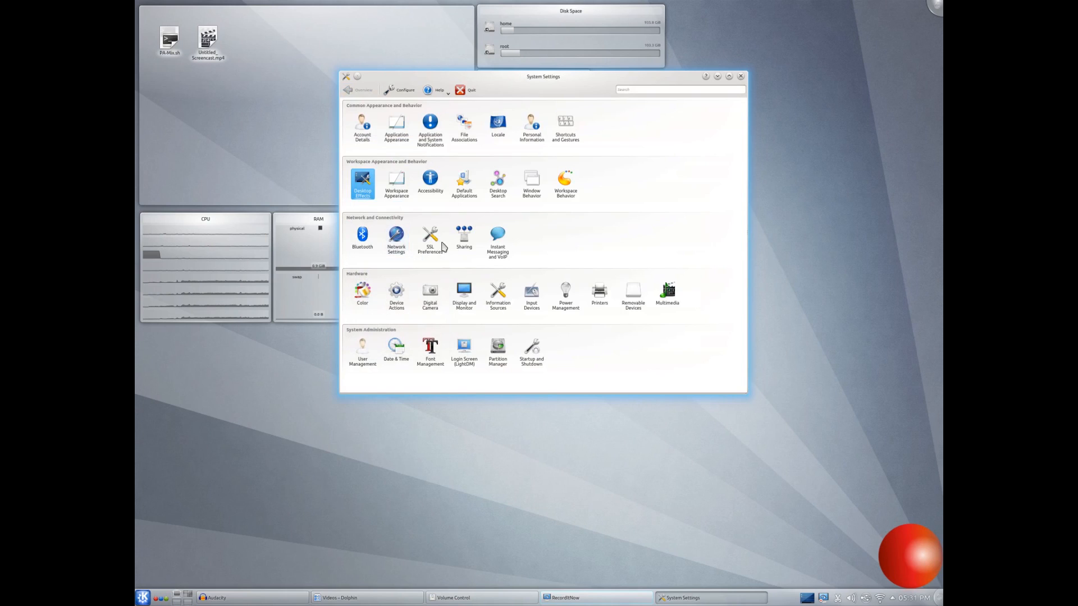
click(464, 292)
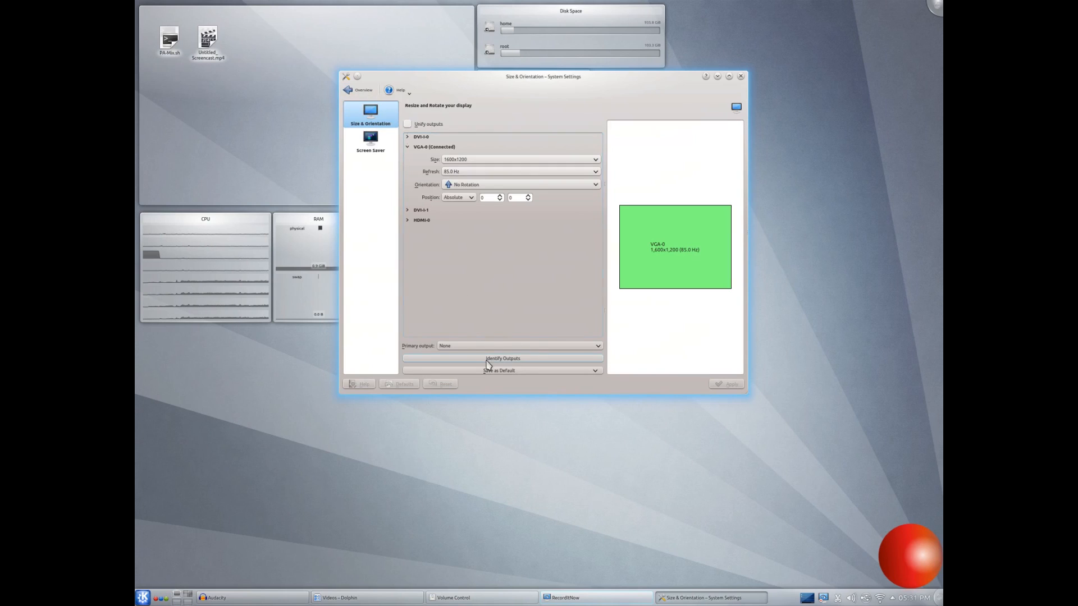
click(595, 158)
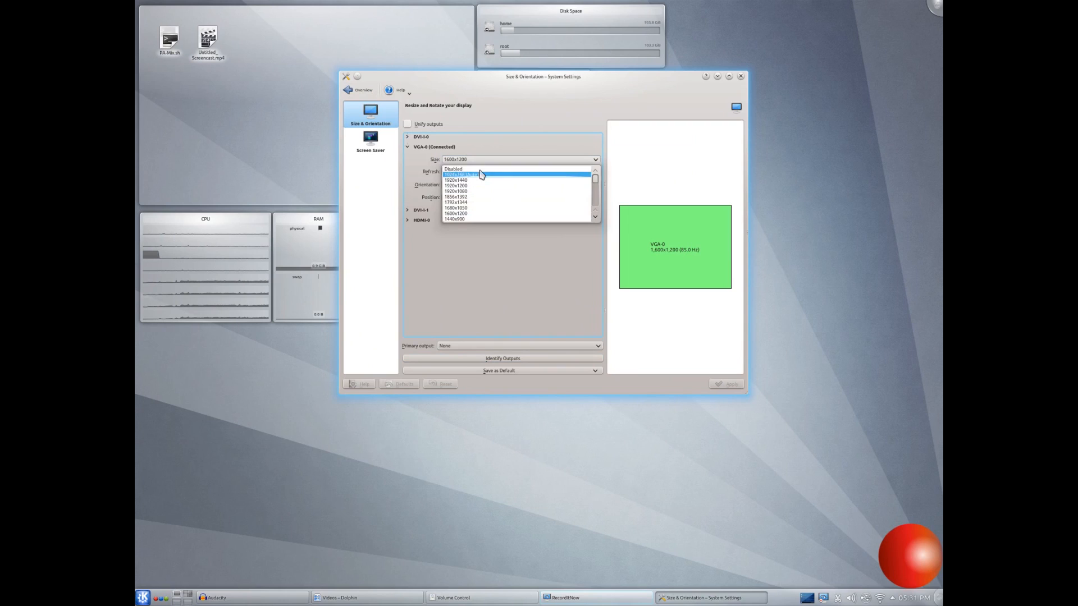
click(485, 174)
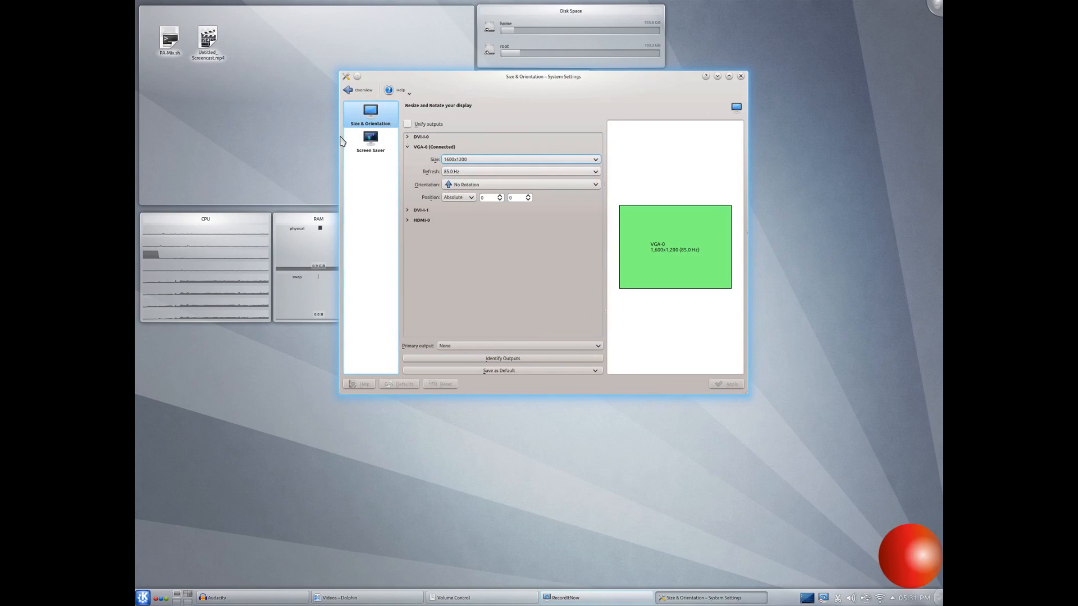
click(370, 141)
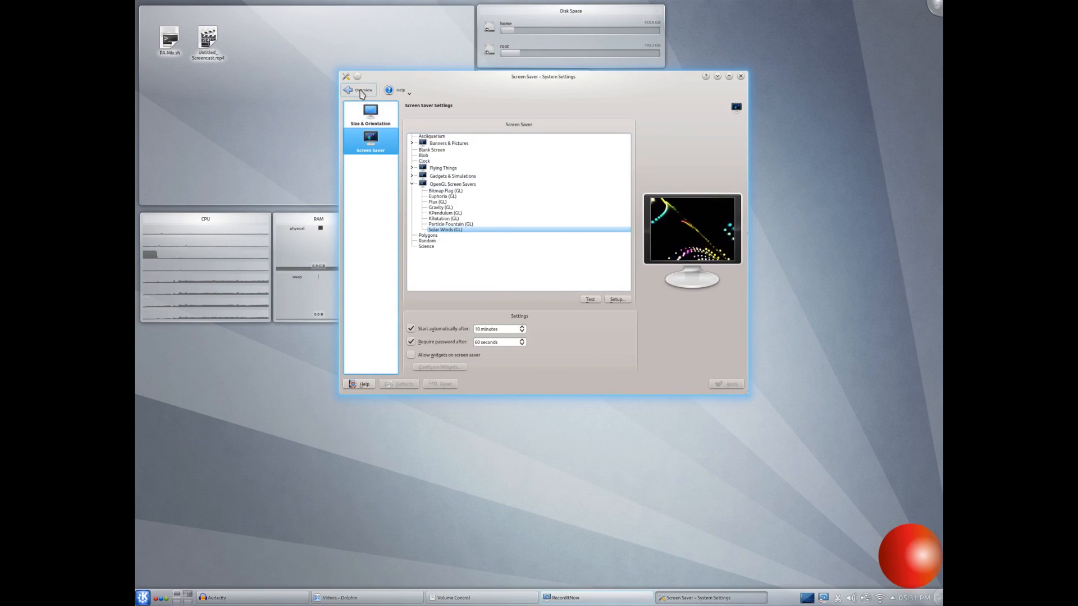
click(357, 89)
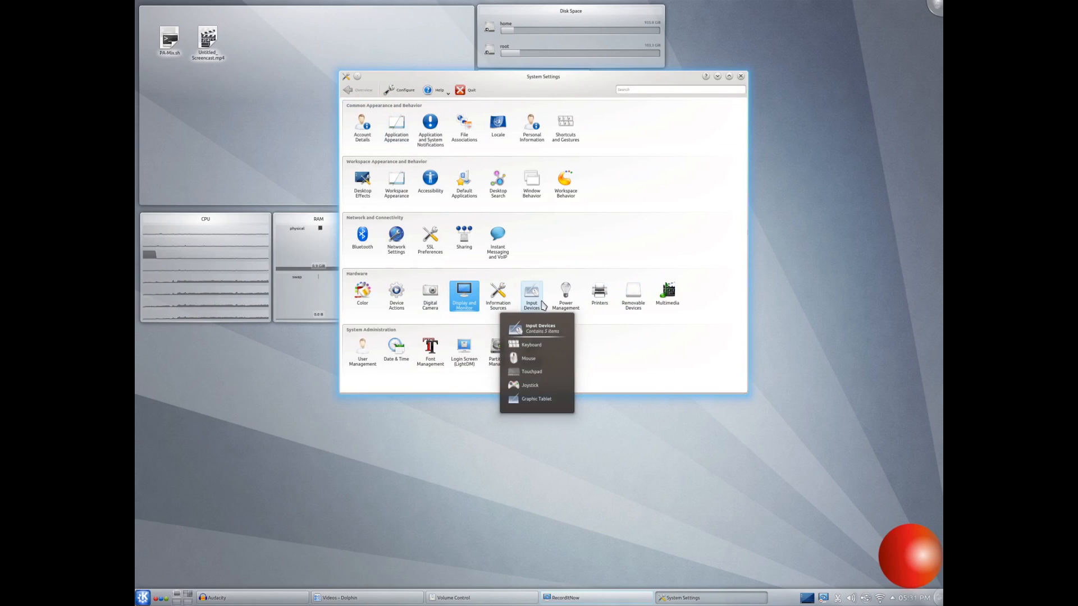
mouse_move(566, 294)
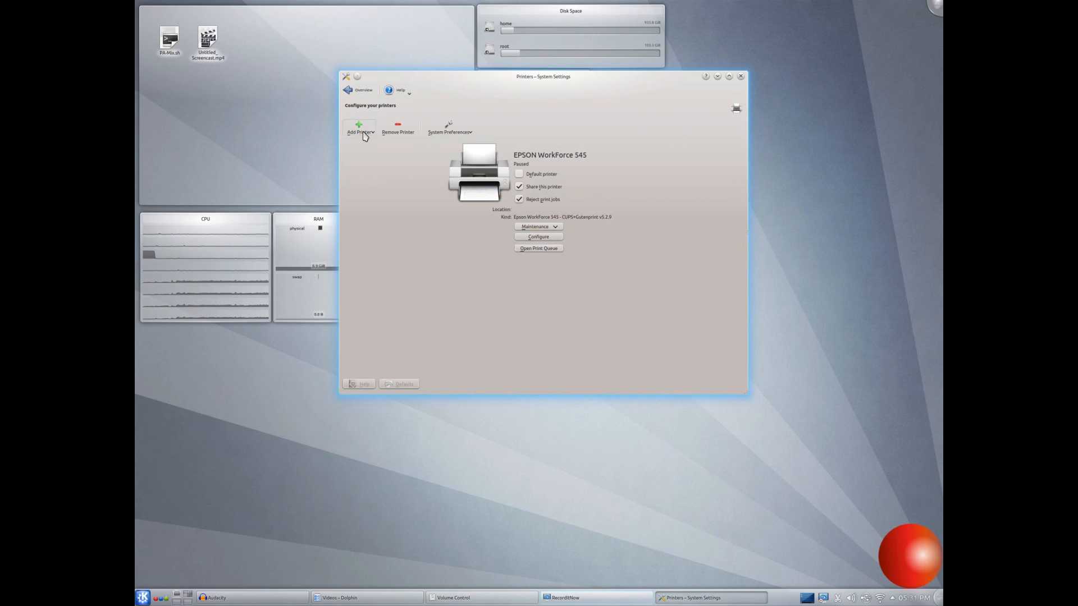
click(359, 124)
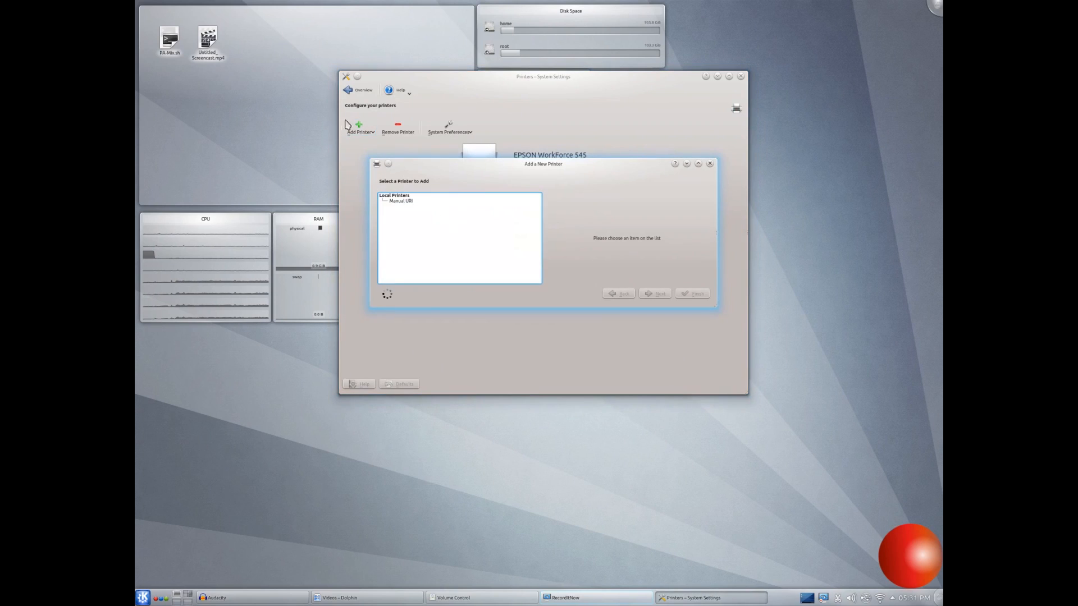
mouse_move(463, 290)
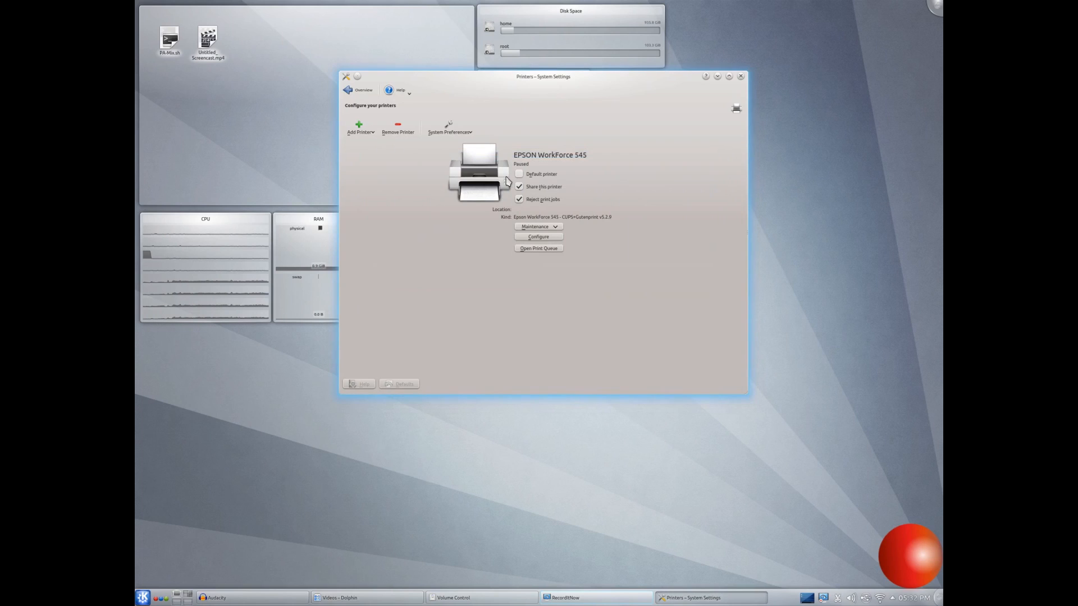
mouse_move(368, 91)
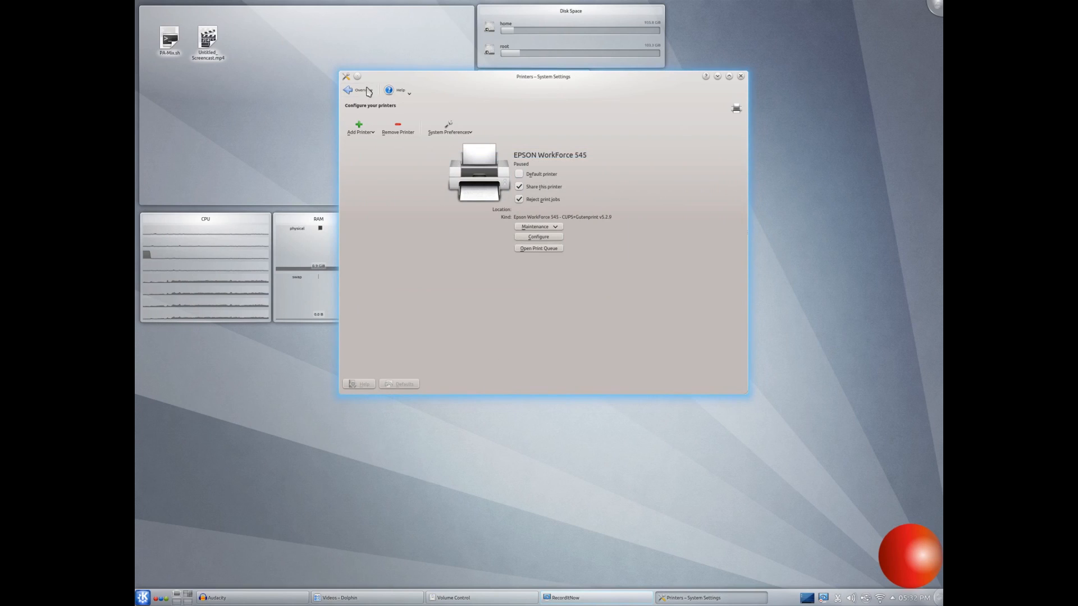
click(357, 90)
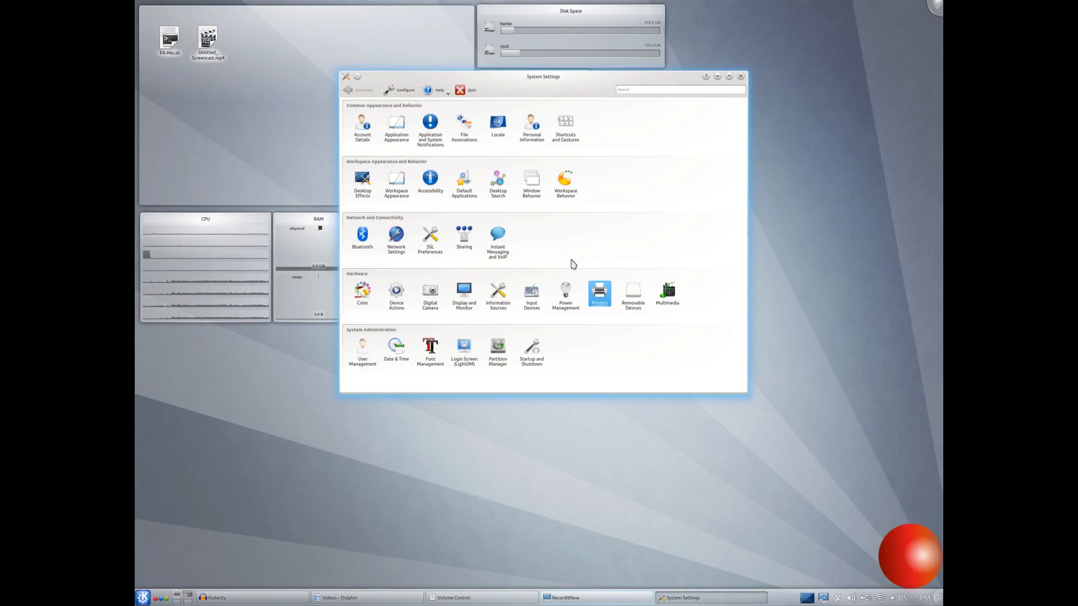
mouse_move(412, 382)
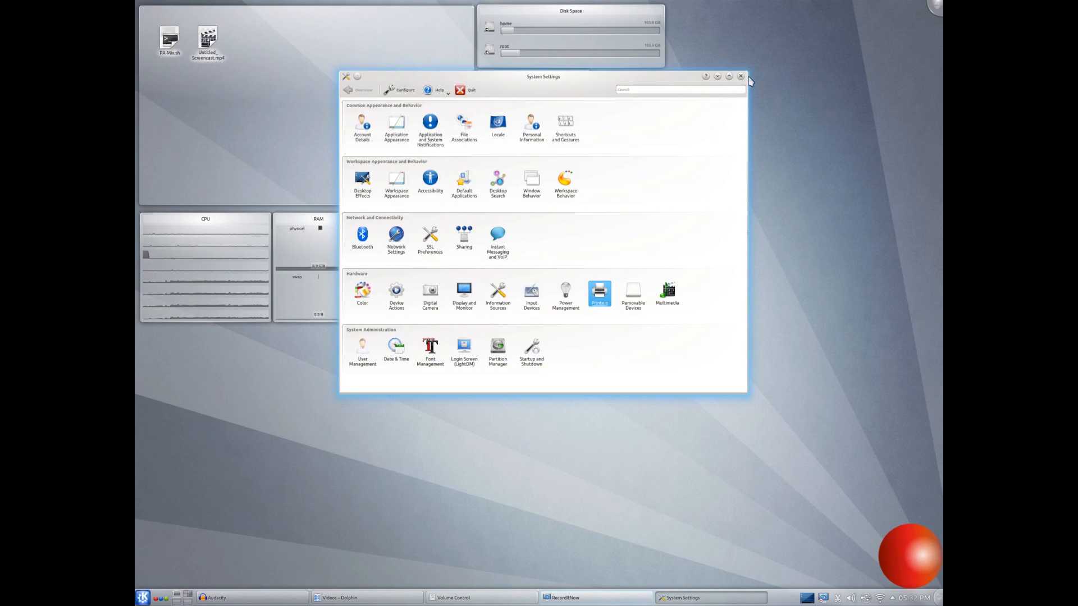
mouse_move(652, 474)
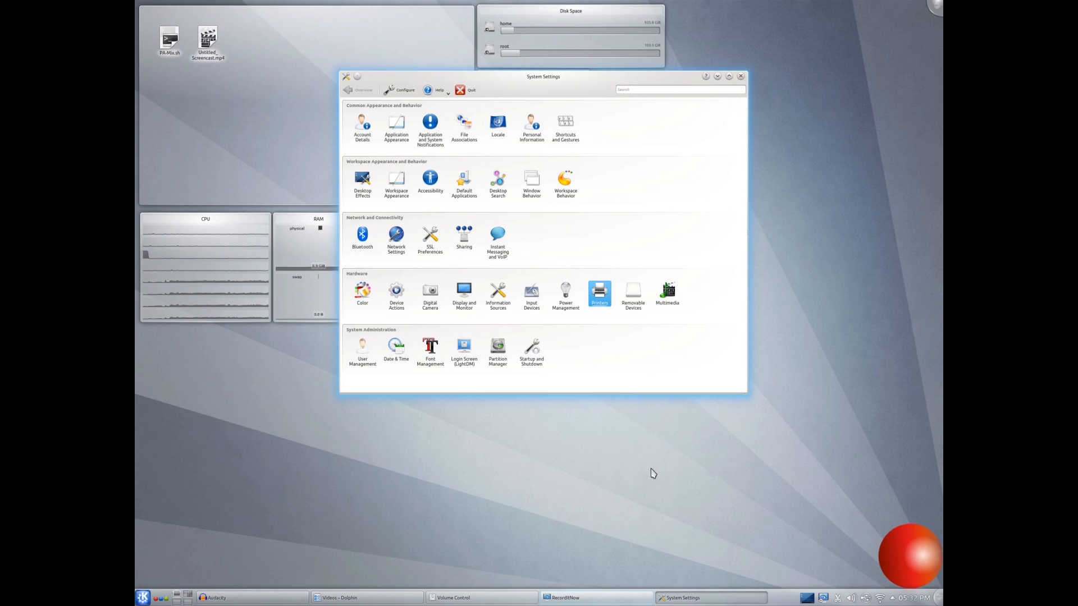
mouse_move(370, 268)
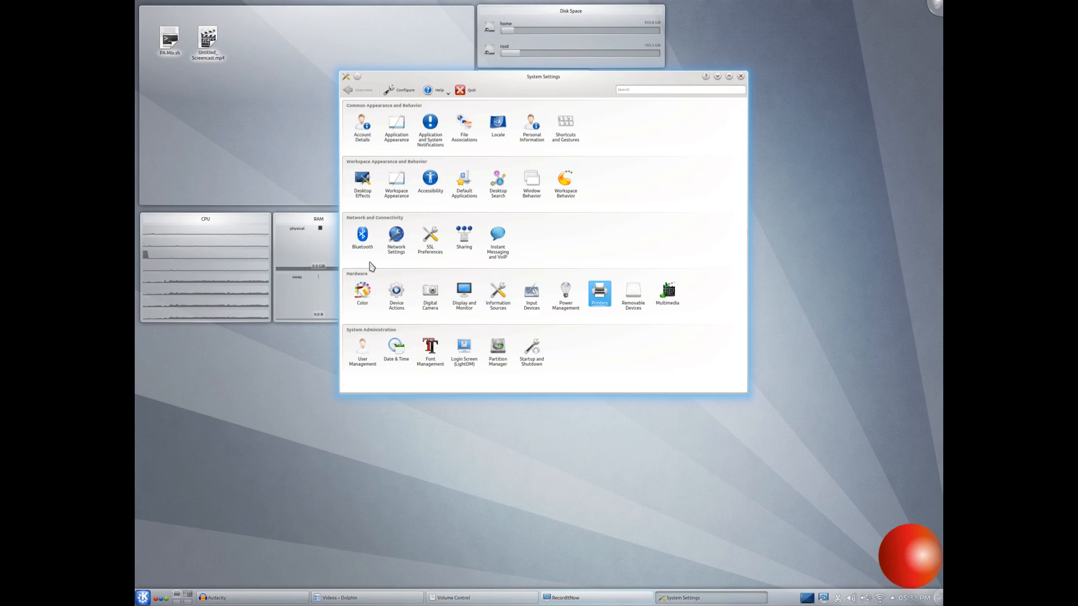
mouse_move(633, 421)
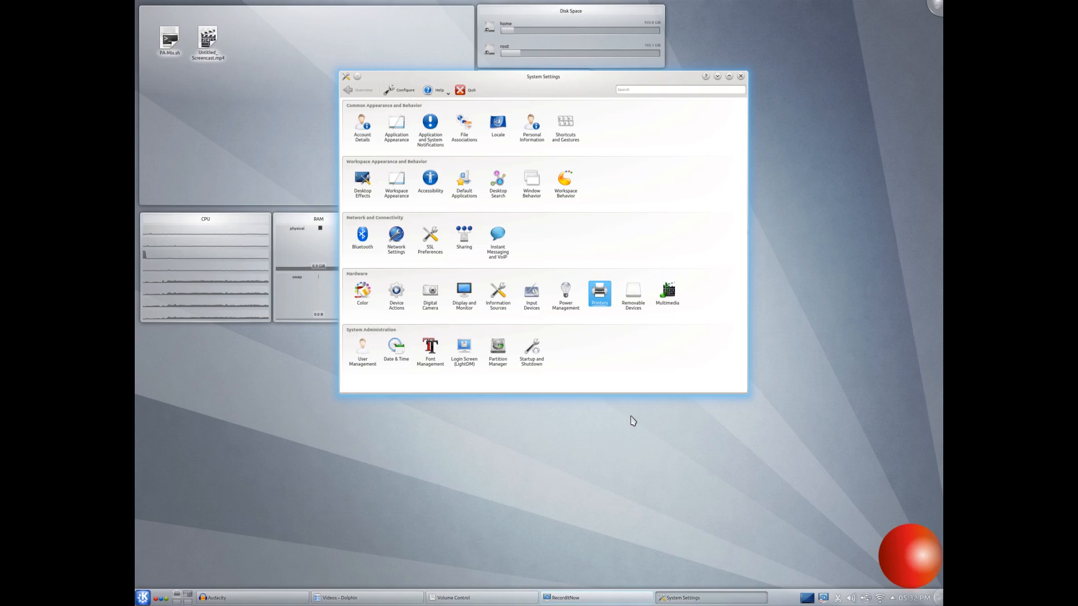
mouse_move(582, 289)
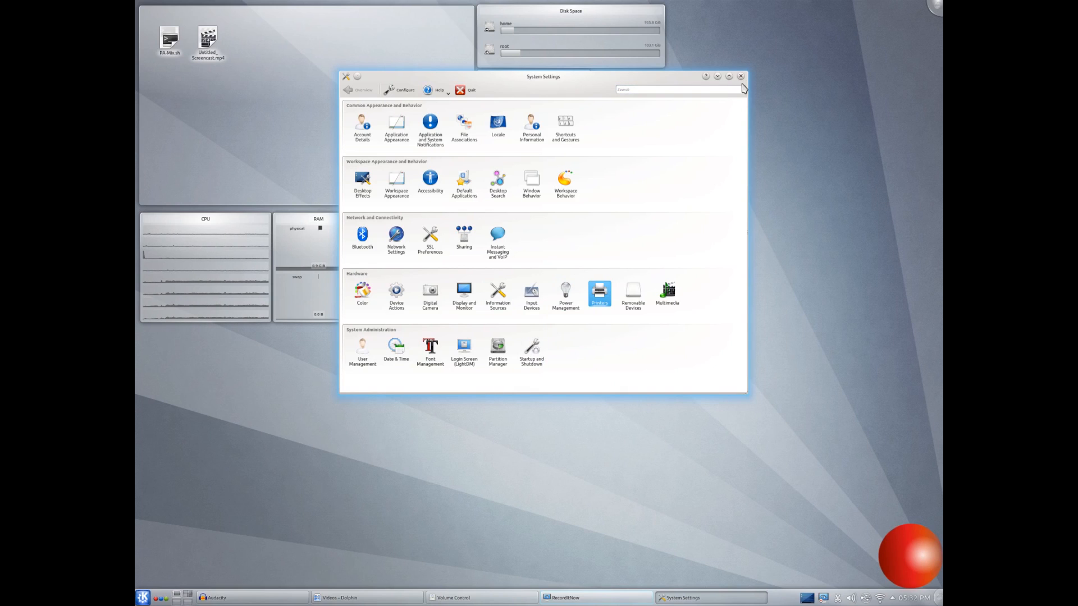
Close System Settings and return to the desktop.
click(144, 598)
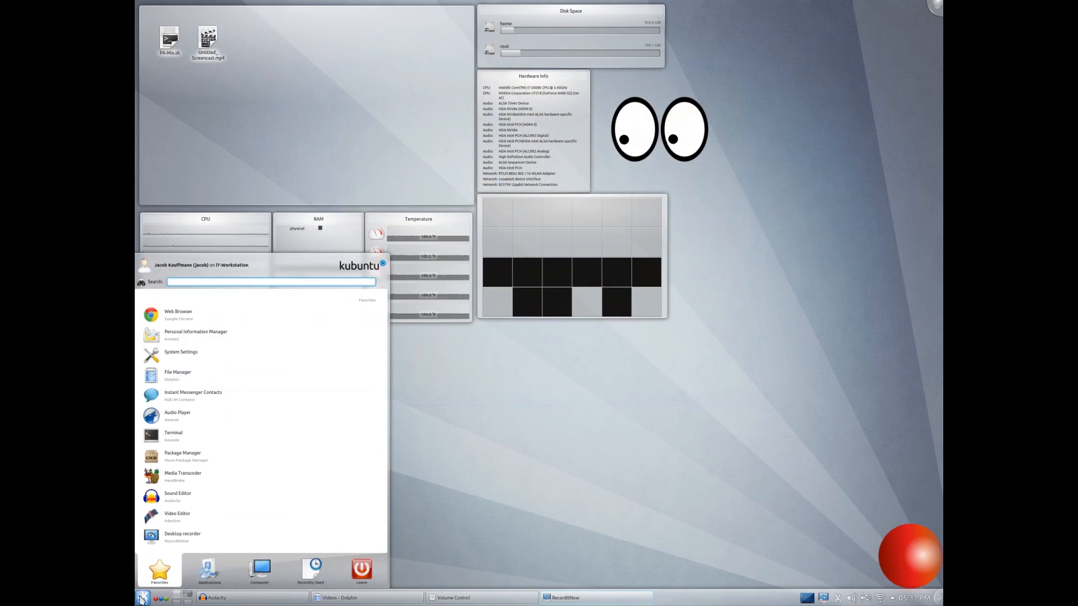
mouse_move(216, 416)
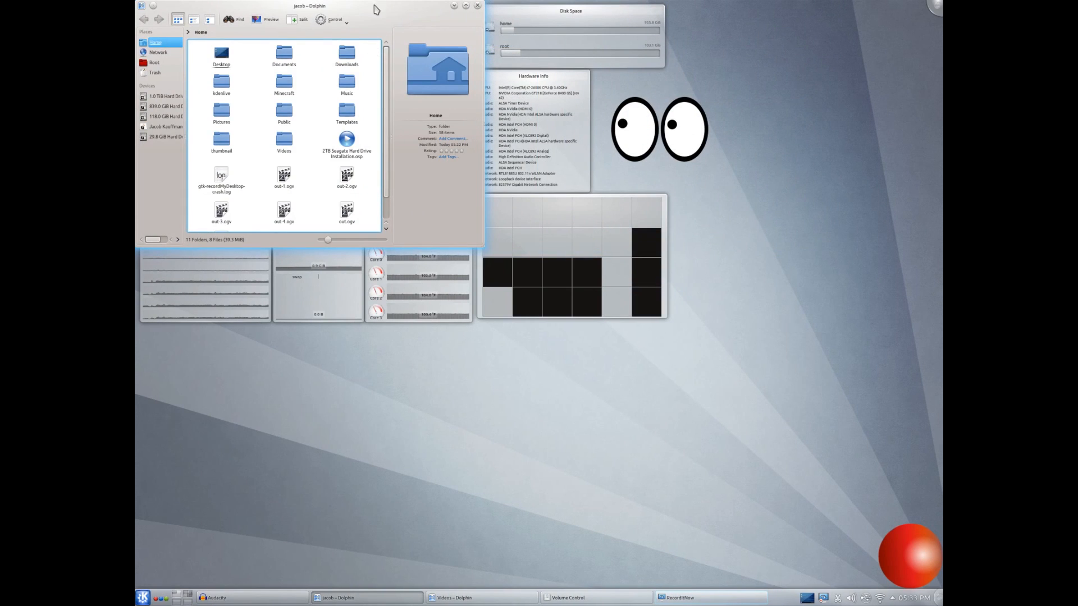
Centre the Dolphin window and open the root of the file system from Places.
drag(310, 6, 511, 88)
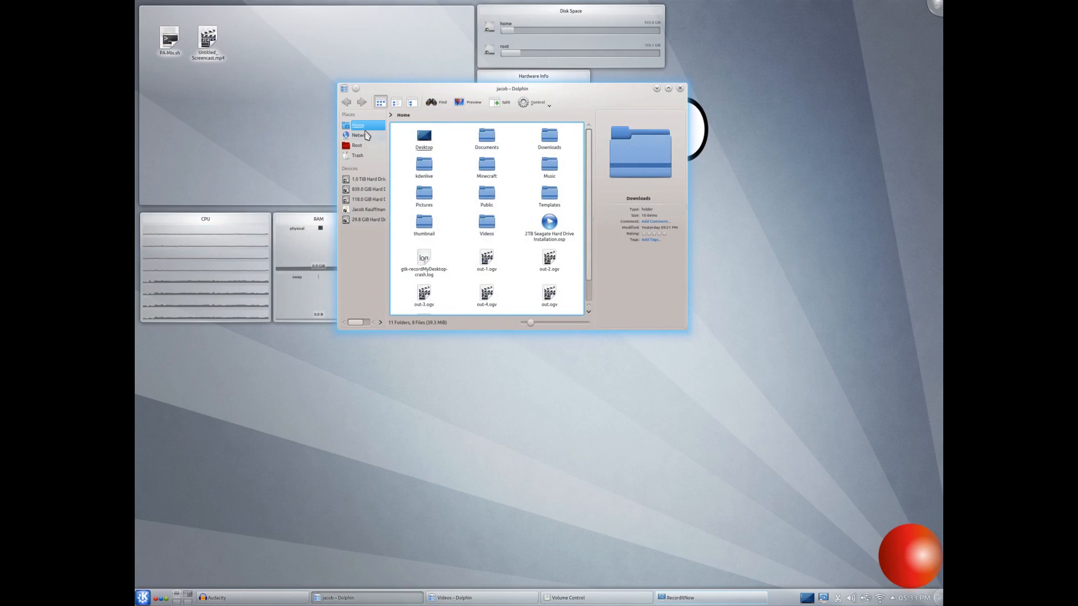
mouse_move(377, 153)
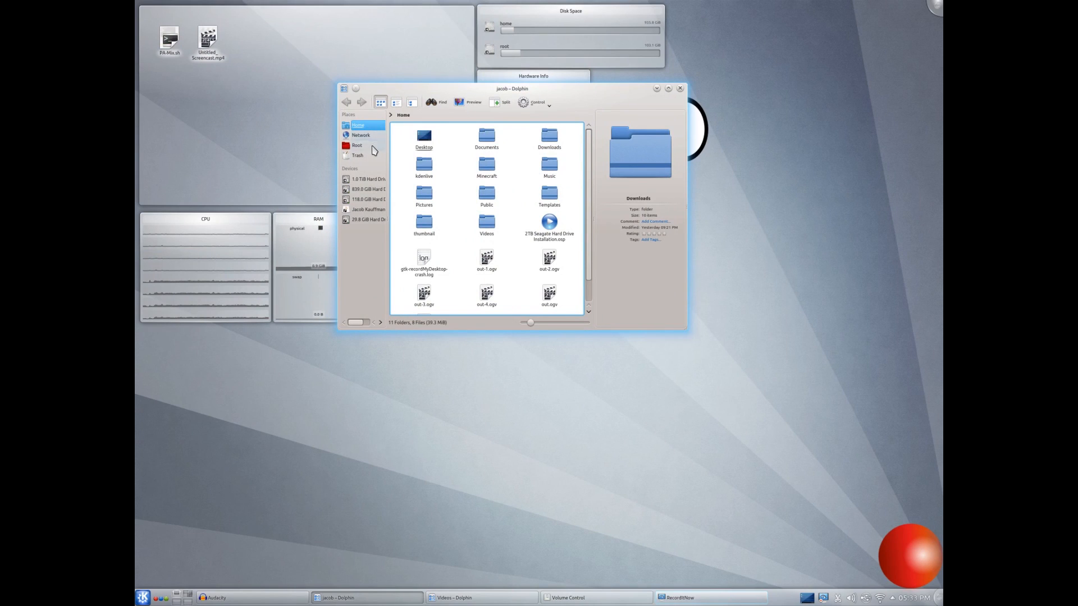
click(357, 145)
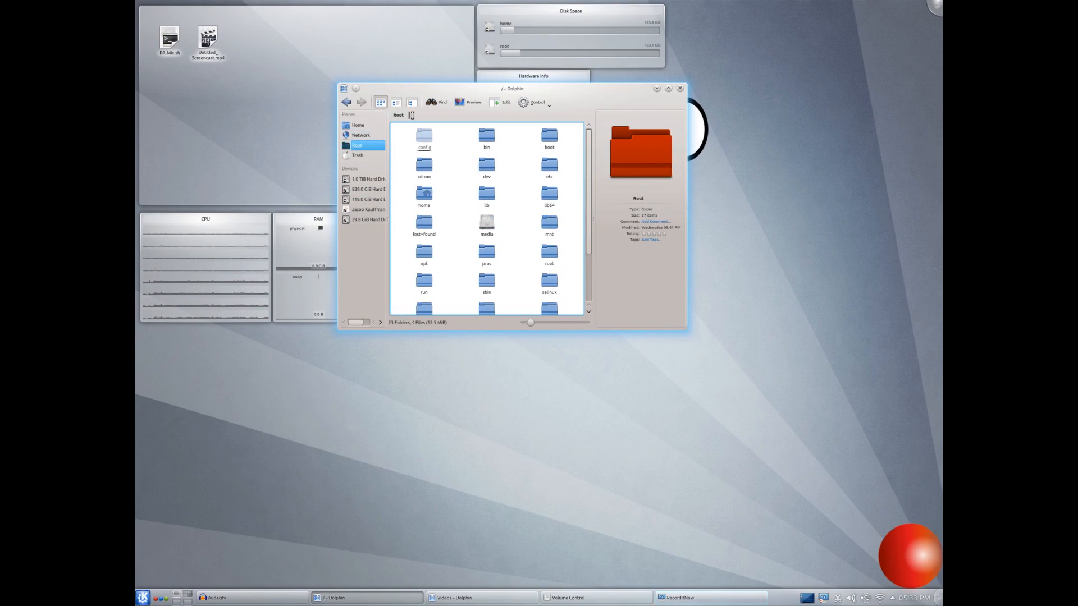
Make the location bar editable, return to the home folder, then bring up the application launcher.
click(404, 114)
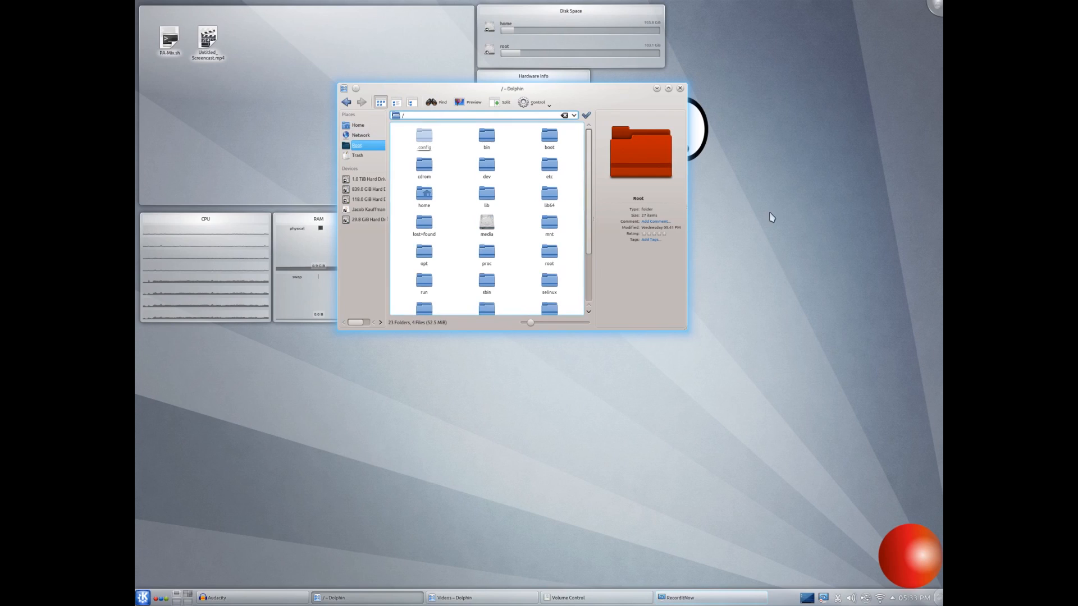
mouse_move(175, 536)
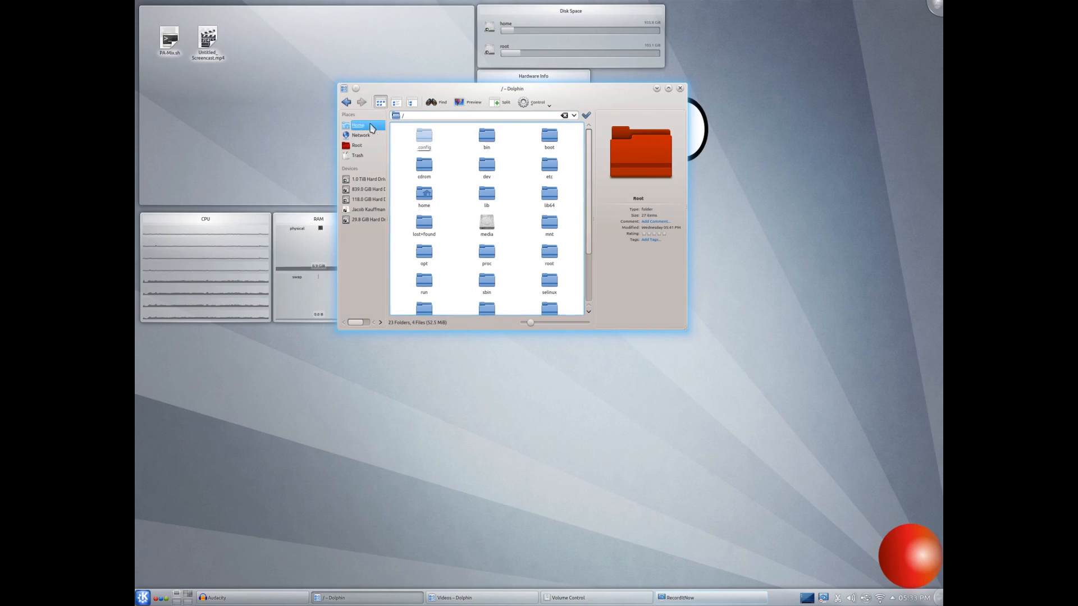
click(357, 126)
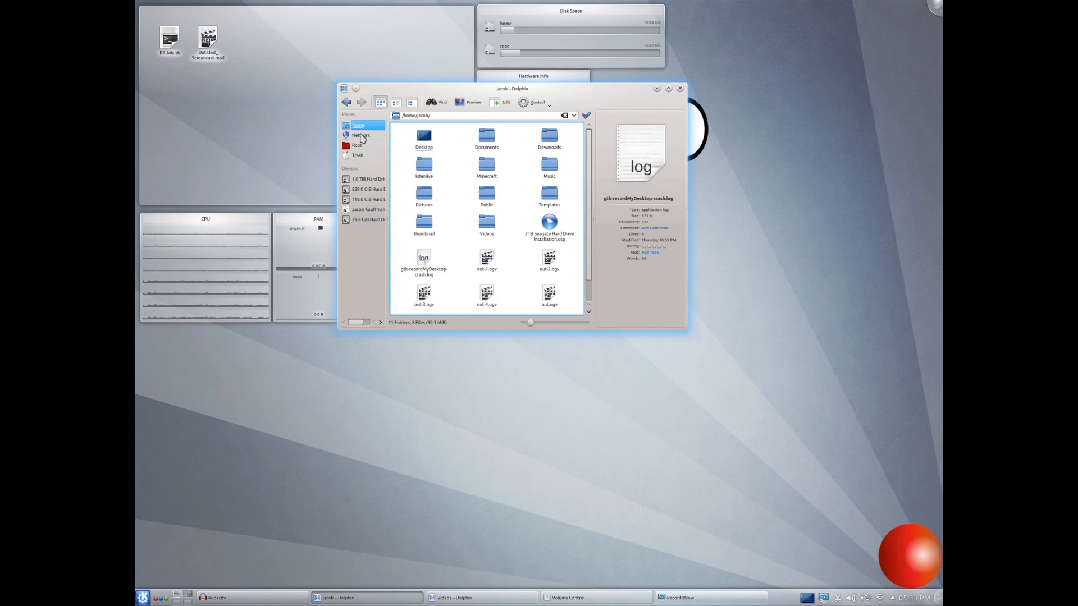
mouse_move(366, 200)
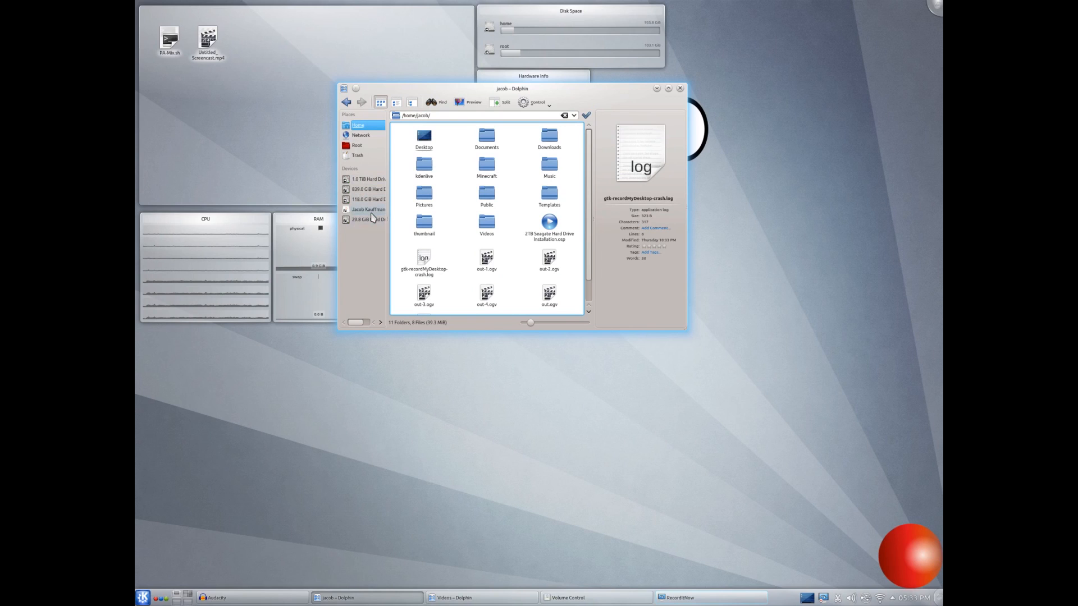
click(140, 598)
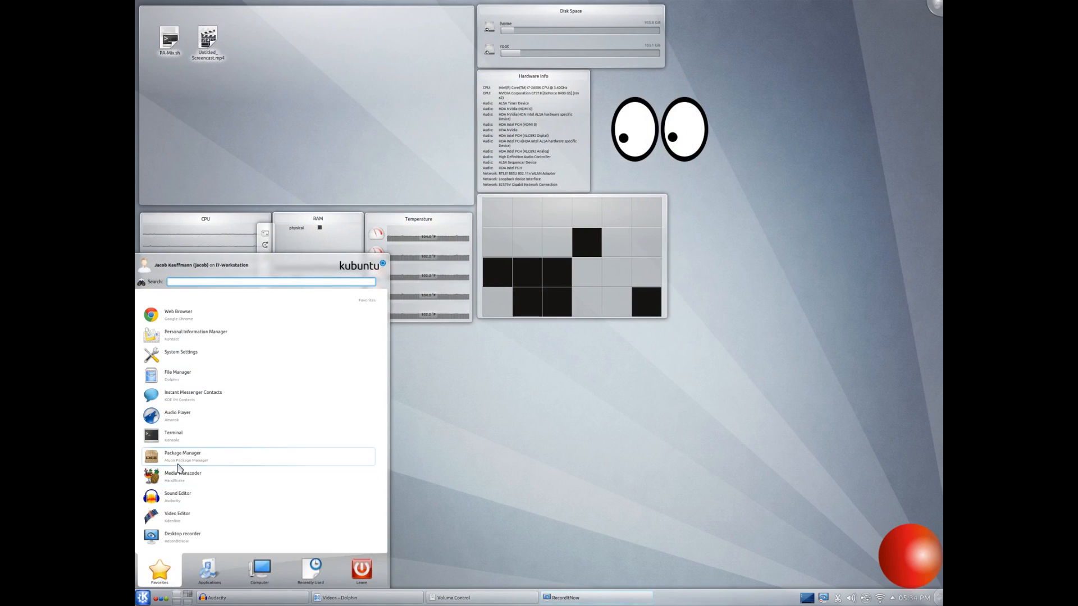
Launch Muon Package Manager from the launcher favourites.
click(182, 456)
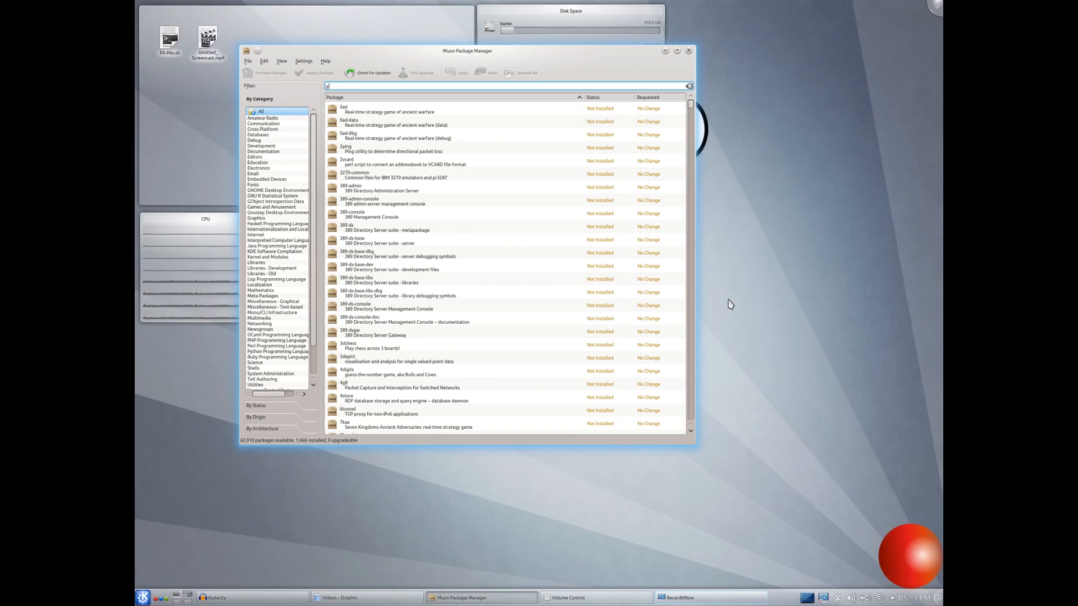
click(688, 86)
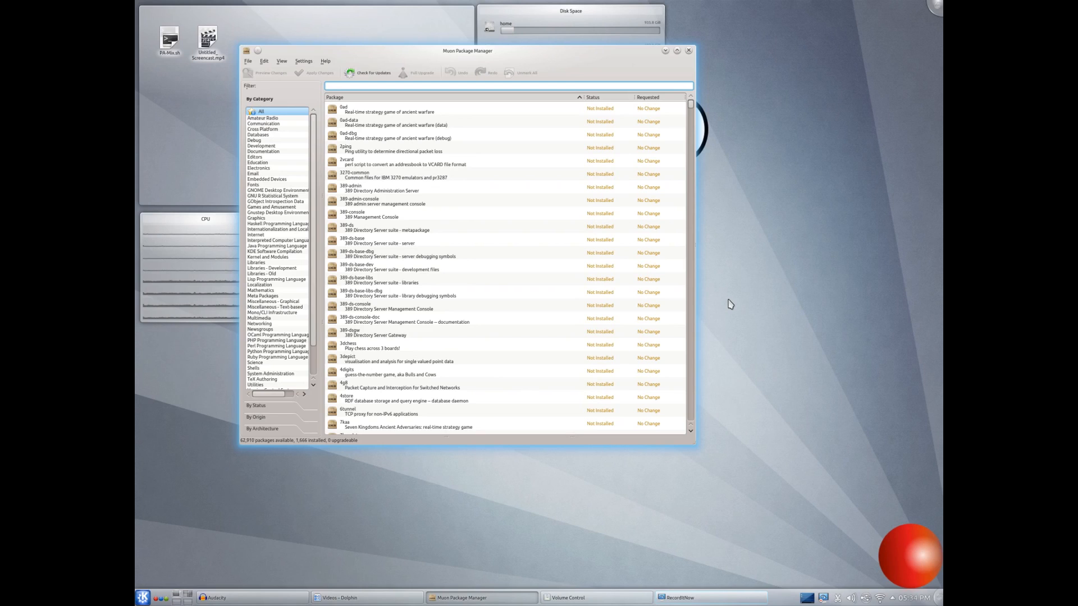
text(lives)
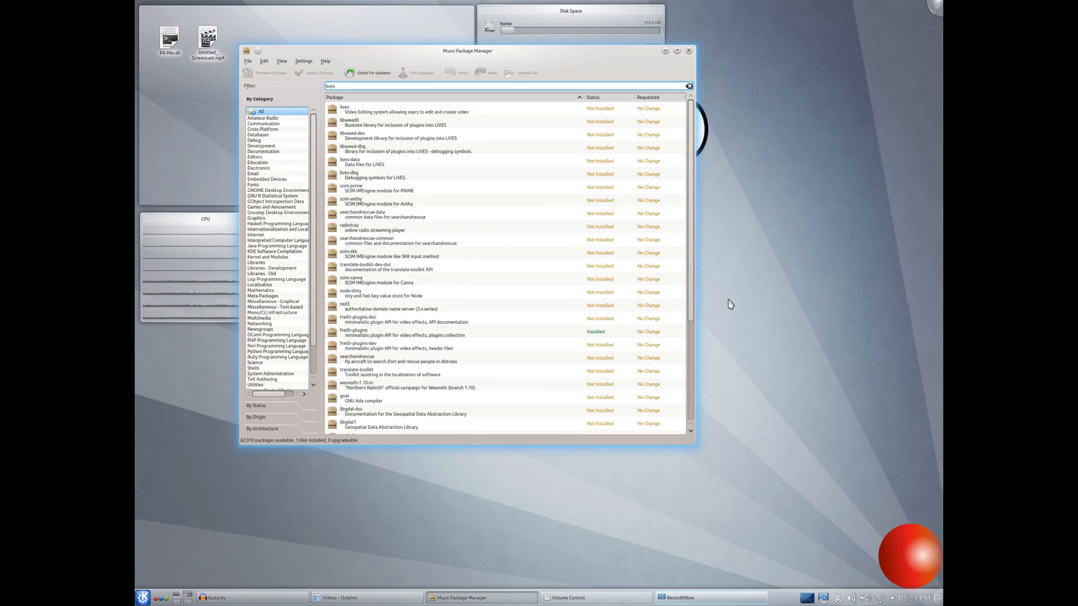
click(336, 96)
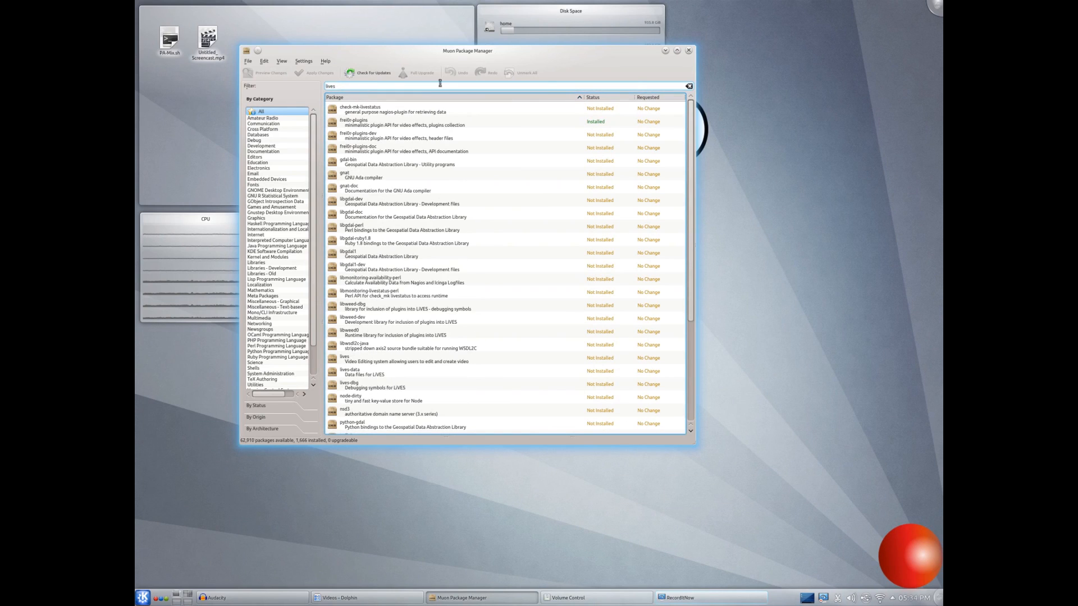
click(689, 51)
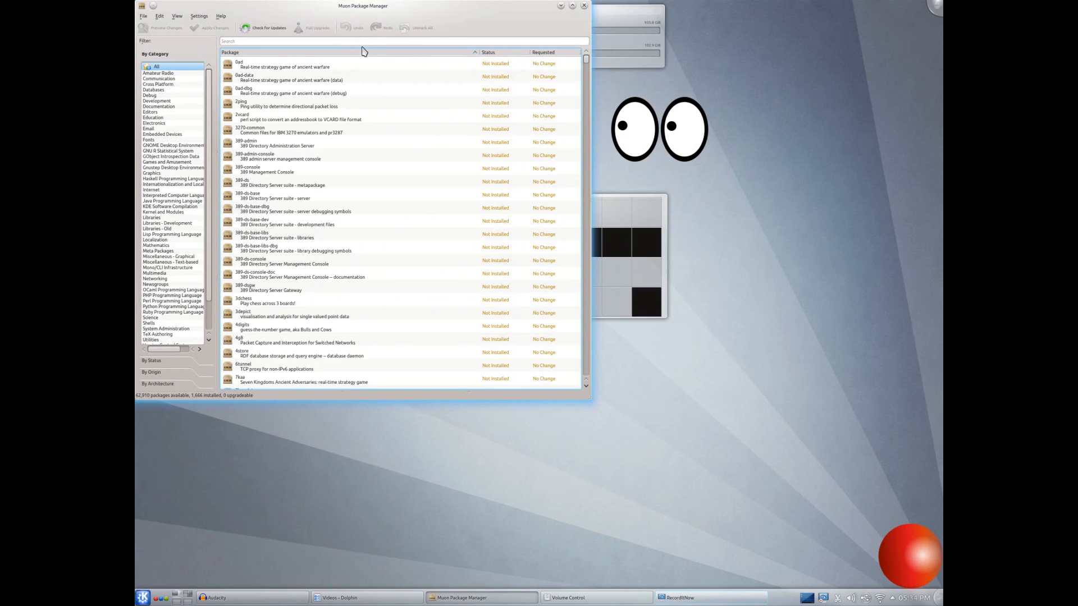
Filter the package list to 'lives' and cancel the additional dependency changes, leaving LIVES unmarked.
text(lives)
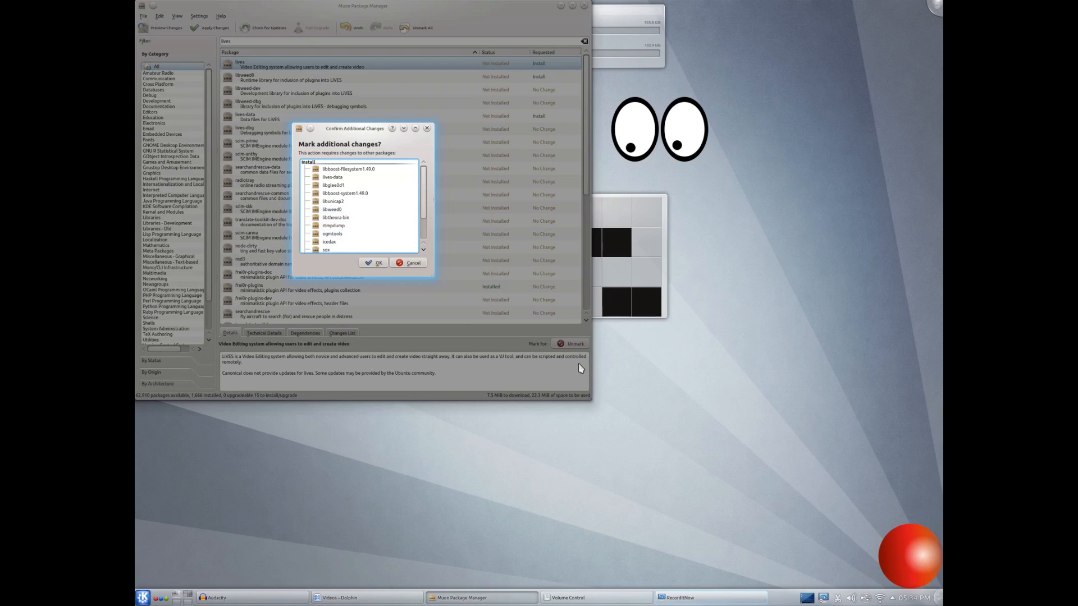
mouse_move(355, 214)
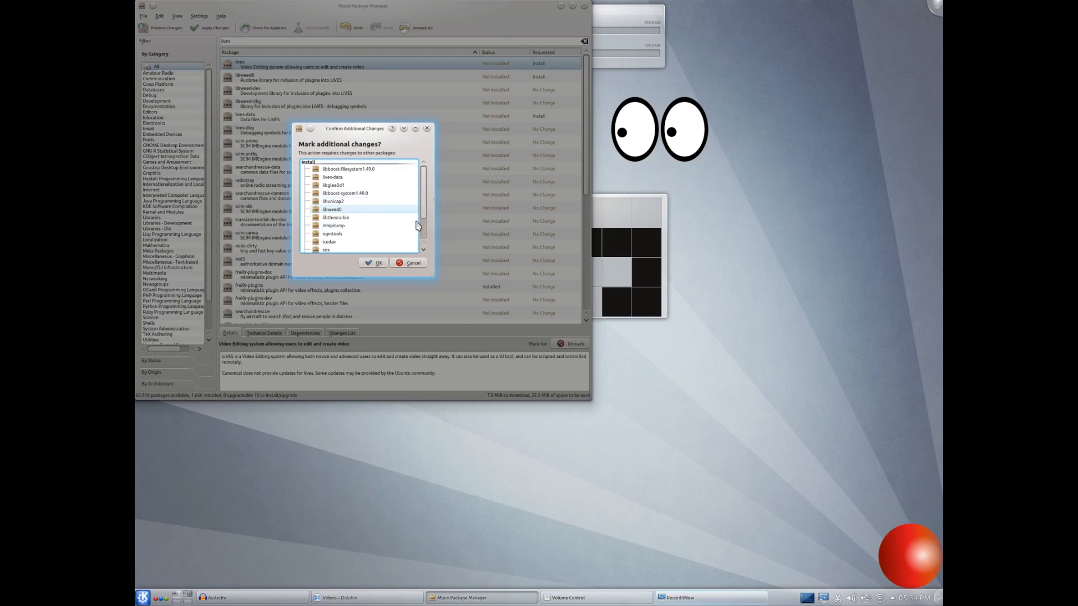
mouse_move(401, 183)
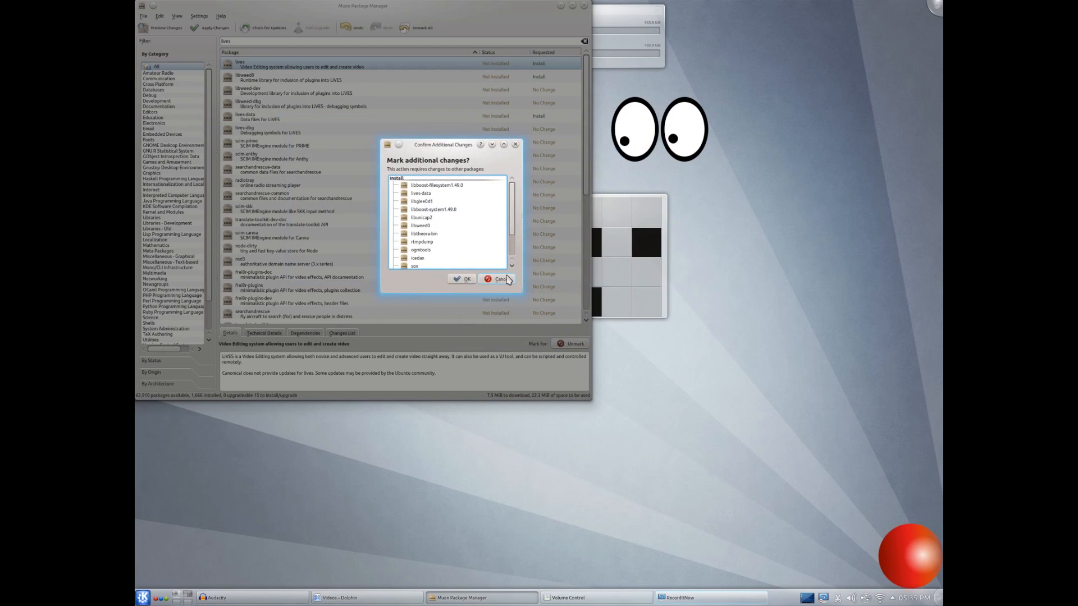
click(497, 279)
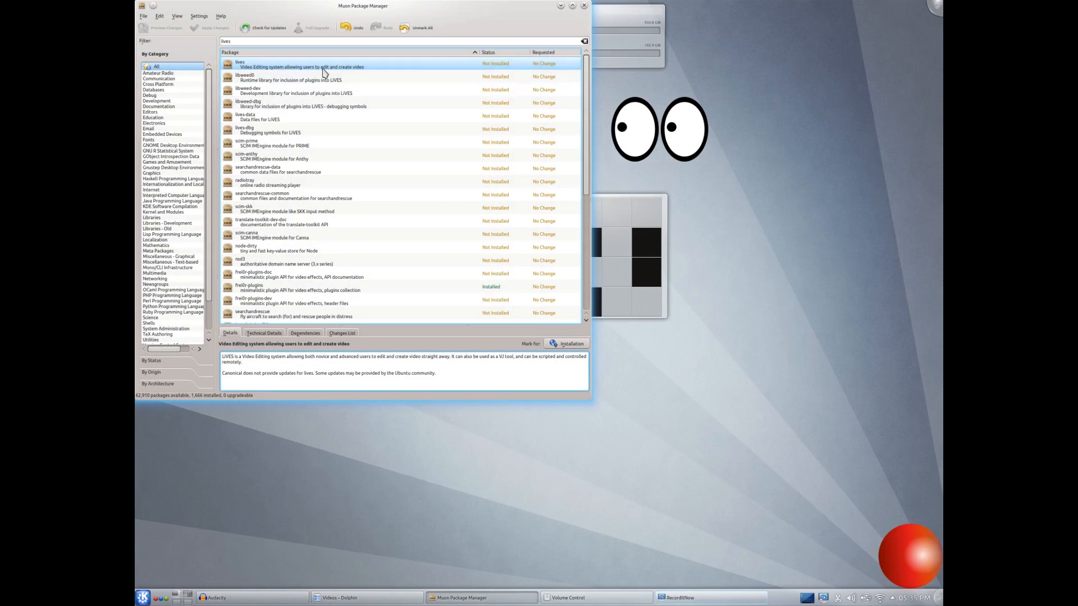
mouse_move(361, 62)
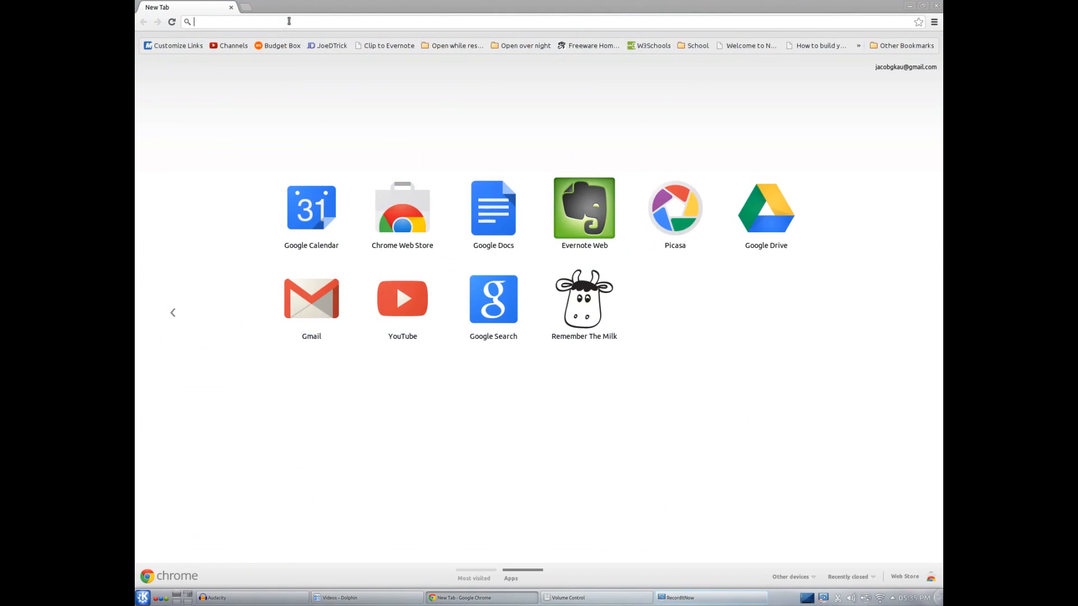
Go to google.com in a new tab and reach the Chrome browser download page.
text(google.com/intl/en/chrome/browser/)
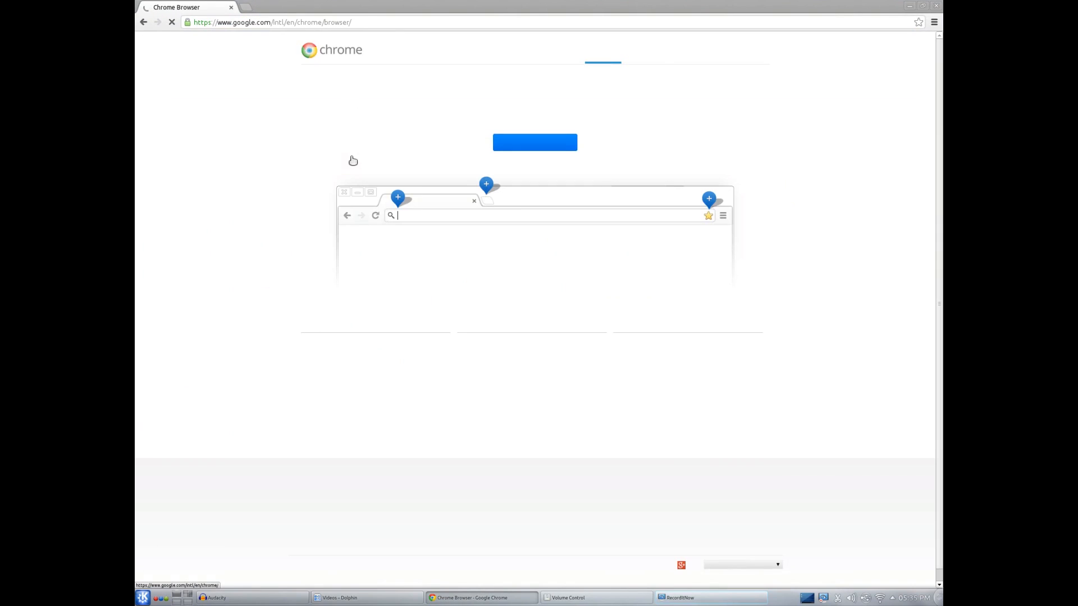
Show the Linux download packages and try the .deb and .rpm 32-bit and 64-bit choices.
click(534, 142)
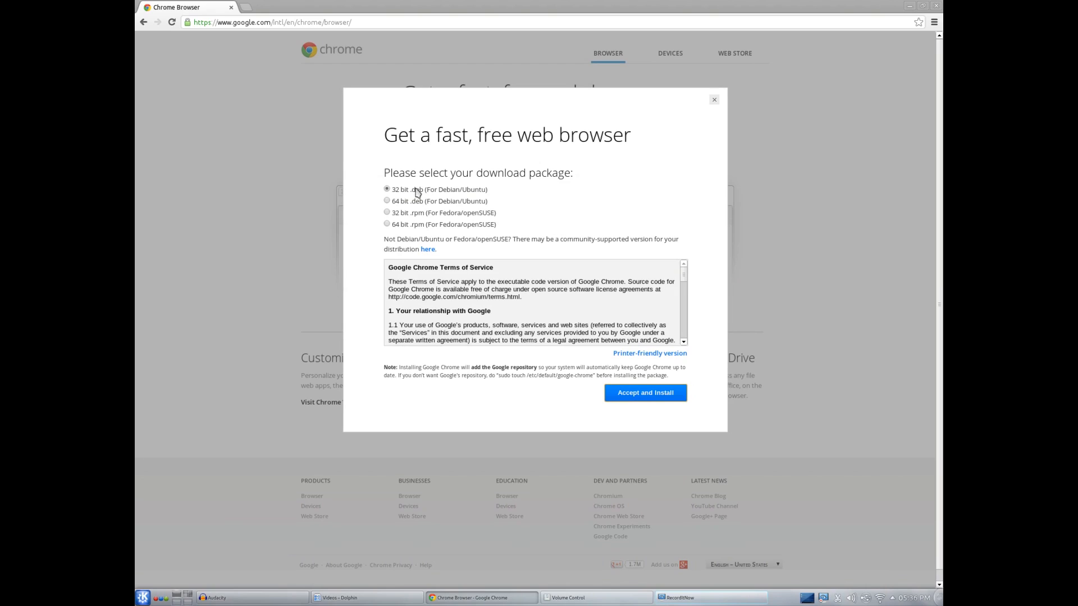
mouse_move(422, 197)
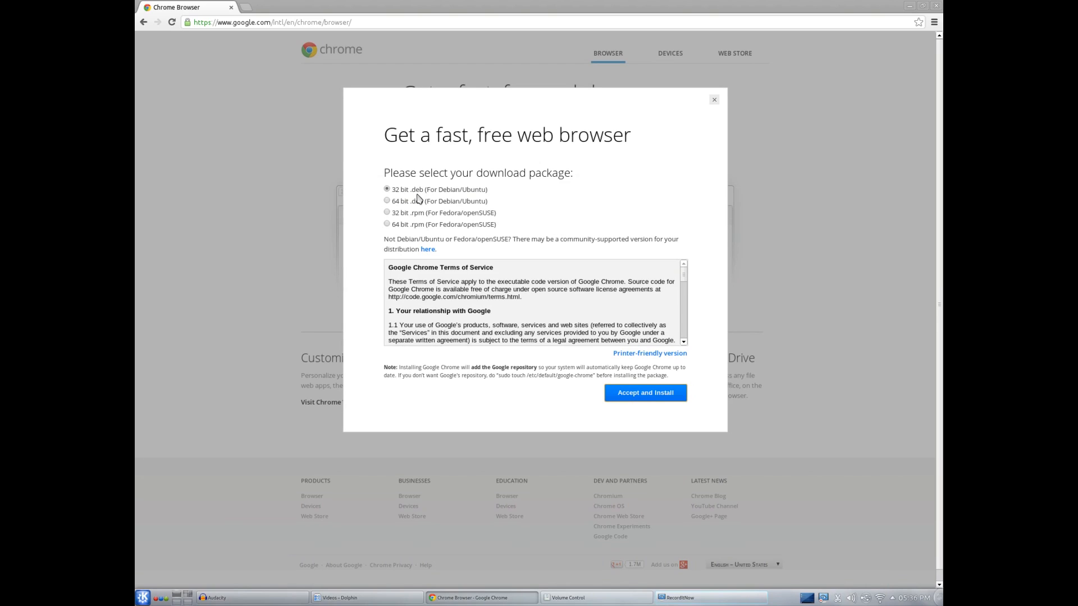
click(386, 212)
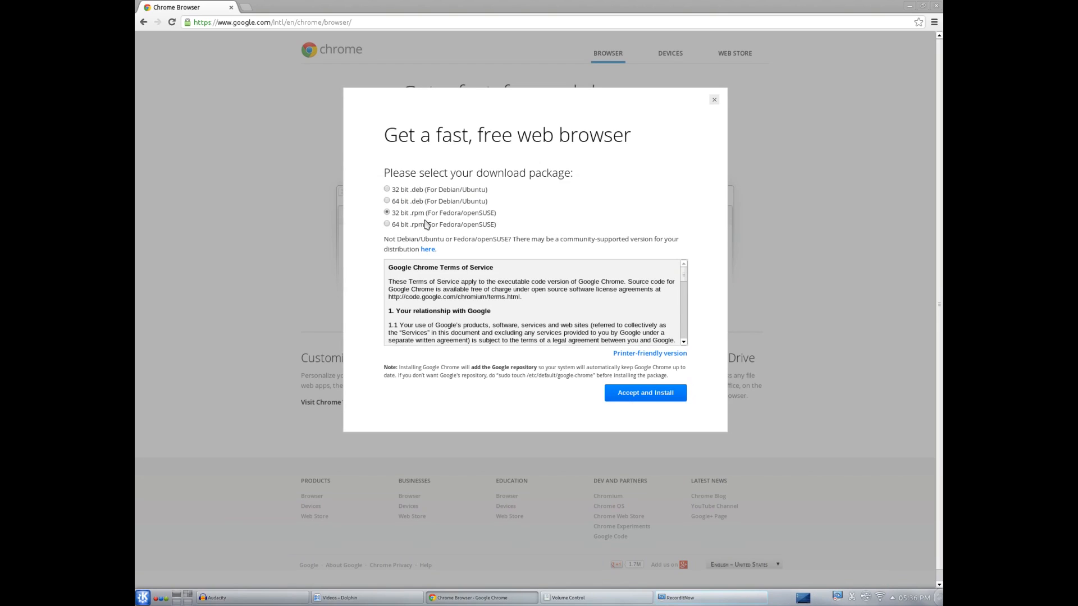
click(386, 201)
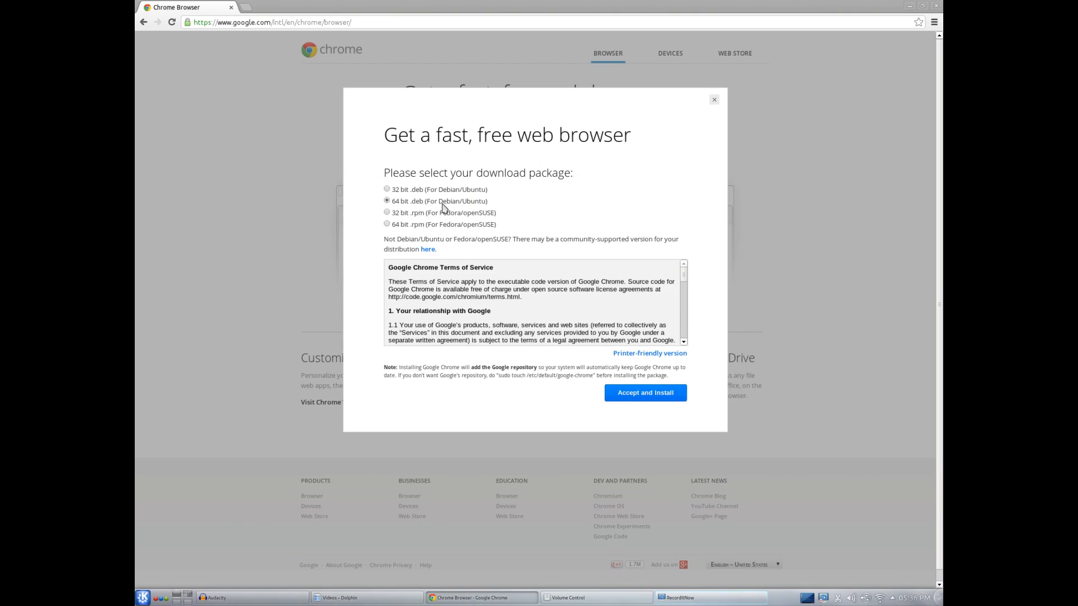
click(386, 223)
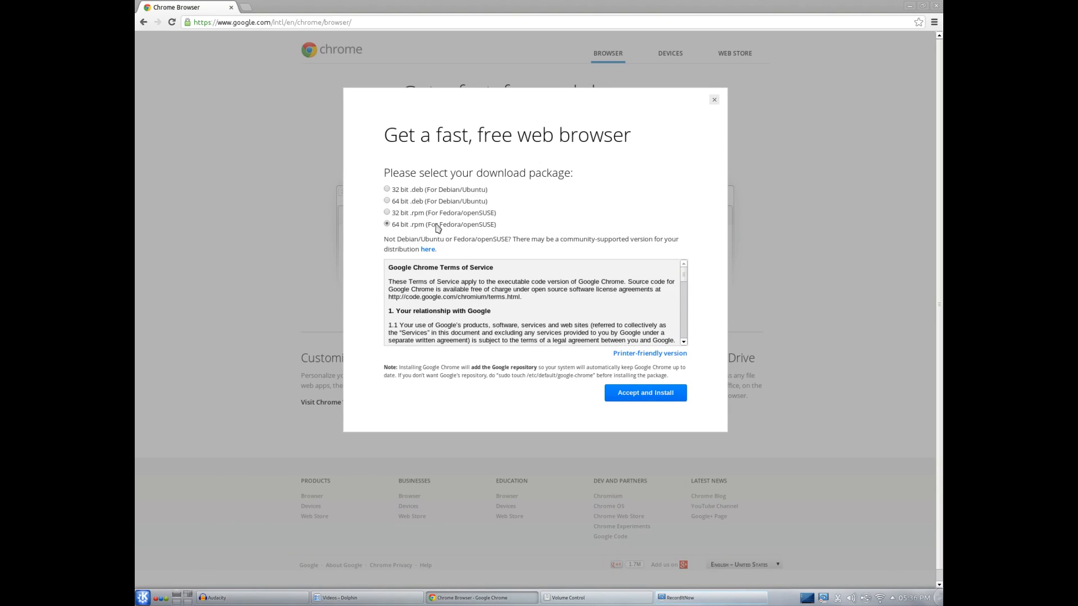
click(387, 189)
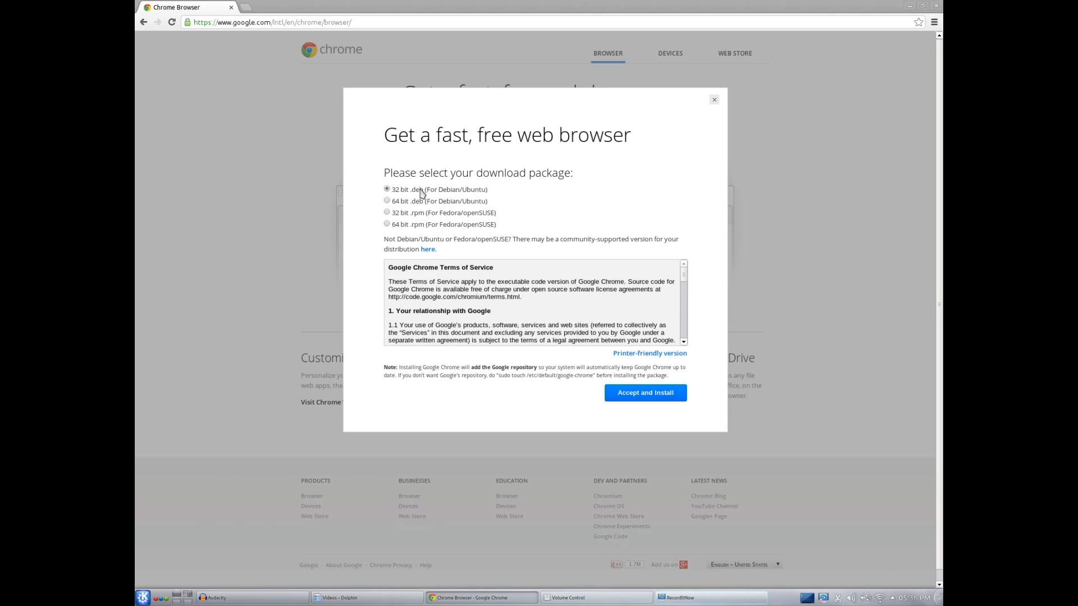
mouse_move(440, 197)
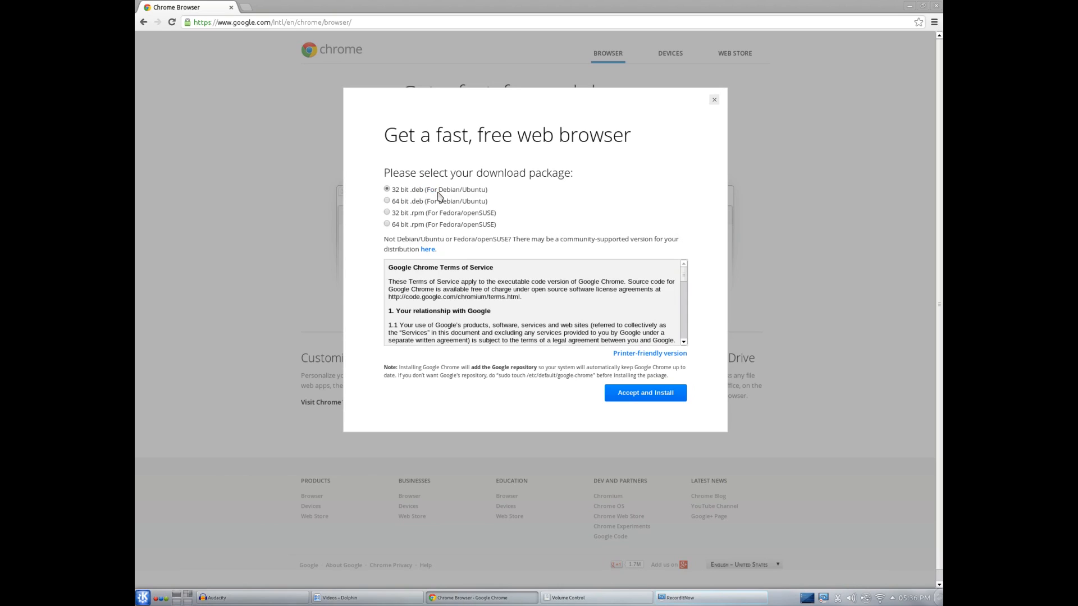
double_click(476, 189)
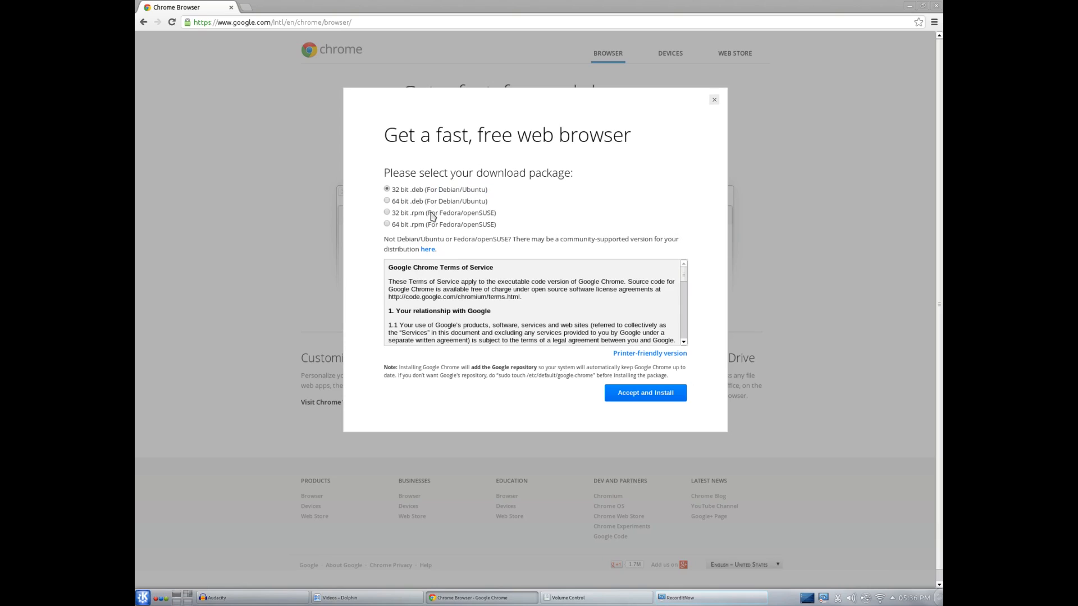
Settle on the 32-bit .deb (Debian/Ubuntu) package and close the Chrome window.
click(386, 212)
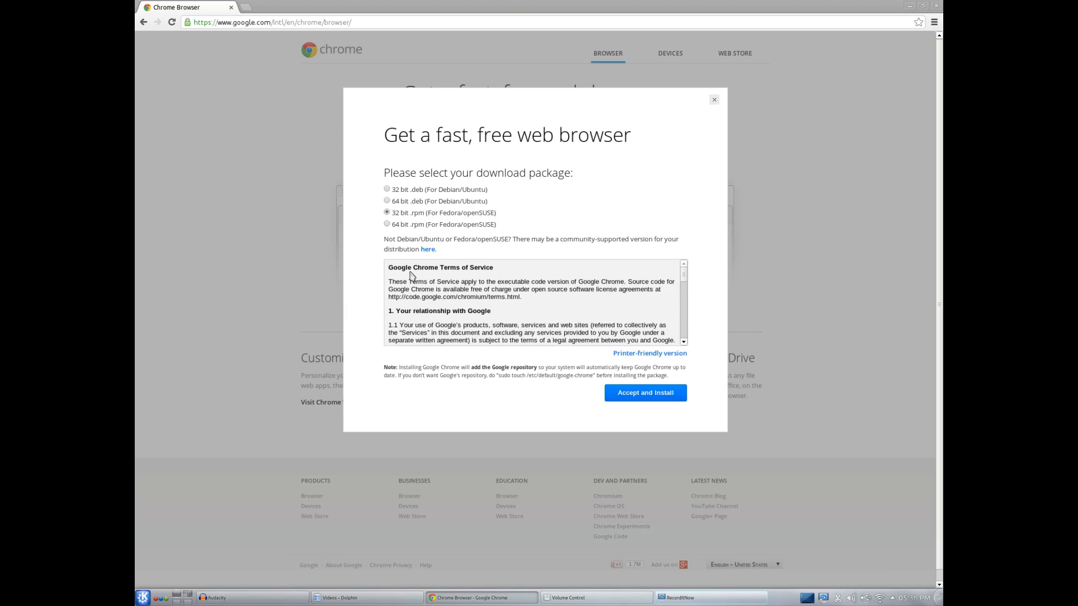
mouse_move(427, 202)
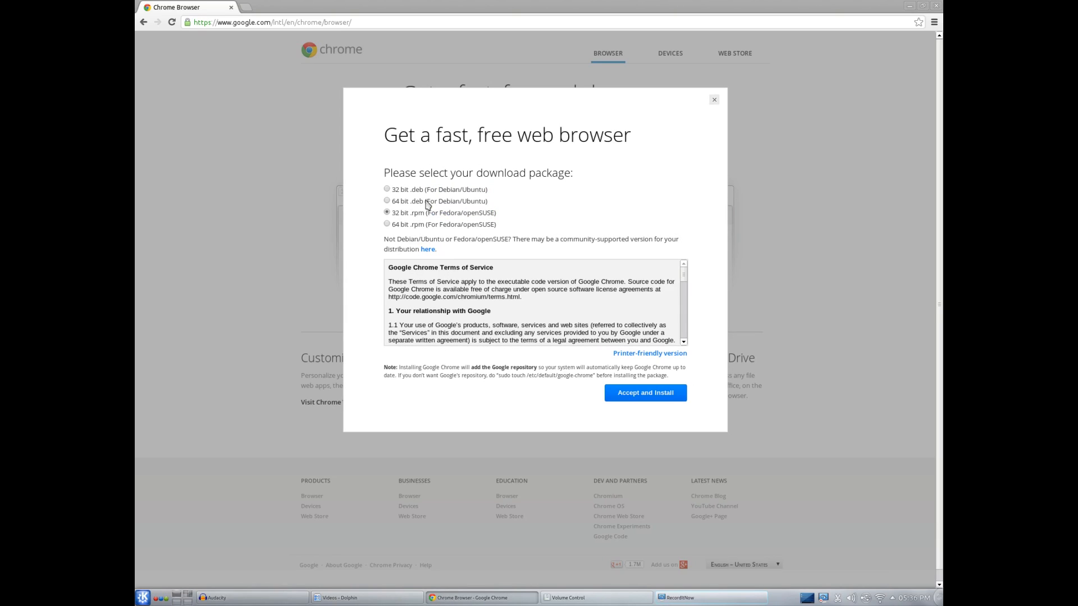
click(386, 188)
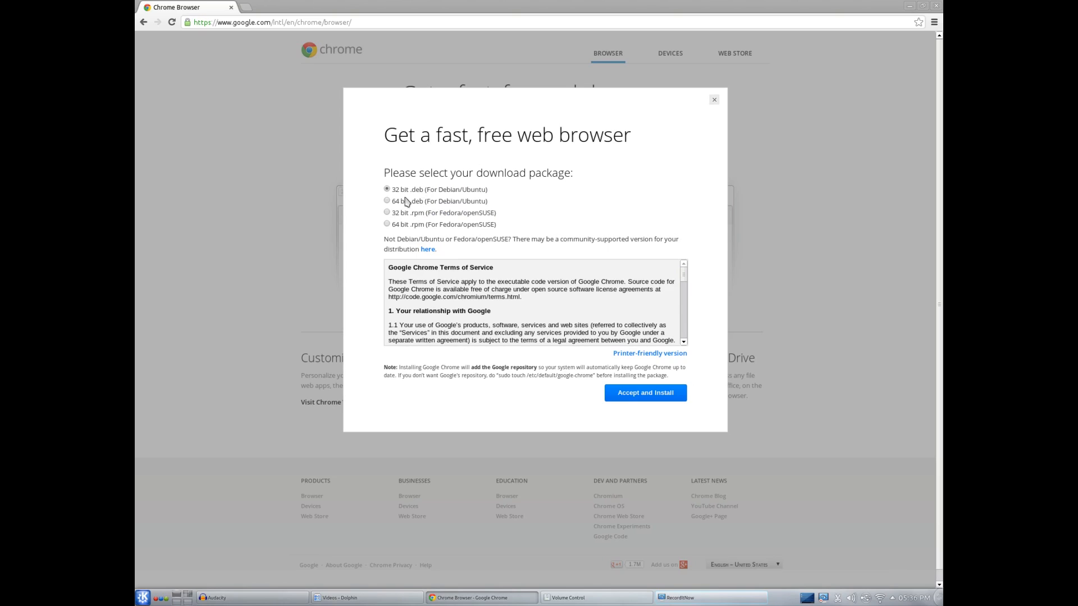
click(386, 201)
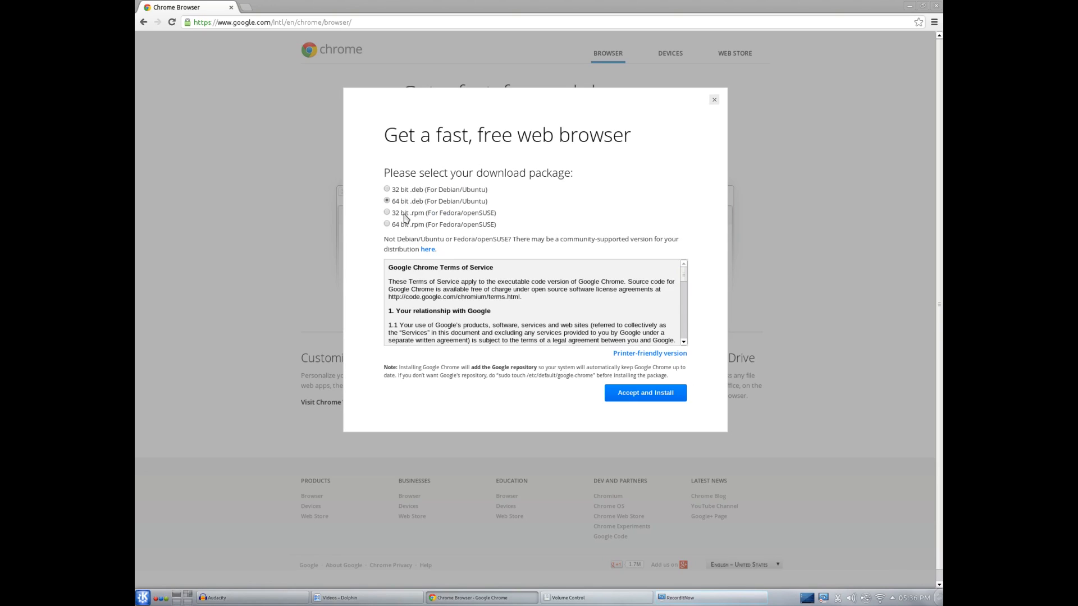
mouse_move(451, 213)
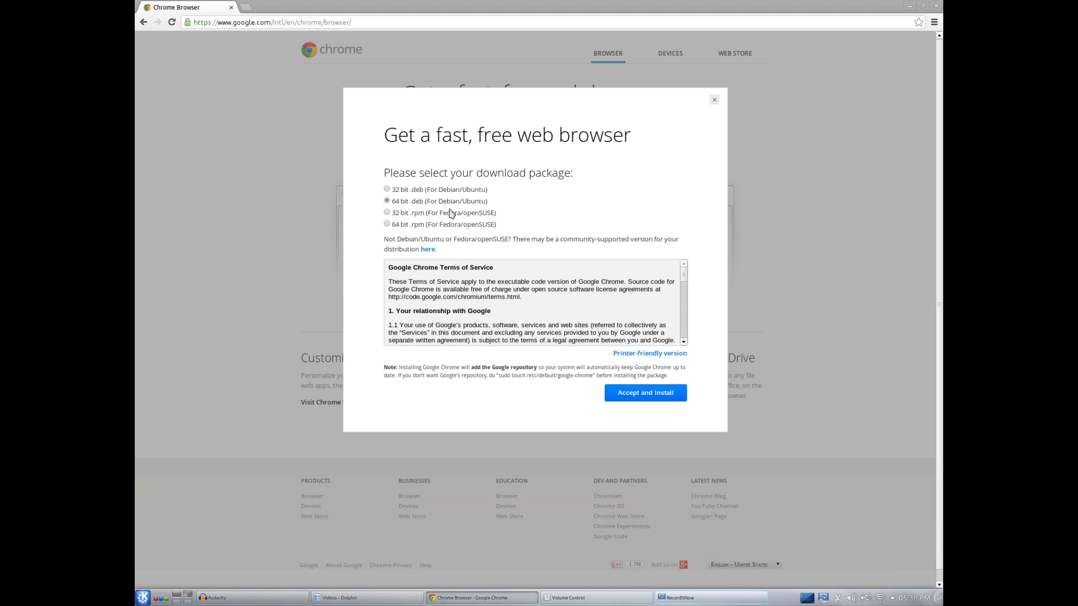
click(386, 188)
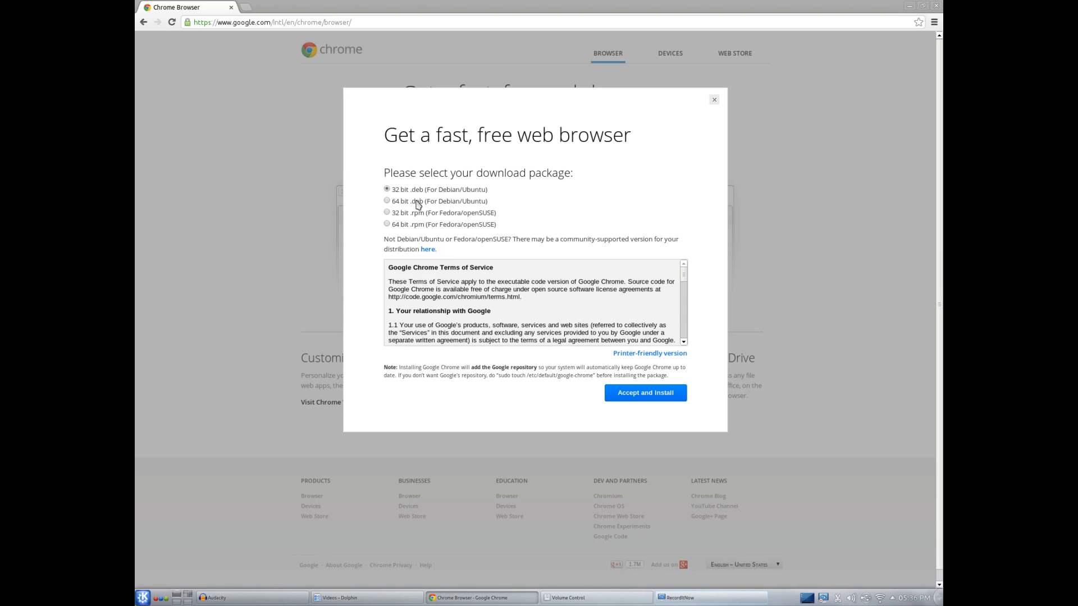
click(386, 199)
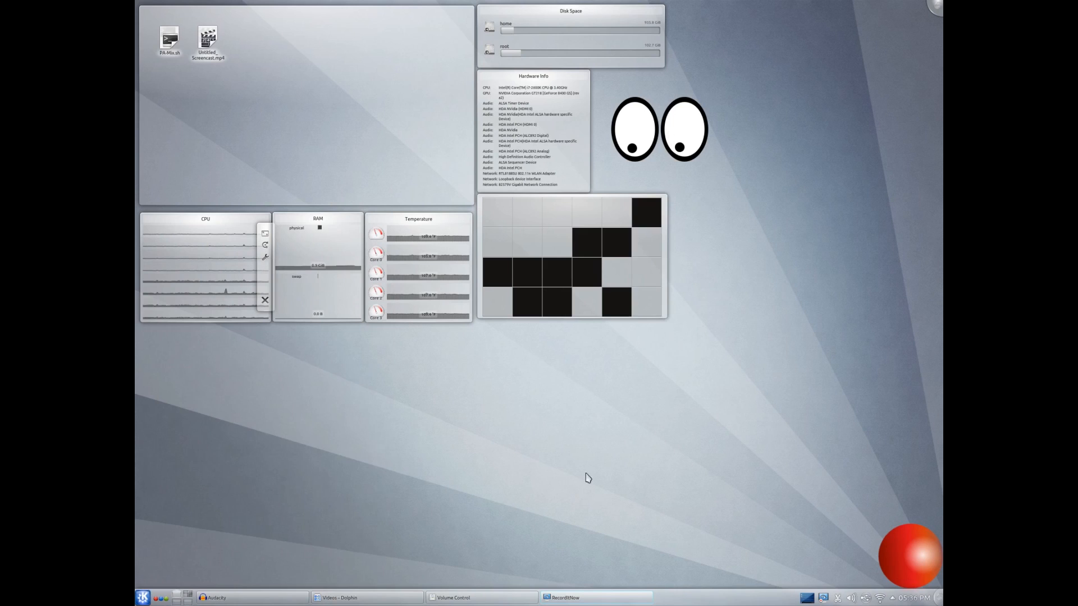
mouse_move(143, 599)
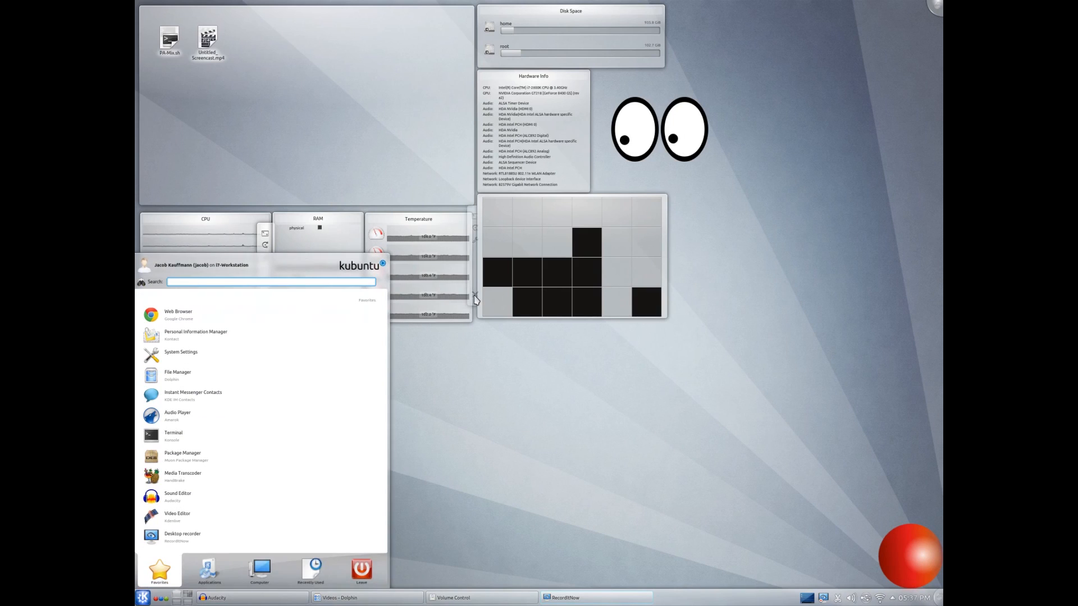
Launch LibreOffice from Kickoff search and show About LibreOffice with version 3.6.2.2.
text(liv)
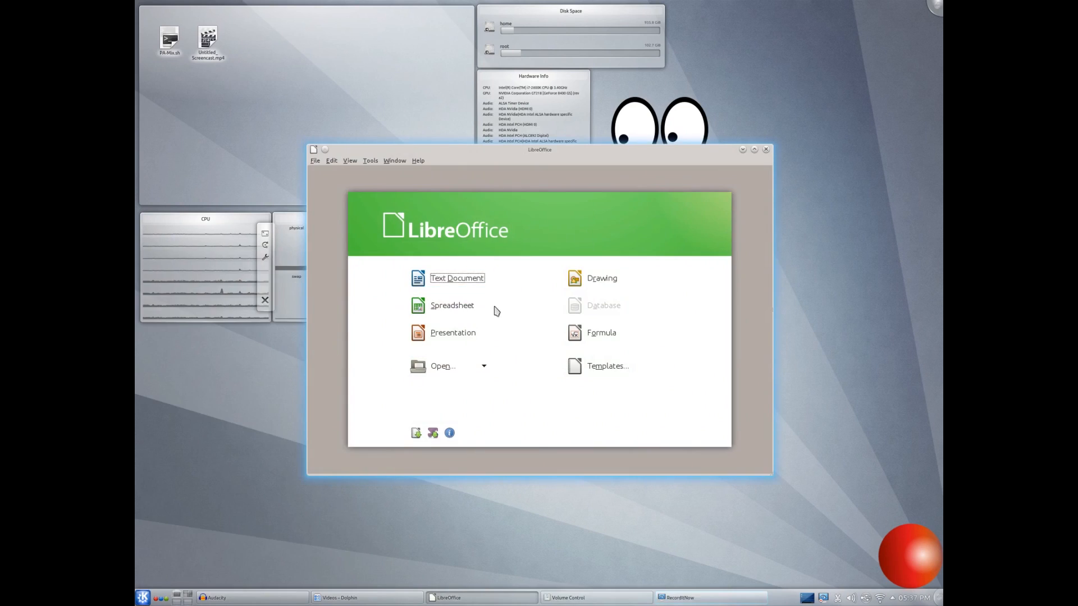
mouse_move(418, 159)
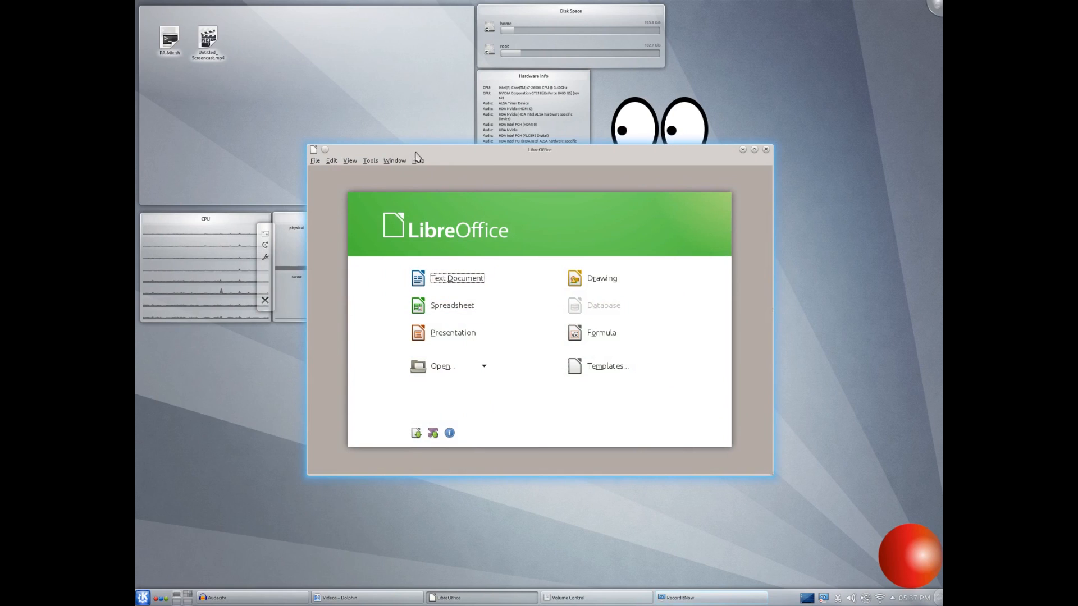
click(417, 161)
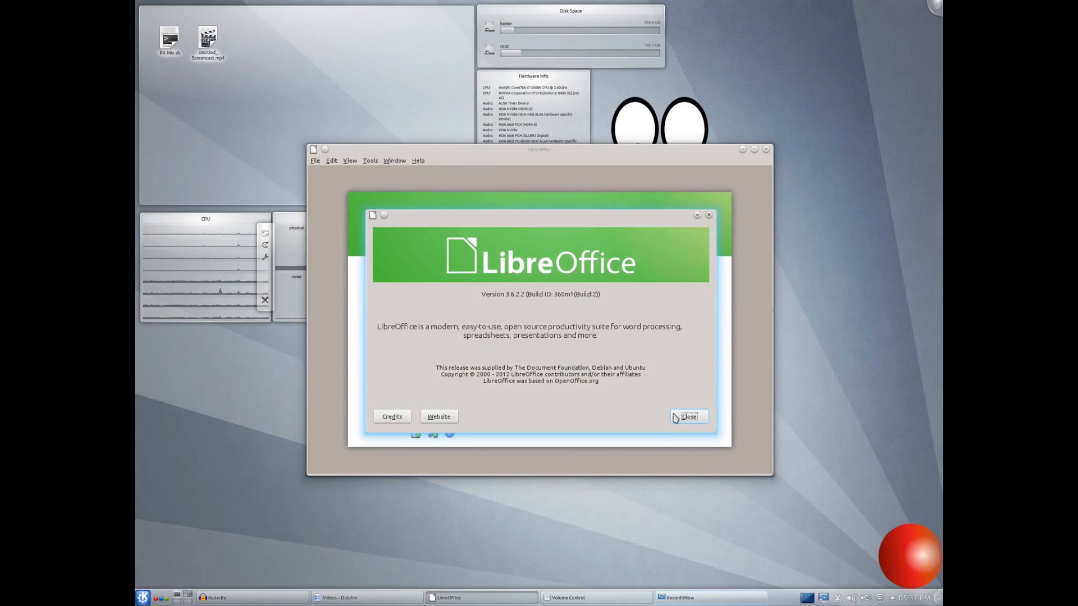
Dismiss the About box, start a blank Writer text document and show its File menu.
click(688, 417)
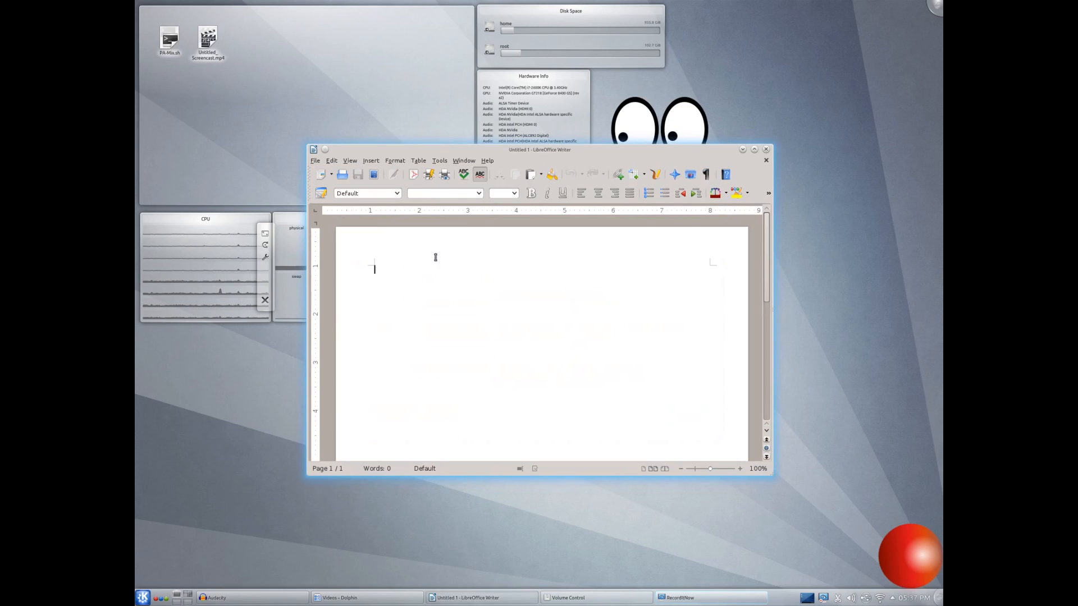
click(755, 148)
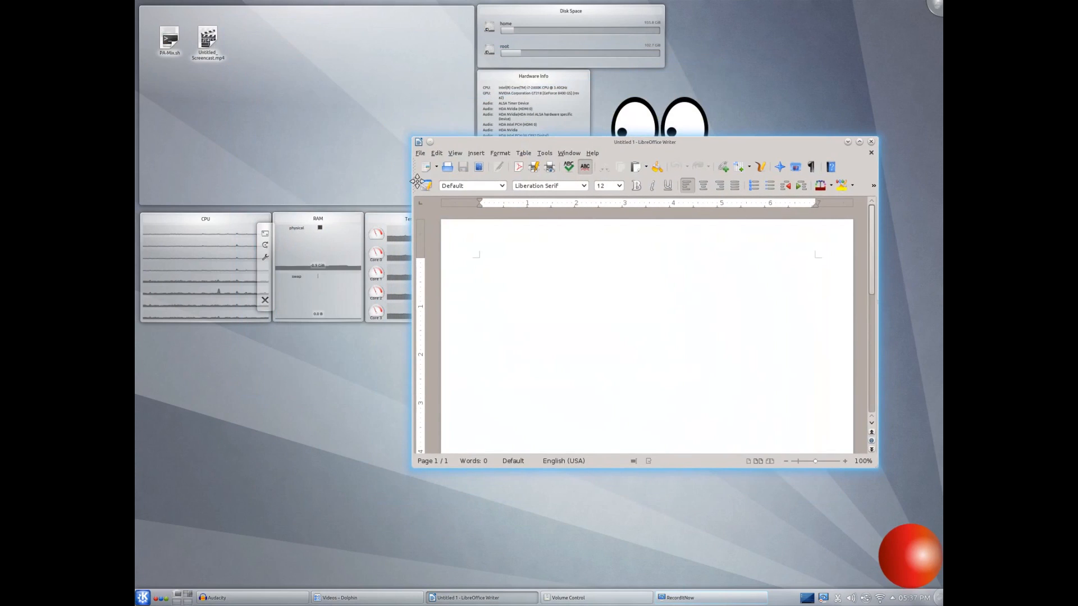
click(420, 153)
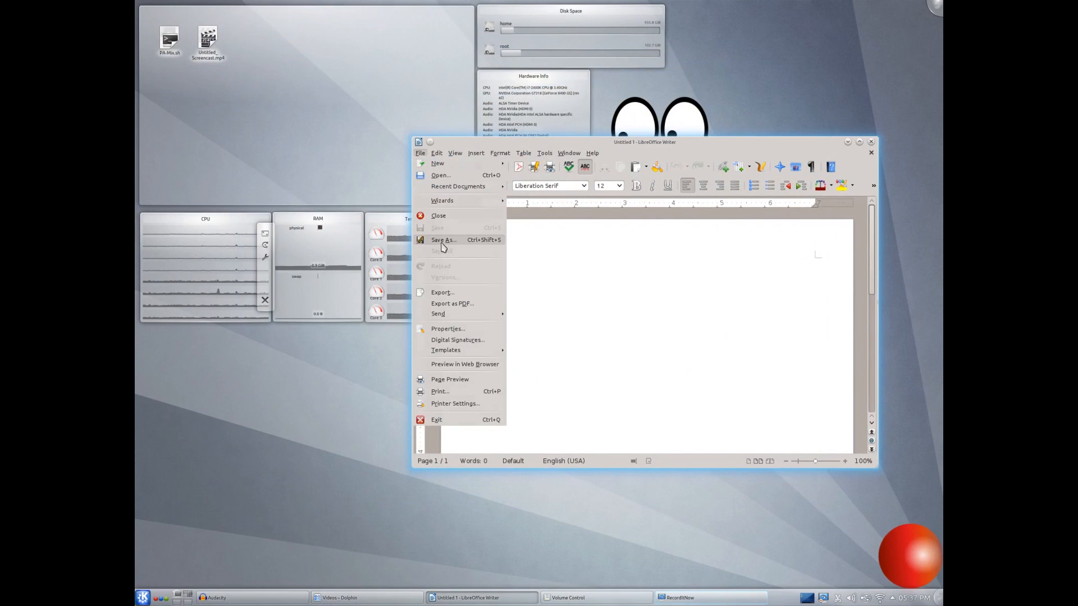
click(442, 239)
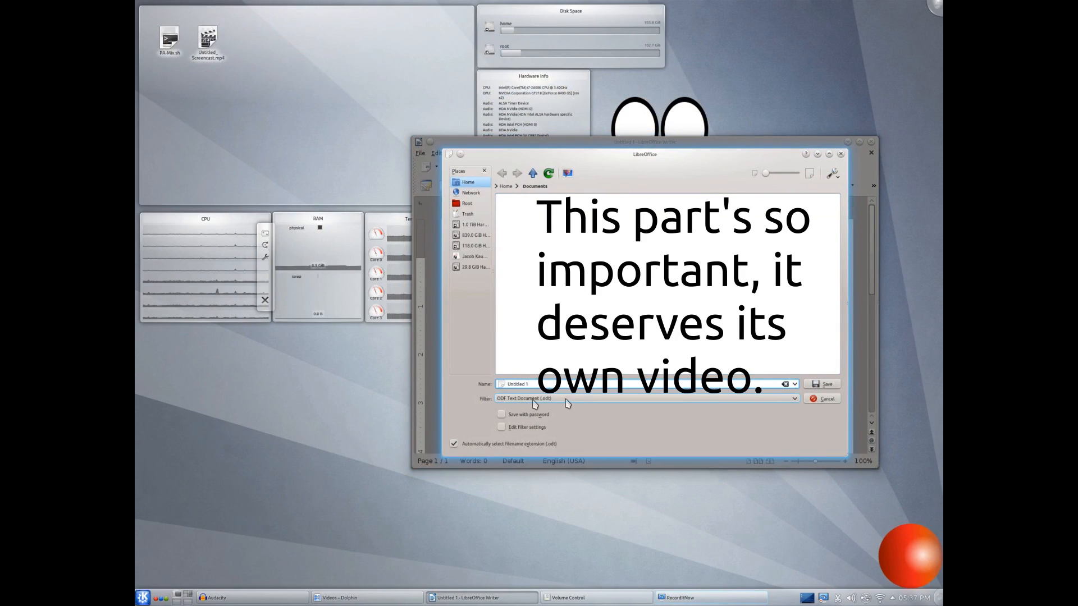
click(792, 399)
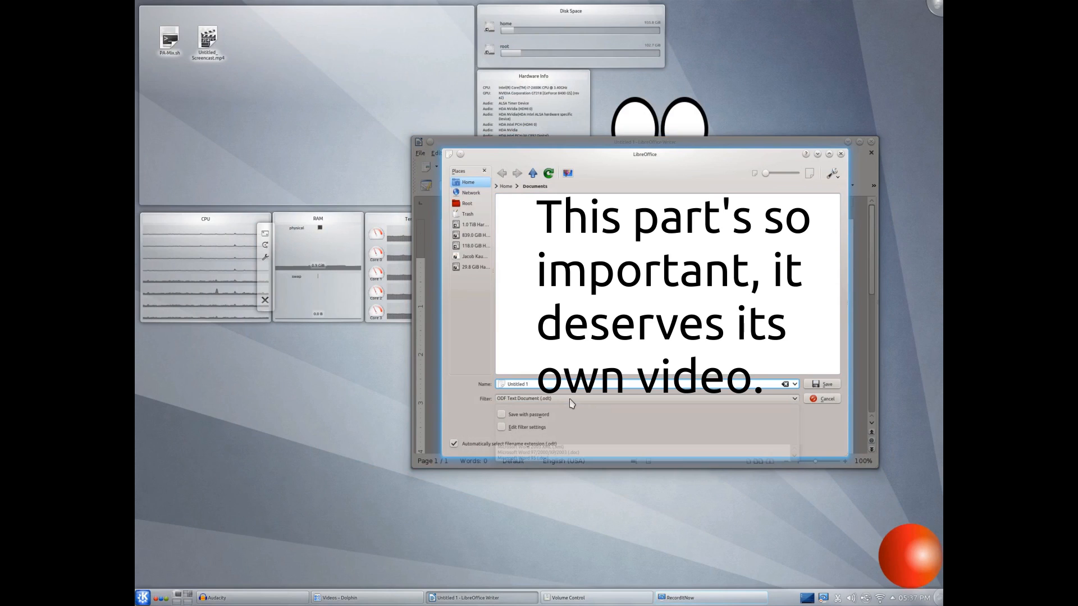
click(795, 399)
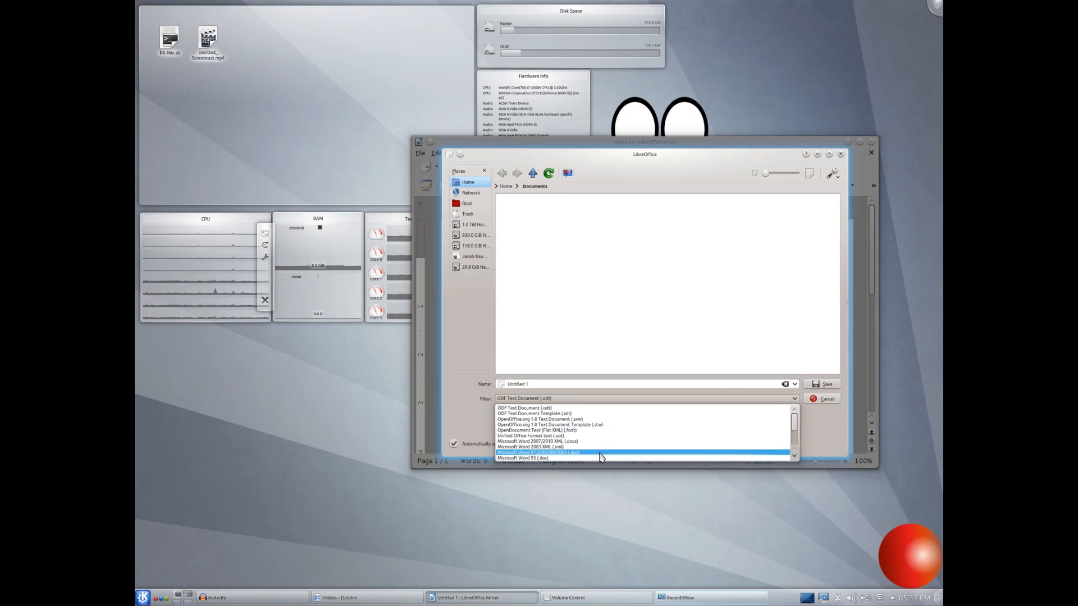
click(528, 447)
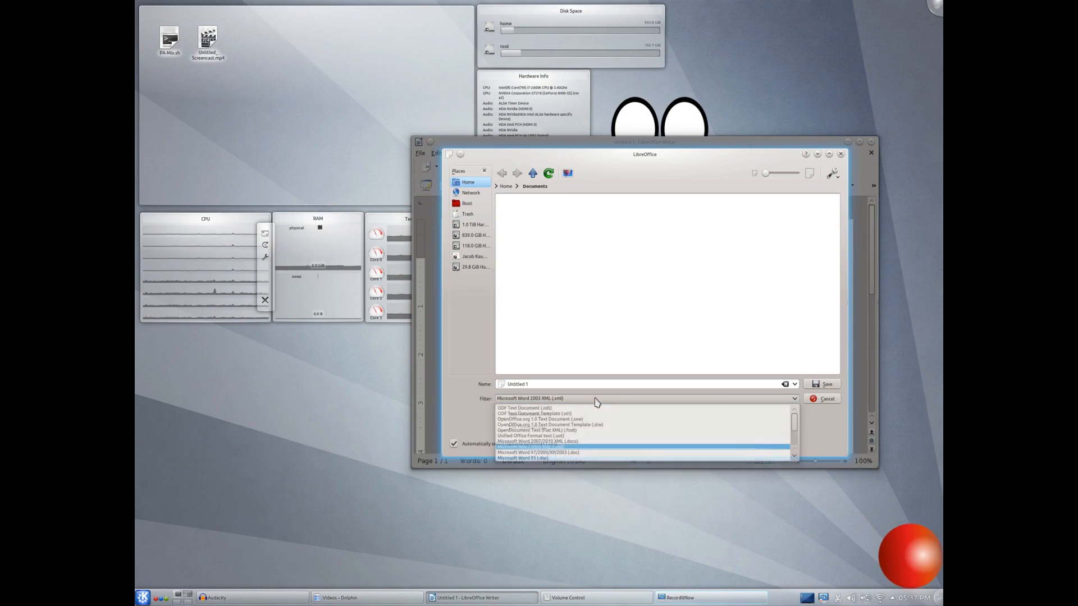
click(538, 452)
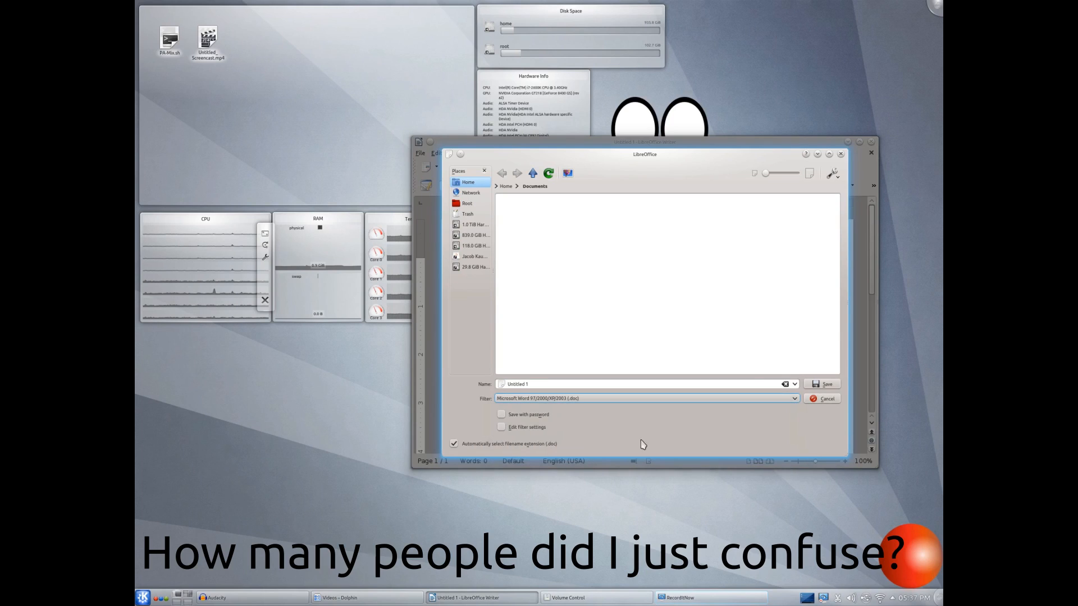
mouse_move(709, 399)
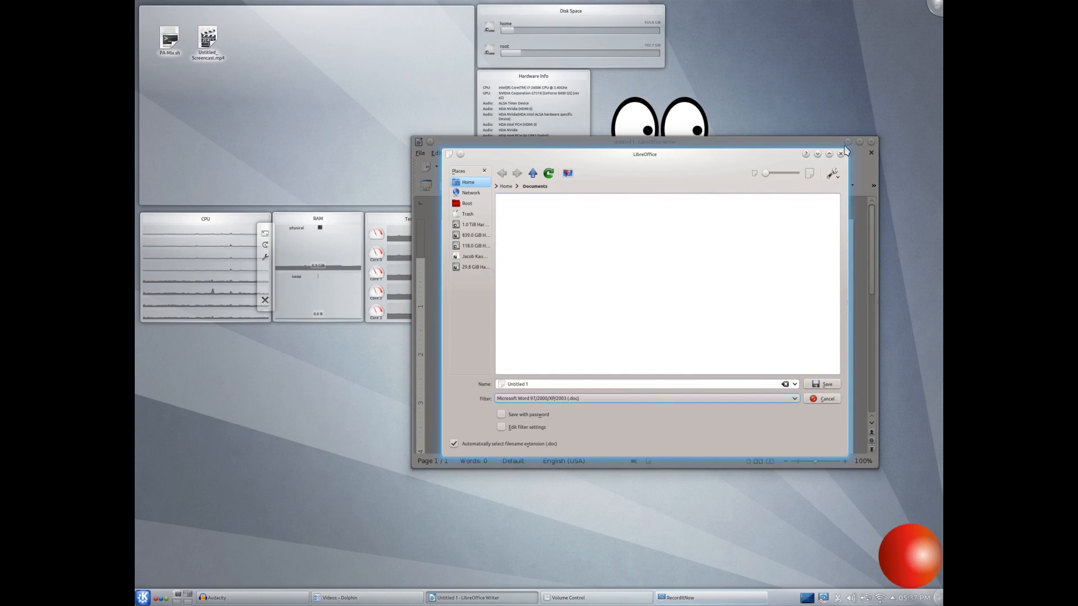
click(826, 399)
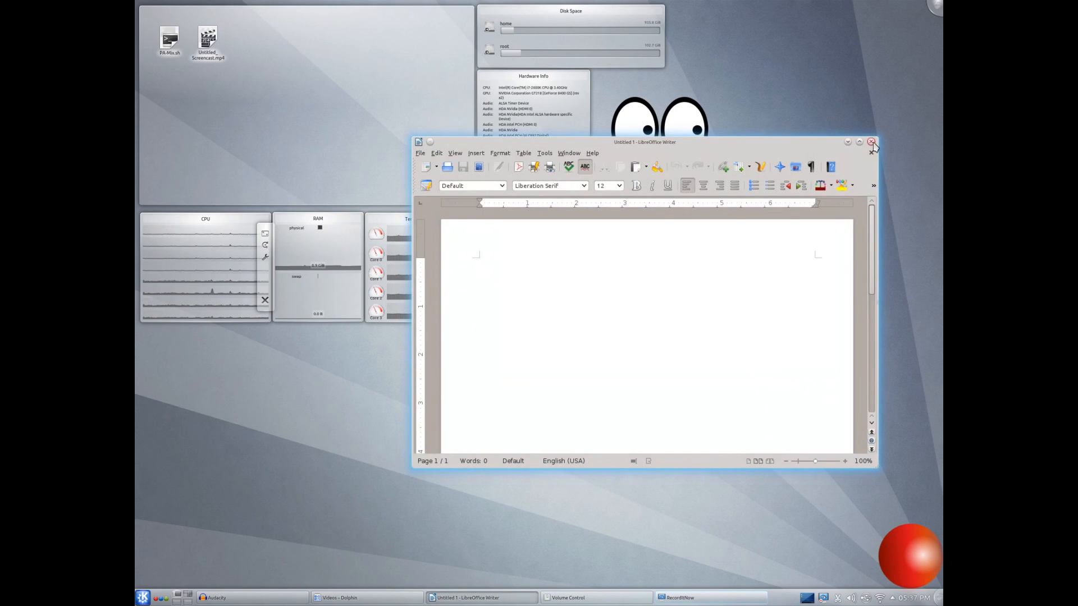
Close Writer and browse the Graphics applications in Kickoff, returning to Favorites.
click(870, 141)
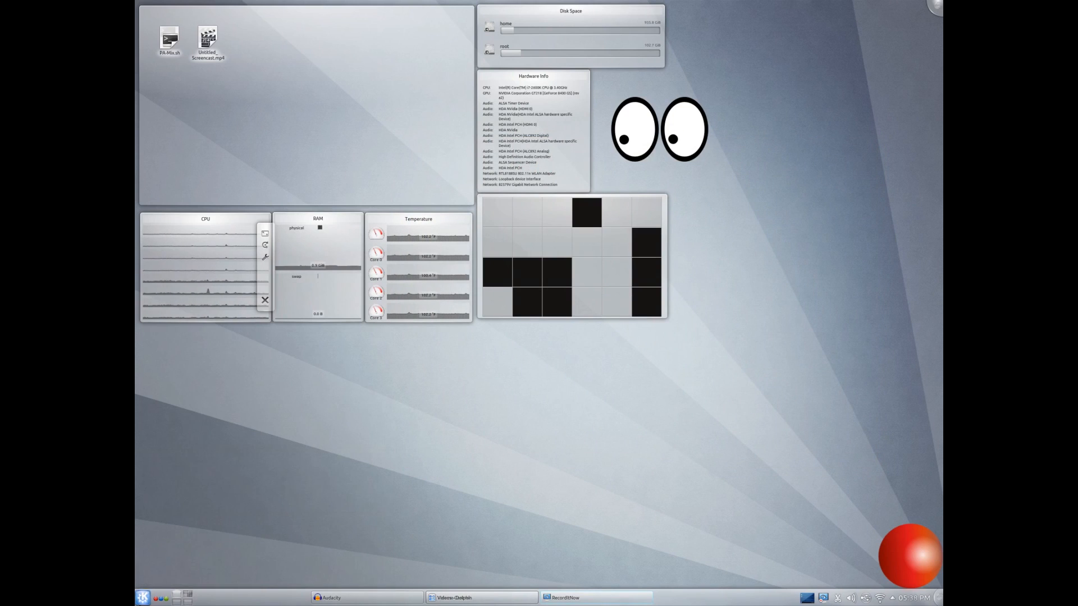
click(142, 598)
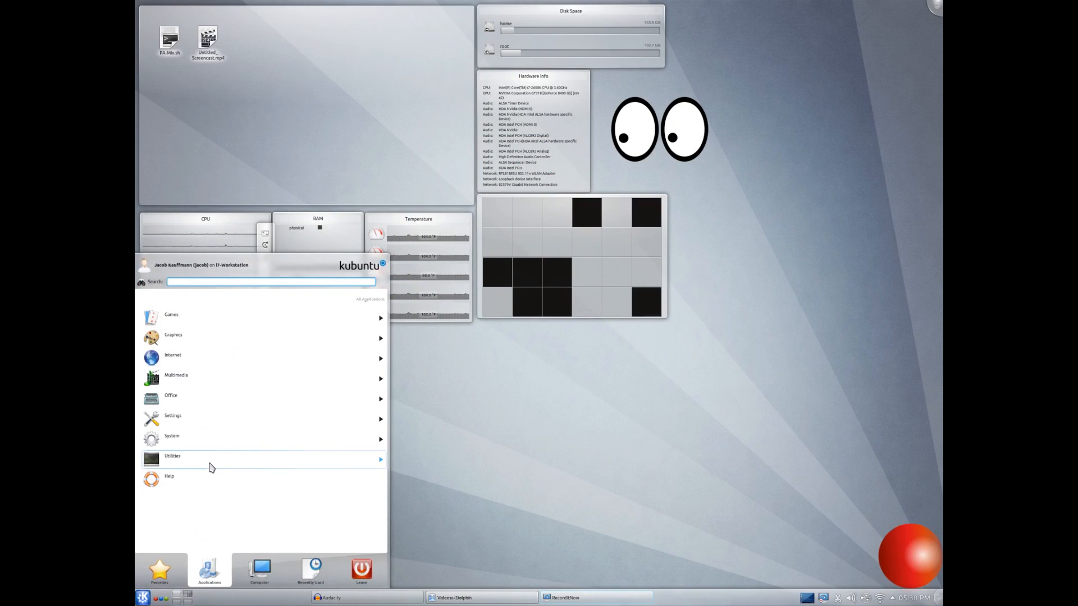
mouse_move(226, 395)
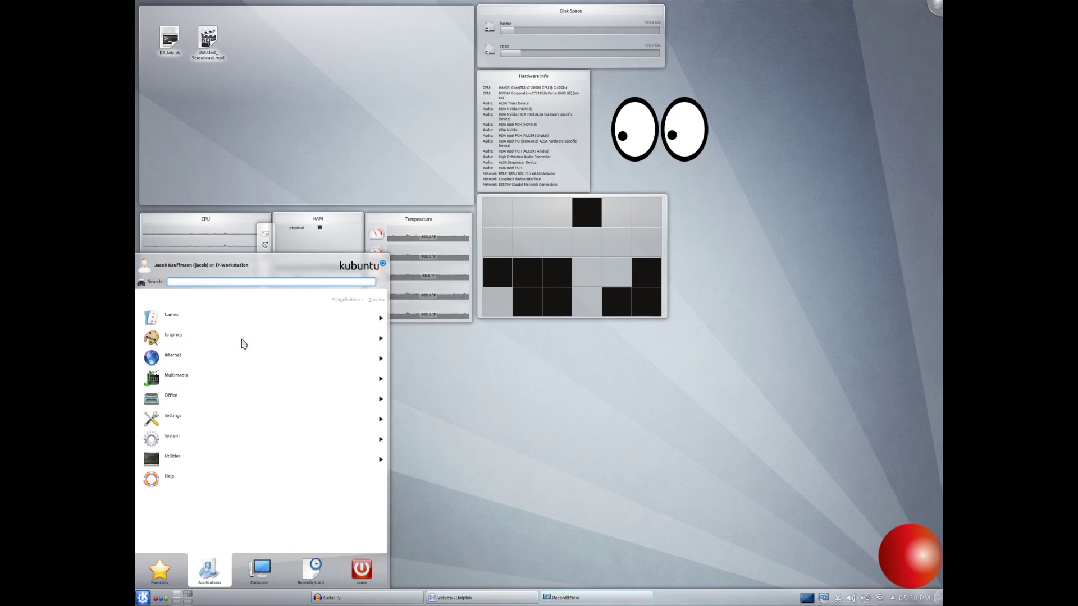
click(173, 335)
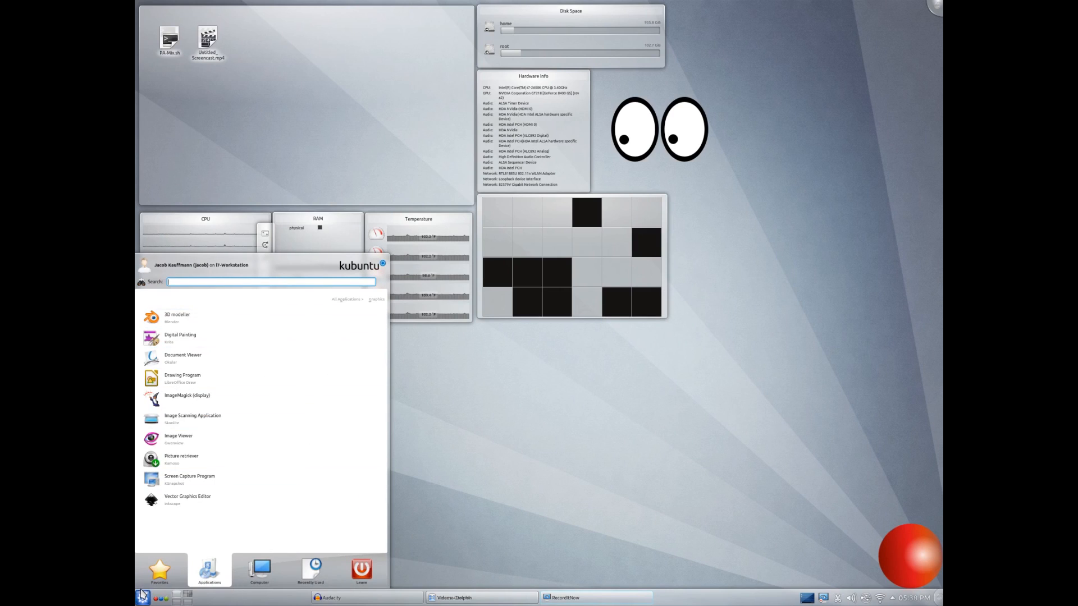
click(159, 570)
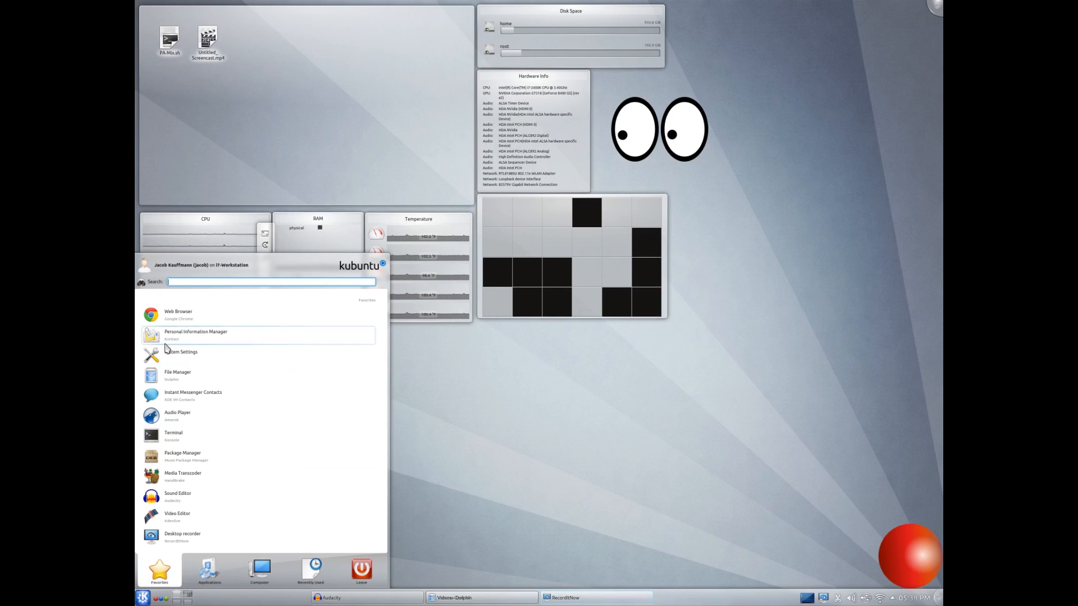
Launch the Web Browser and then the Terminal from Kickoff favourites.
click(177, 312)
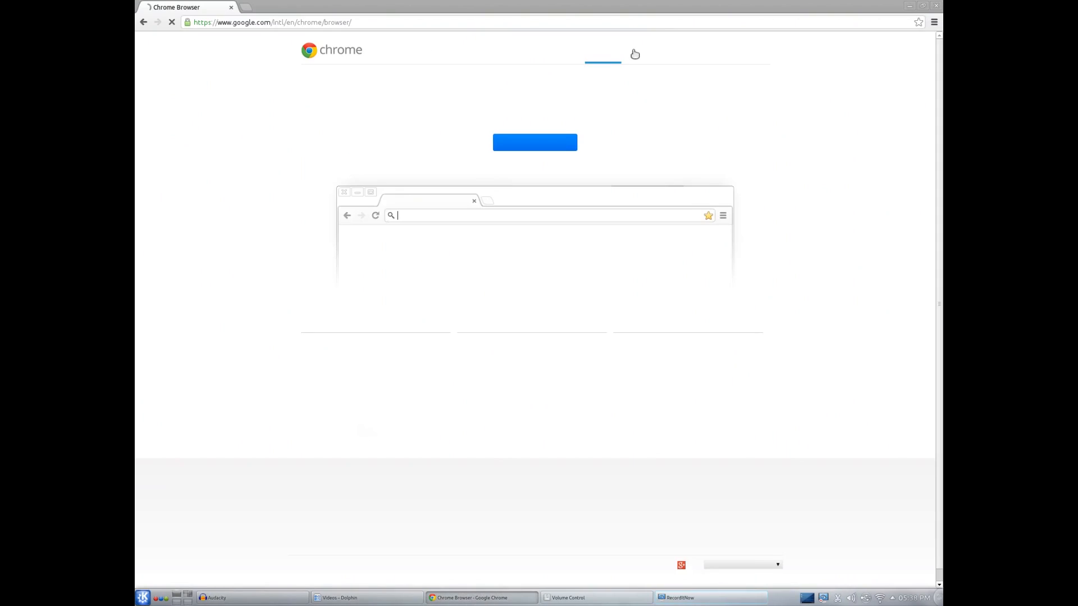
click(140, 598)
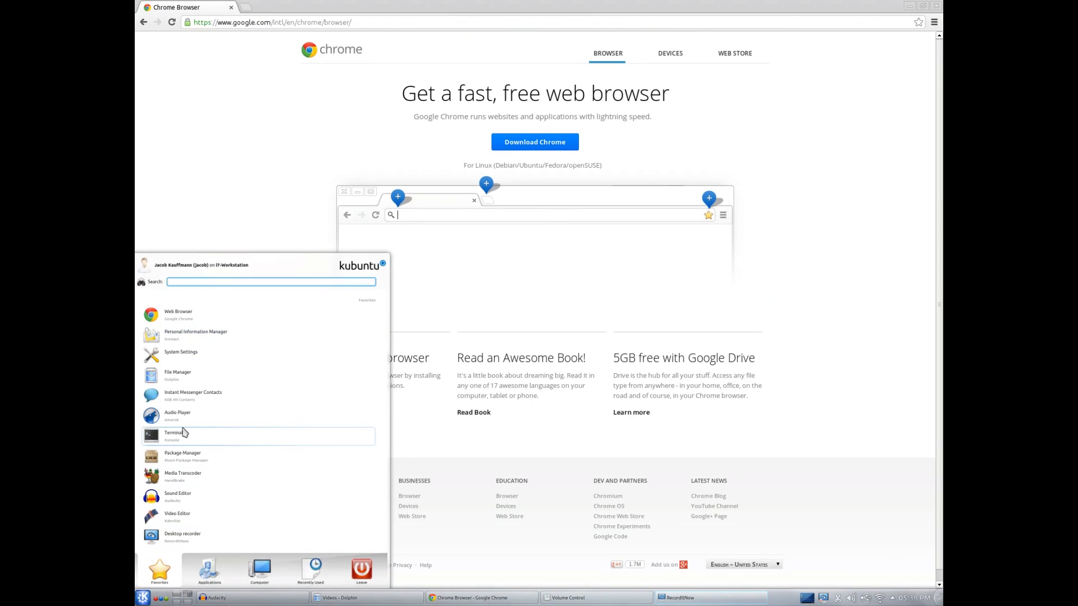
click(170, 433)
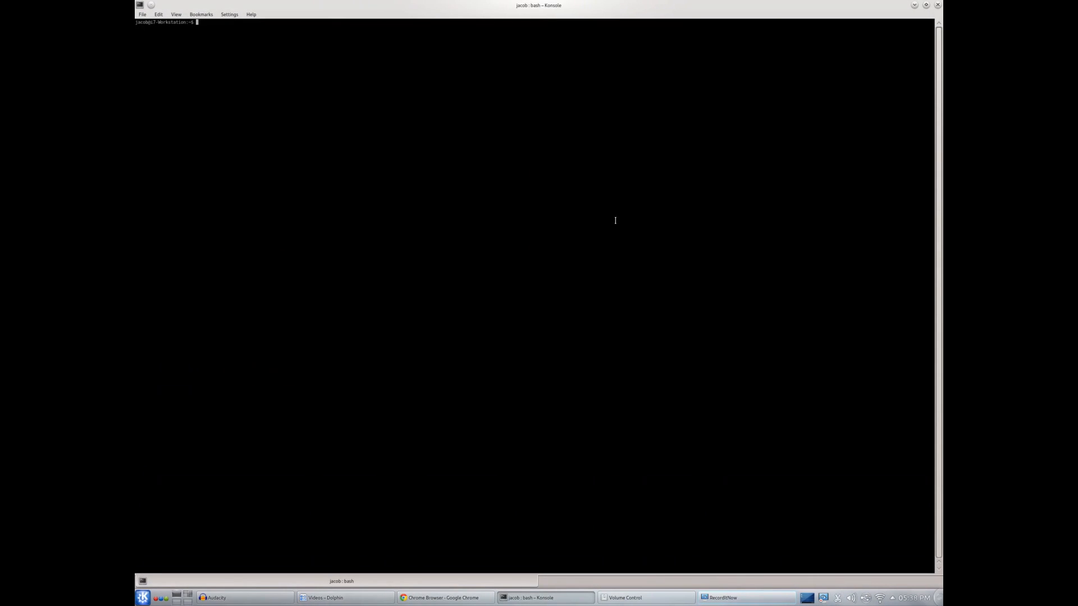
mouse_move(615, 237)
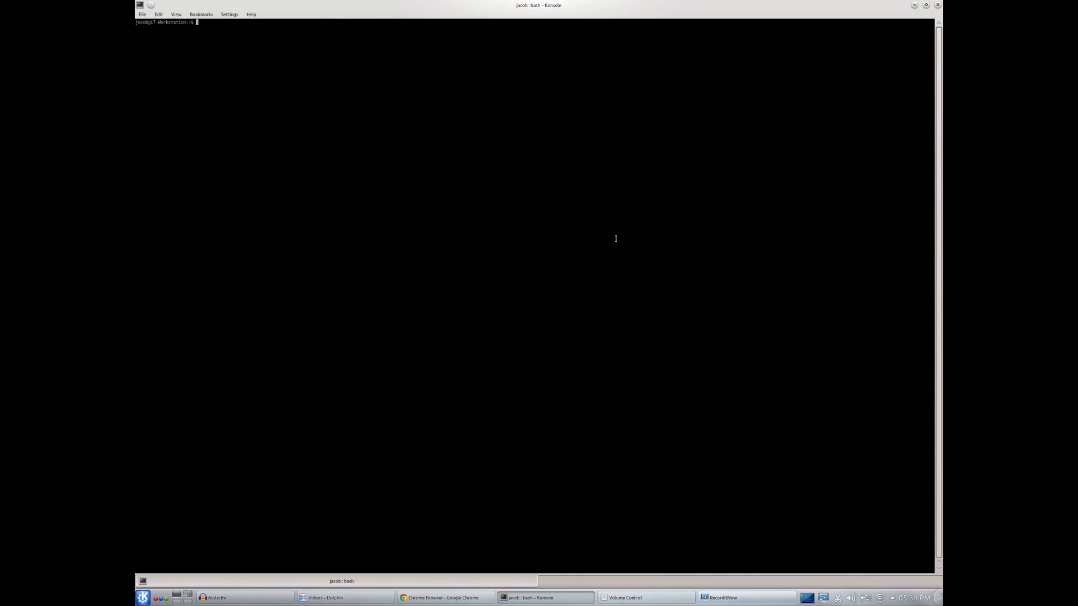
mouse_move(202, 206)
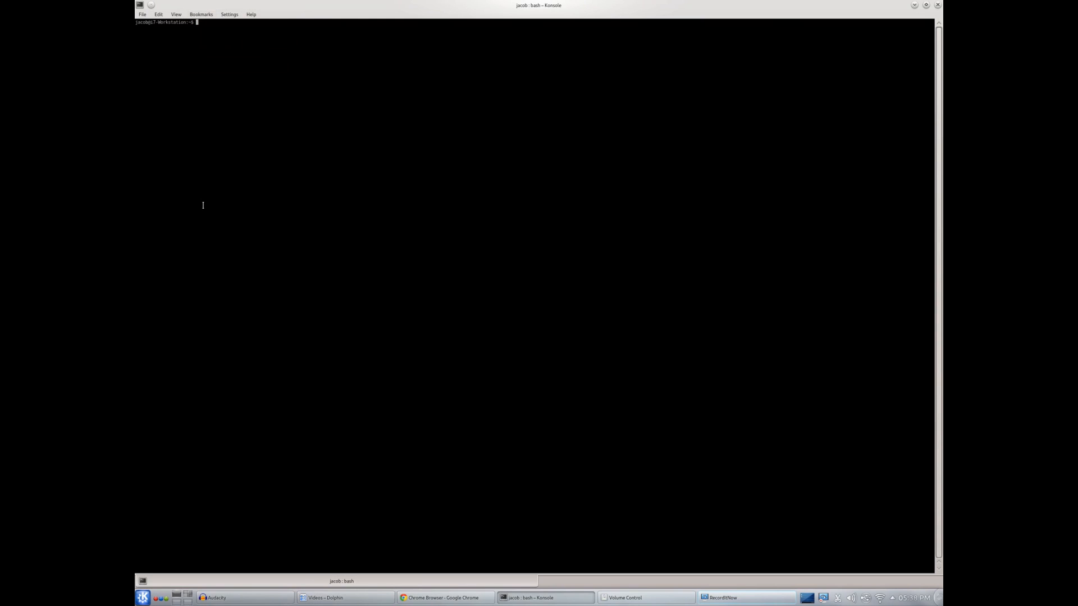
mouse_move(566, 243)
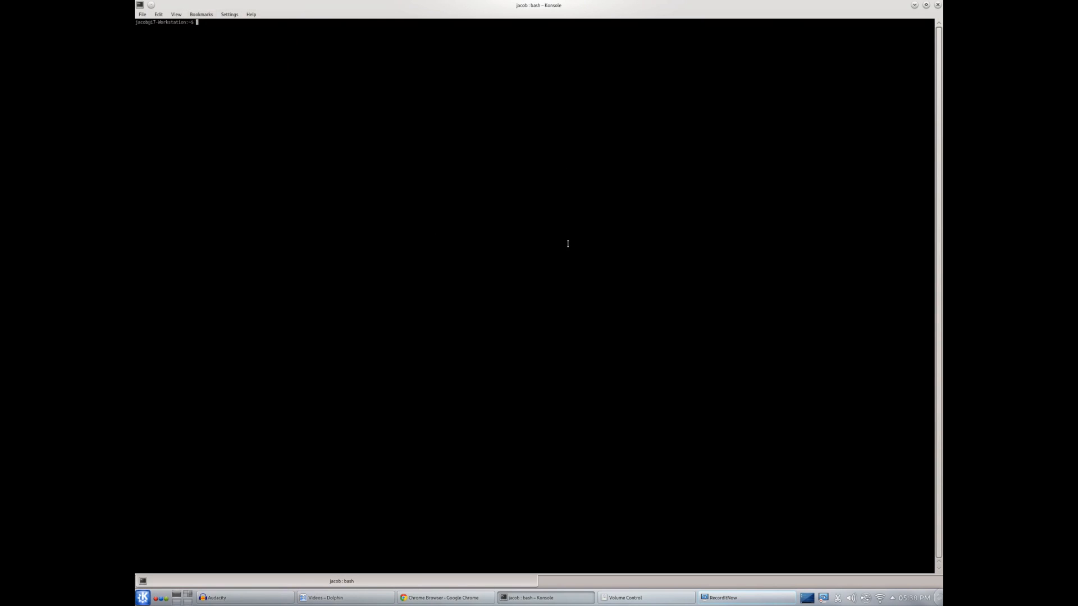
mouse_move(596, 237)
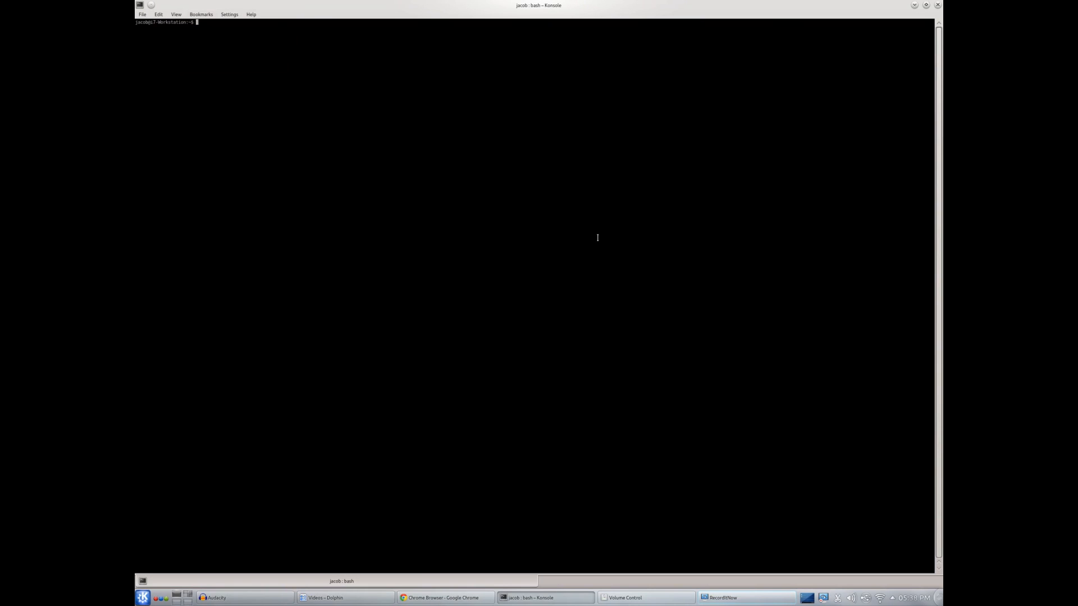
Enter the Minecraft folder and run java -jar MagicLauncher.jar to start Magic Launcher.
text(cd Minecraft)
text(java -jar Magic)
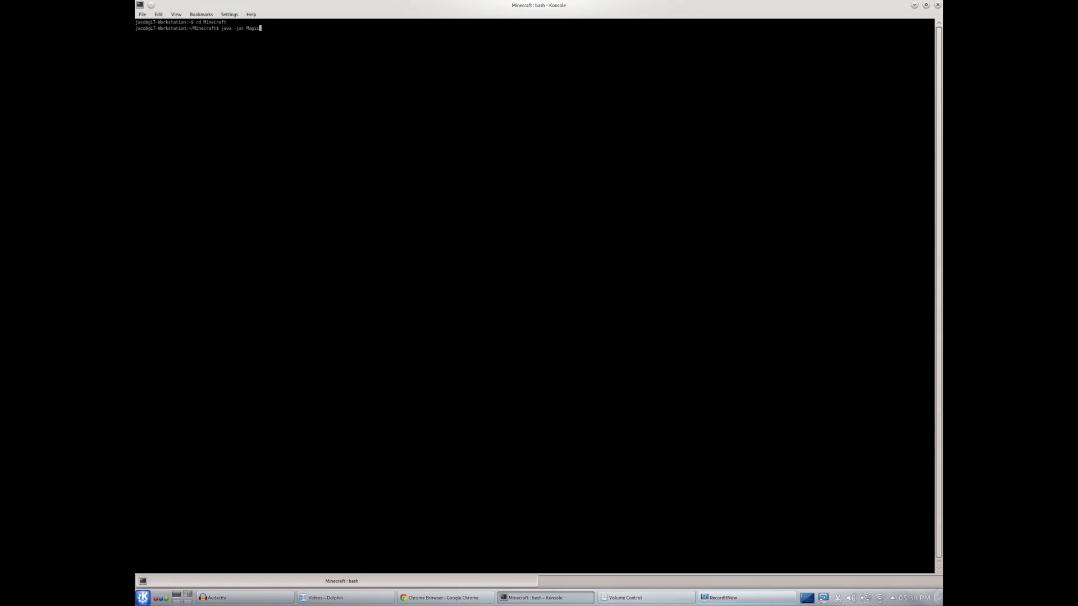
text(Launn)
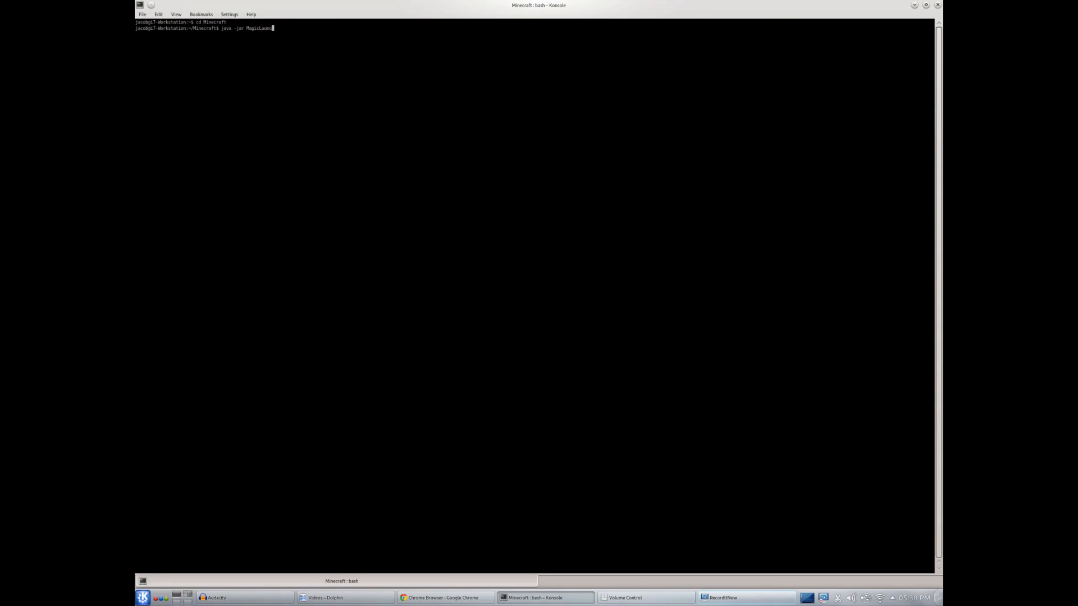
text(cher.jar)
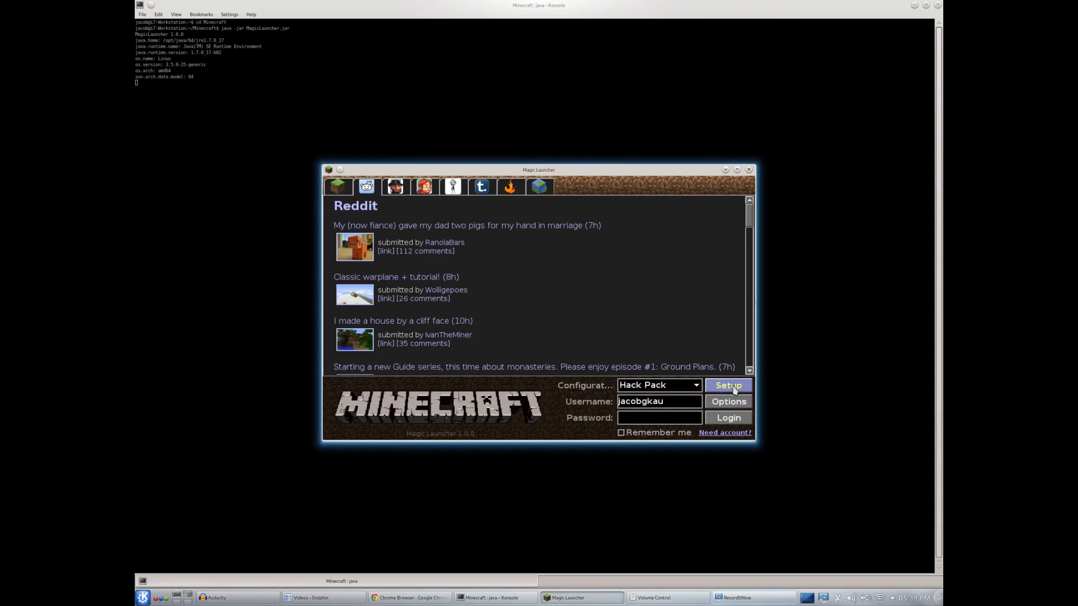
Review the Hack Pack setup's Advanced settings, cancel, and close Magic Launcher.
click(727, 385)
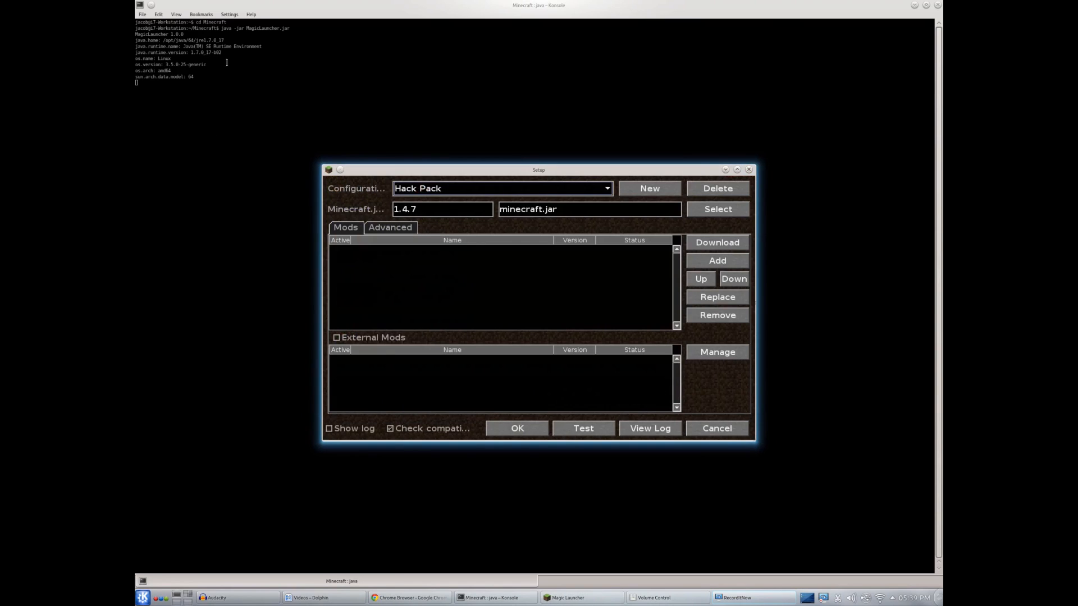
click(389, 227)
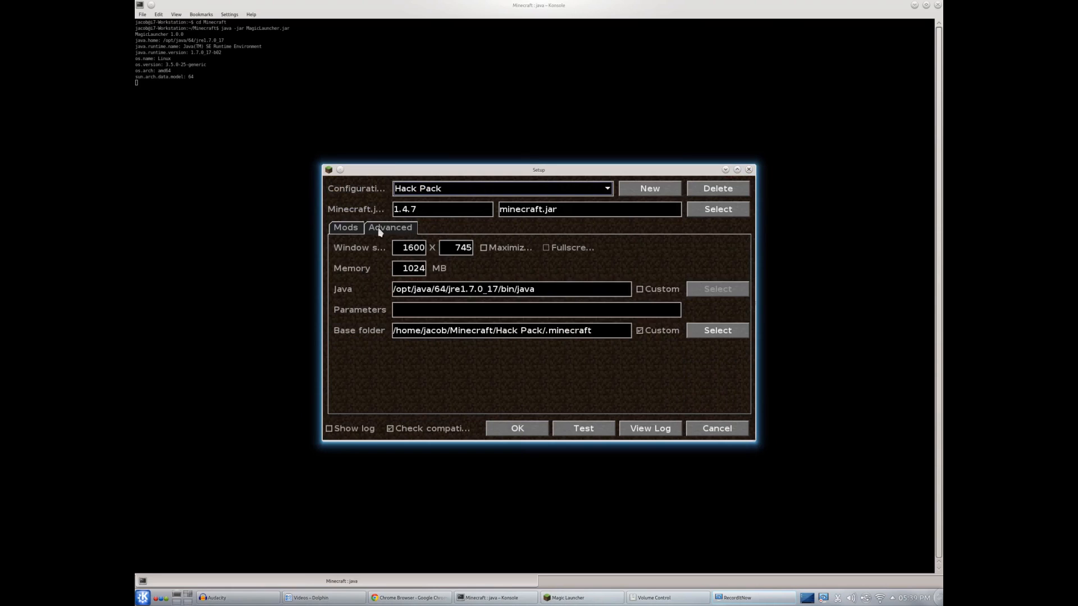
click(717, 209)
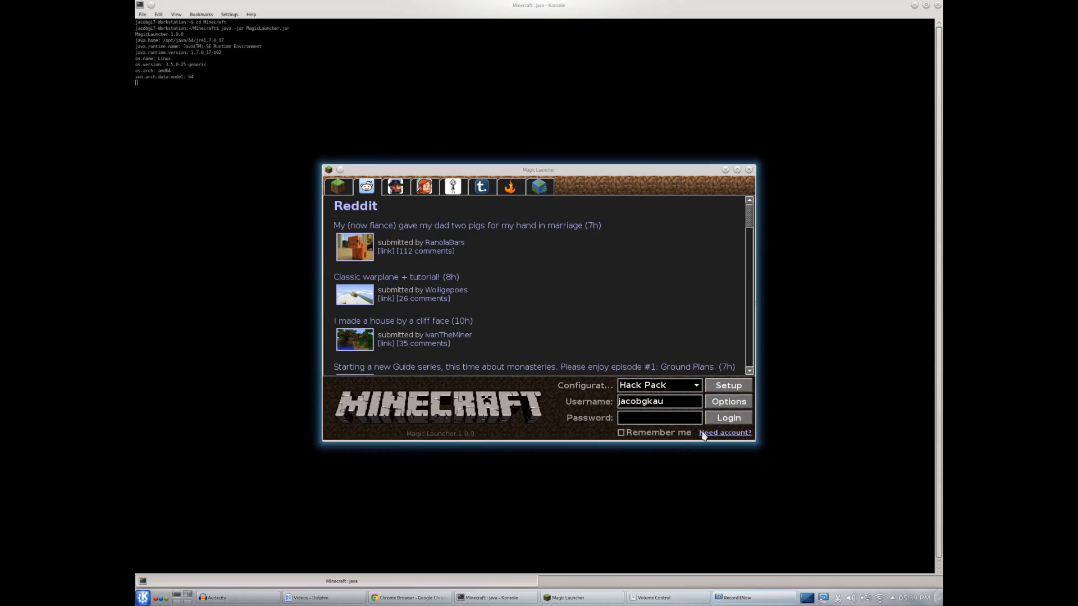
click(727, 401)
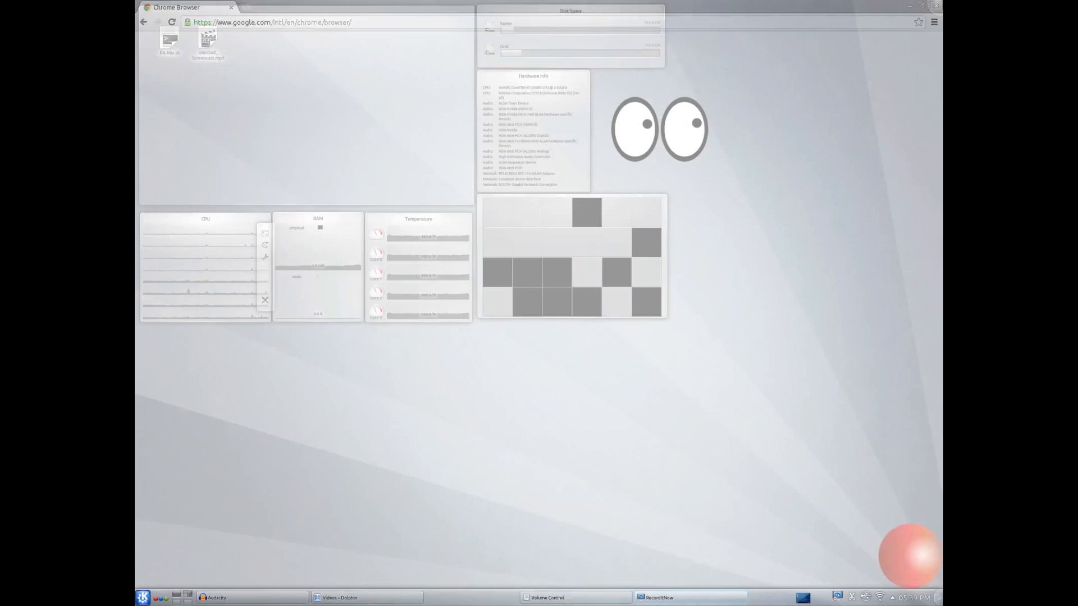
click(230, 6)
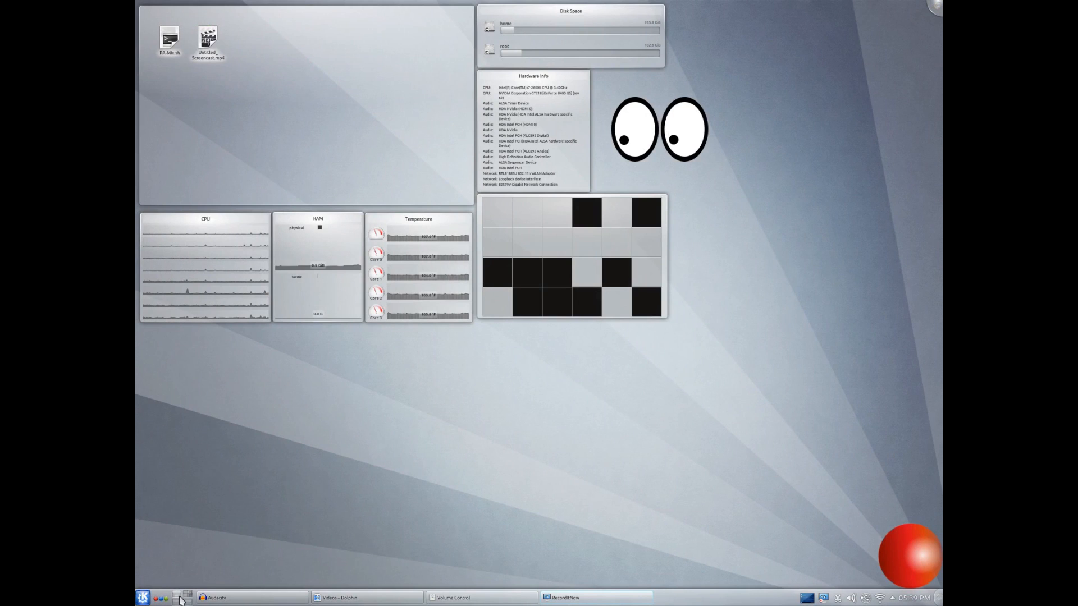
click(144, 597)
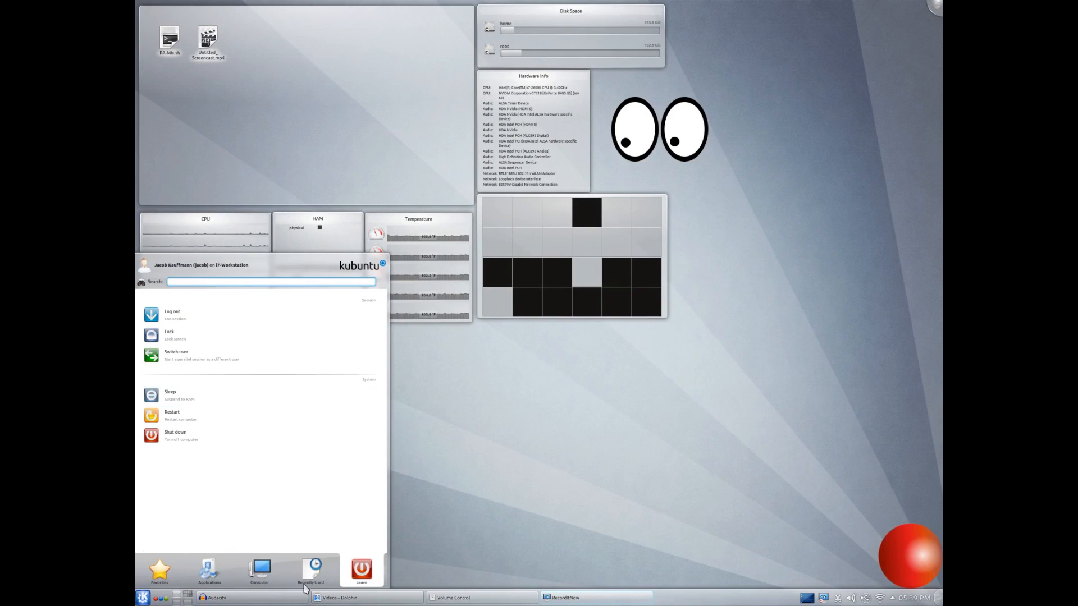
click(209, 571)
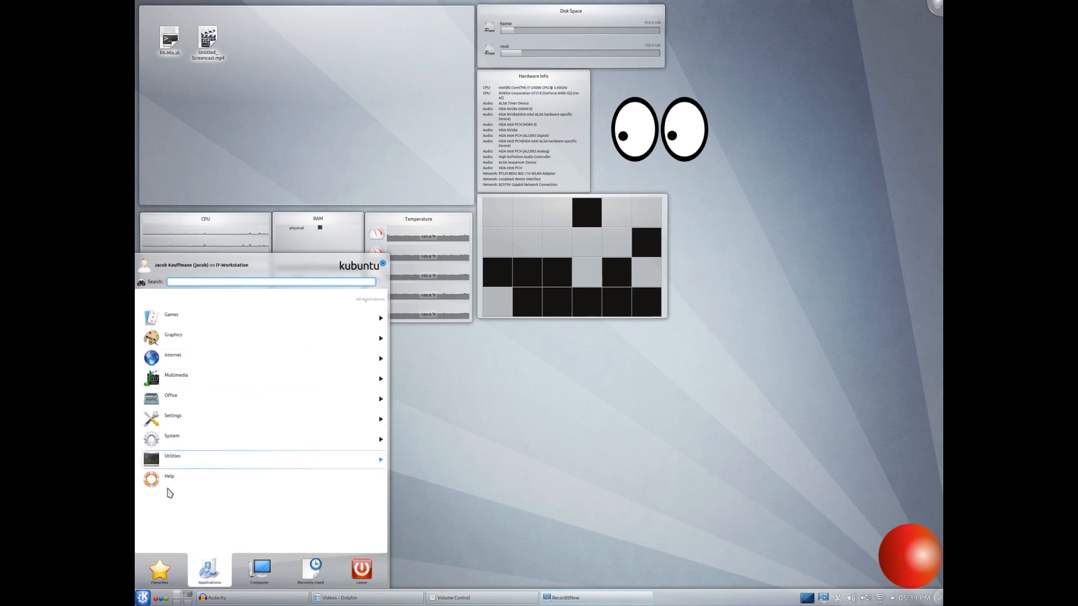
click(159, 570)
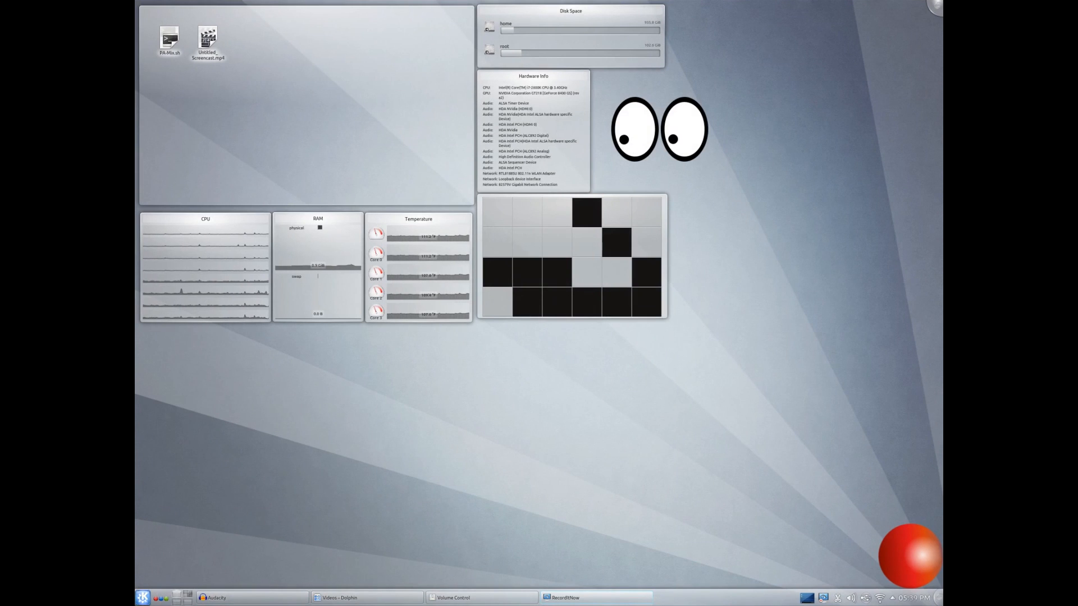
click(140, 598)
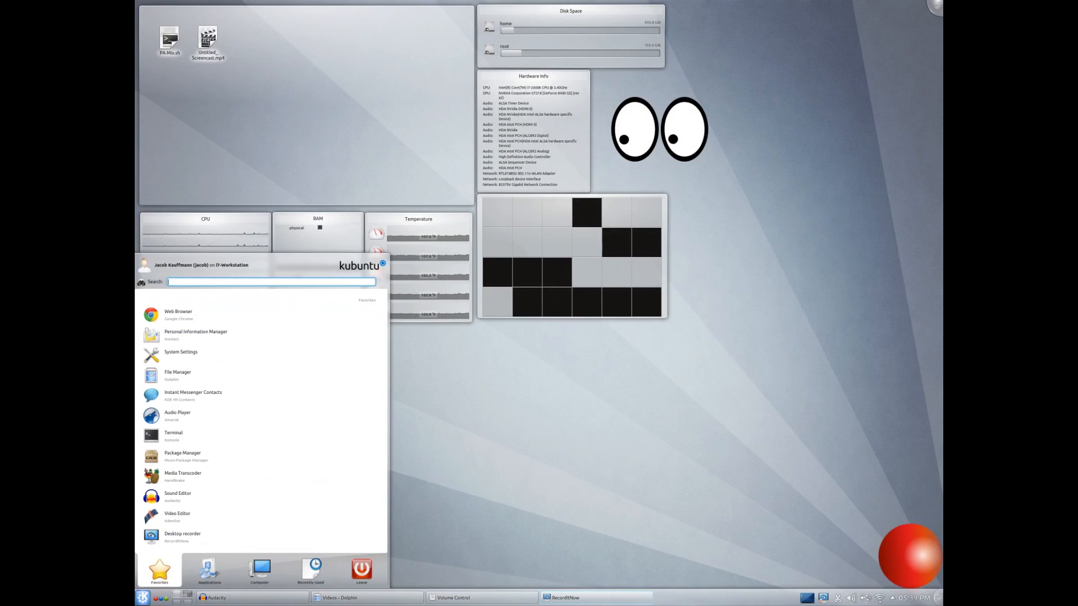
click(209, 570)
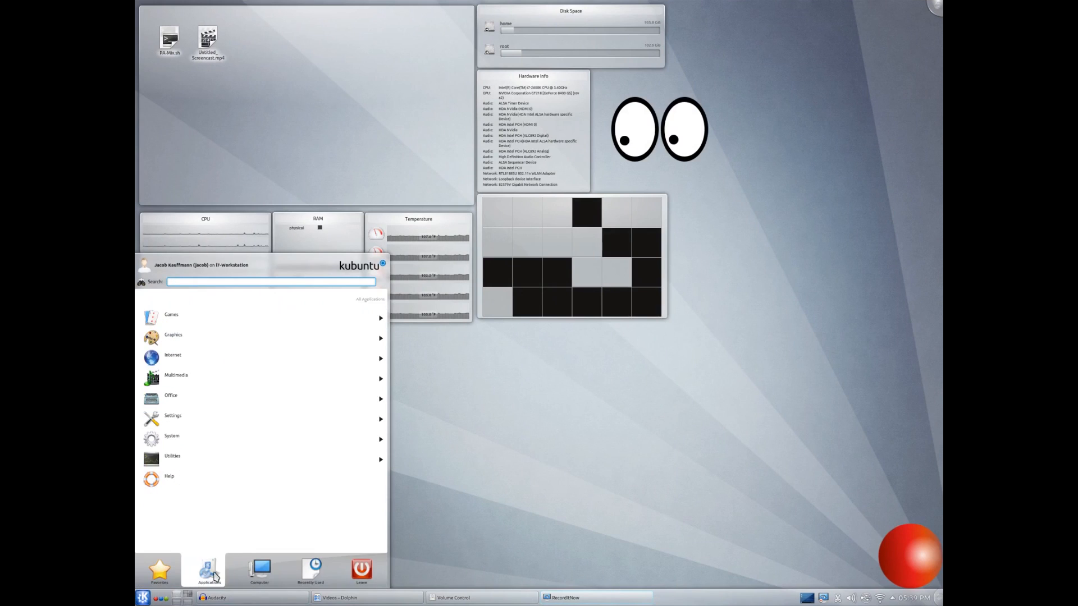
click(159, 568)
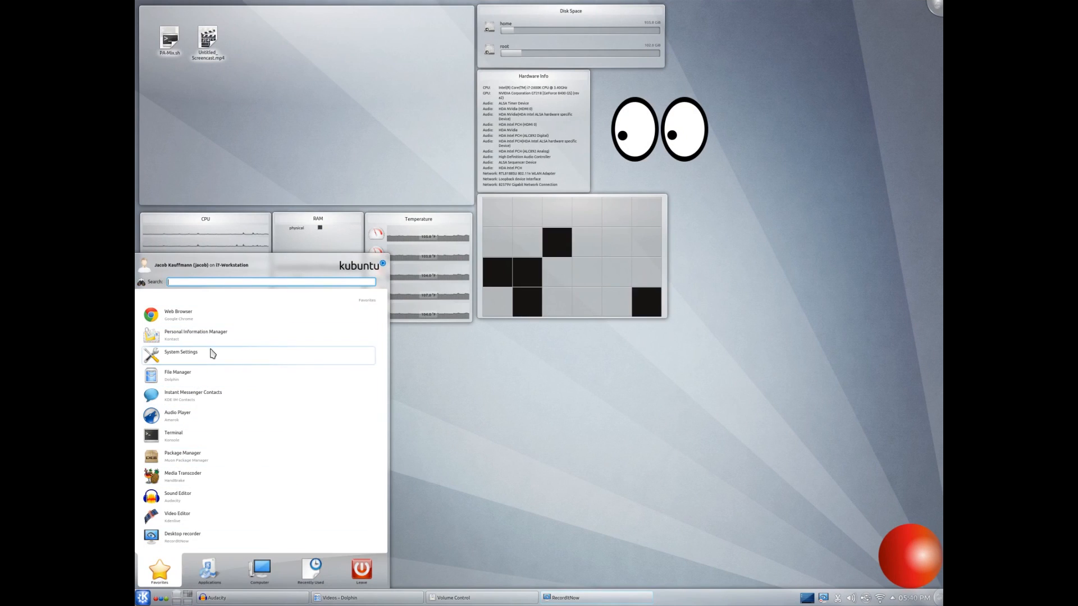
mouse_move(280, 409)
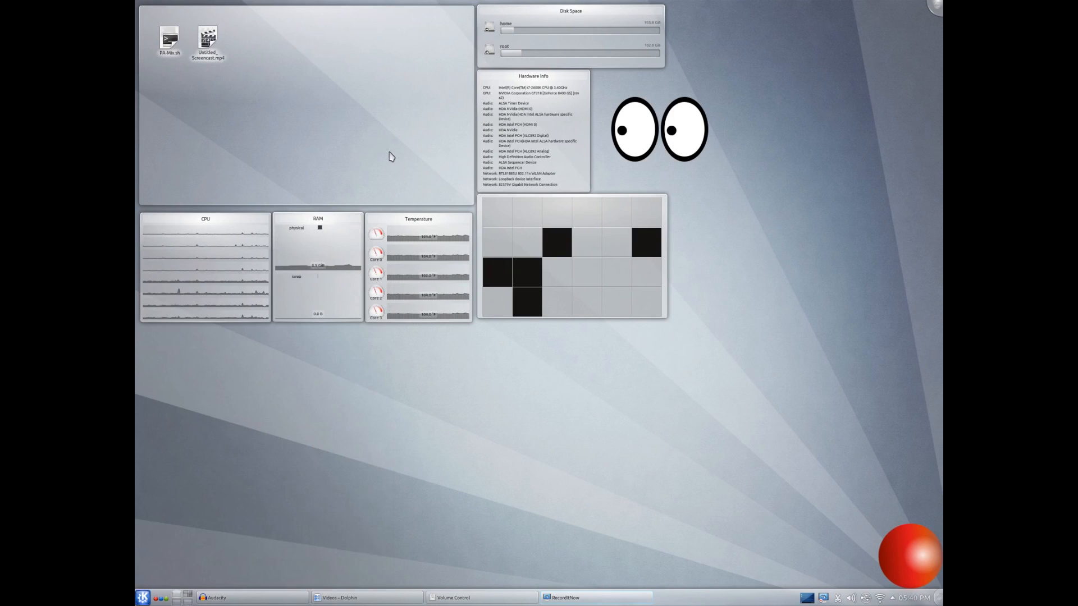
mouse_move(574, 171)
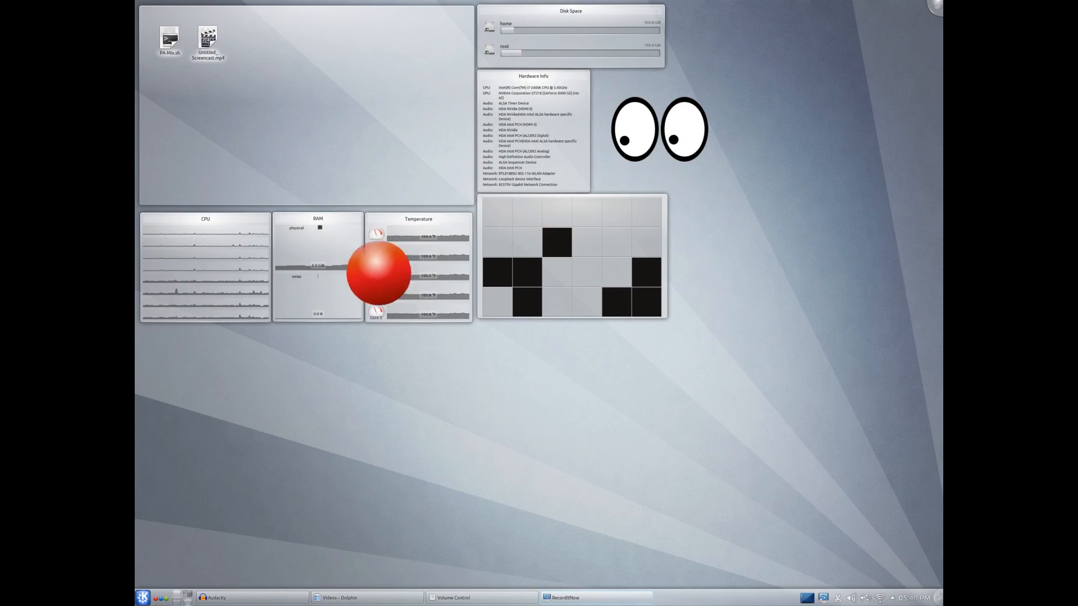
click(141, 597)
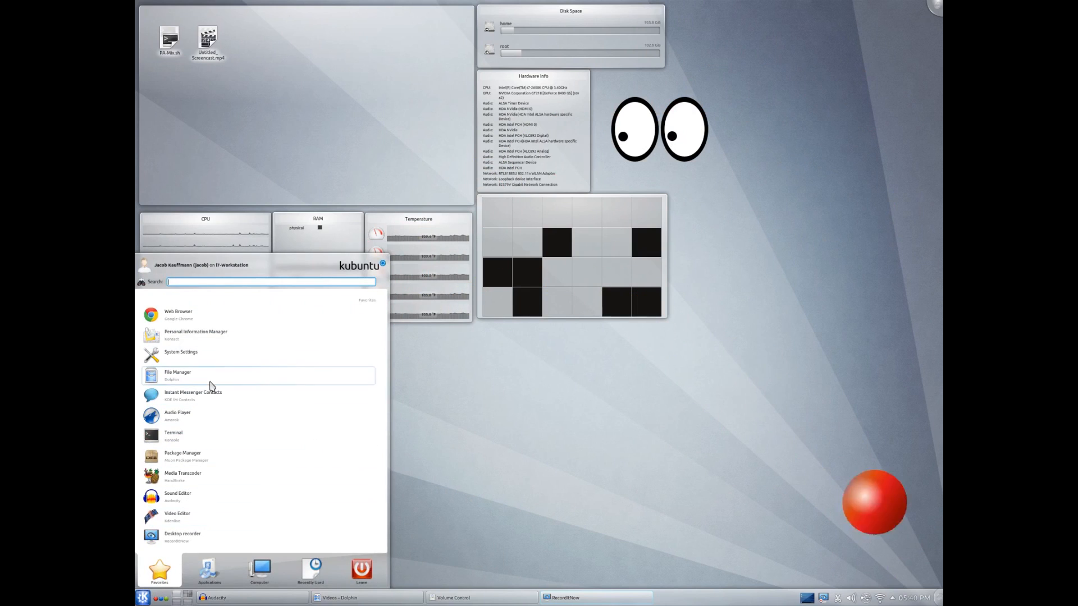
click(209, 570)
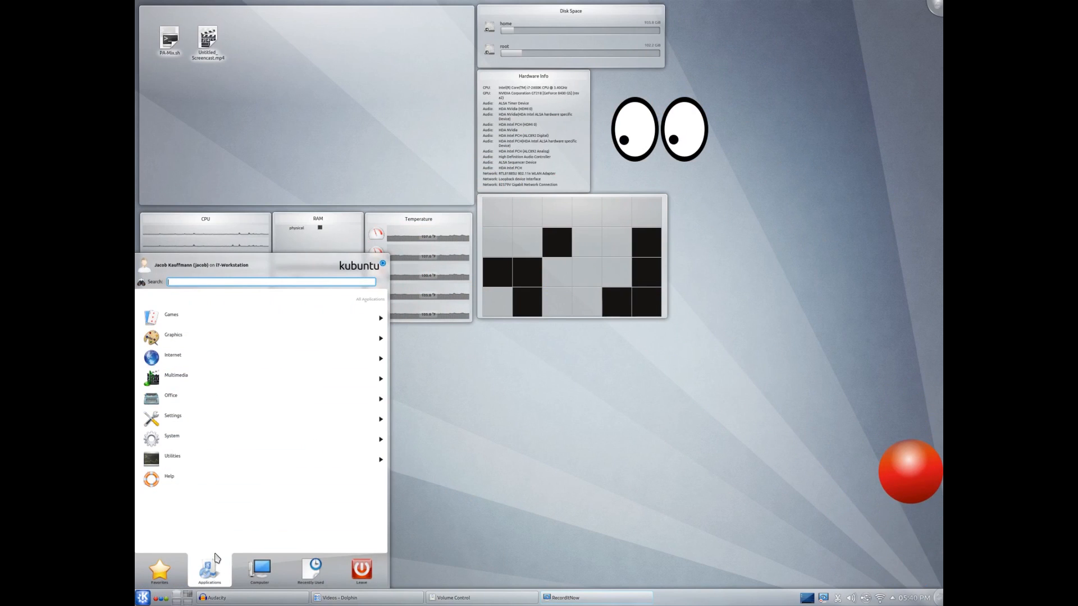
click(176, 375)
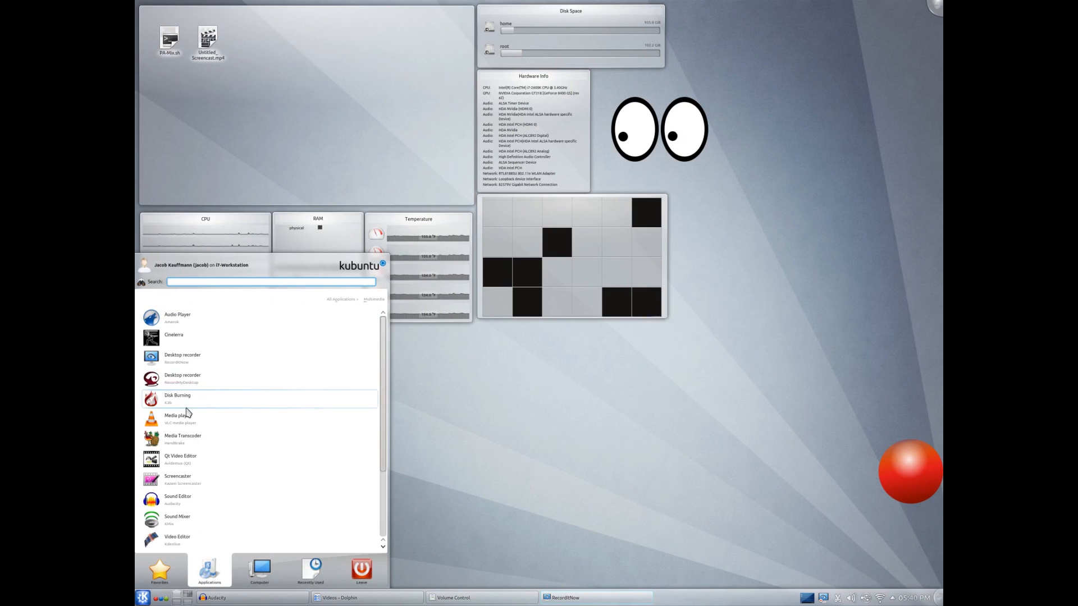
click(340, 298)
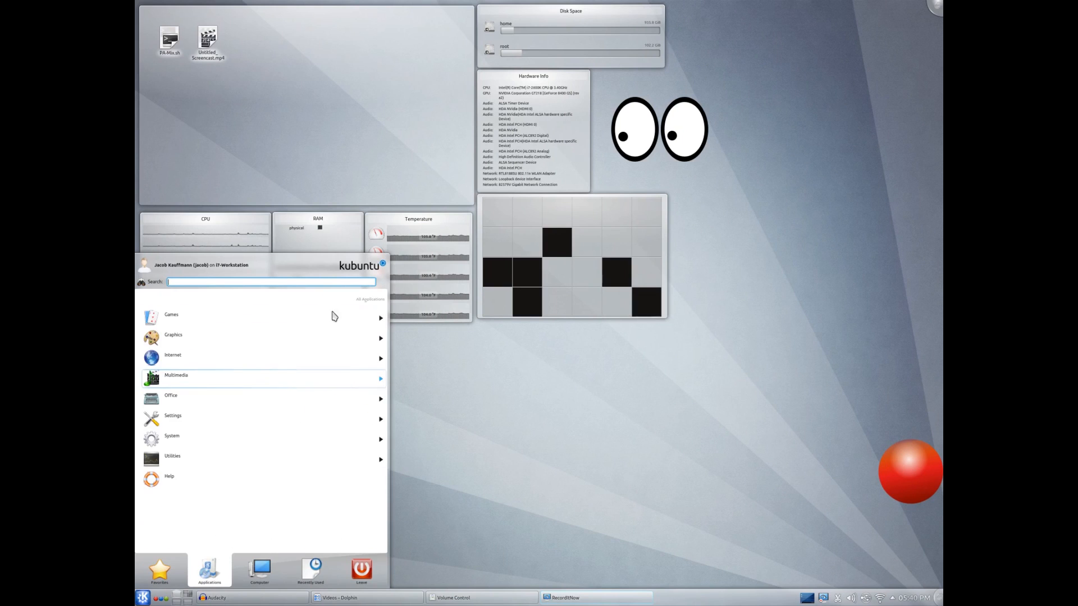
click(173, 355)
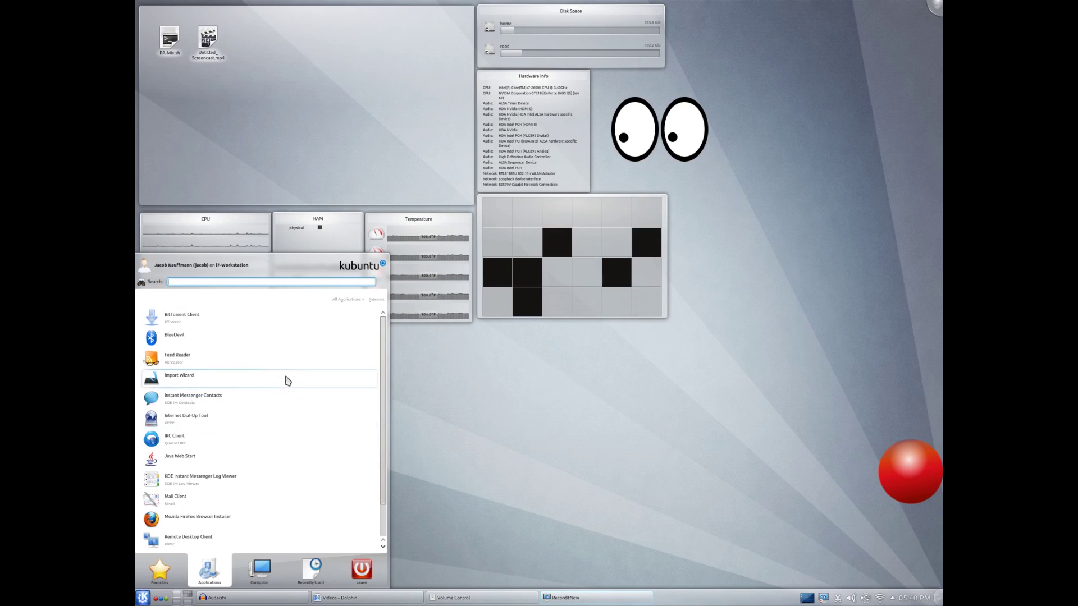
click(347, 299)
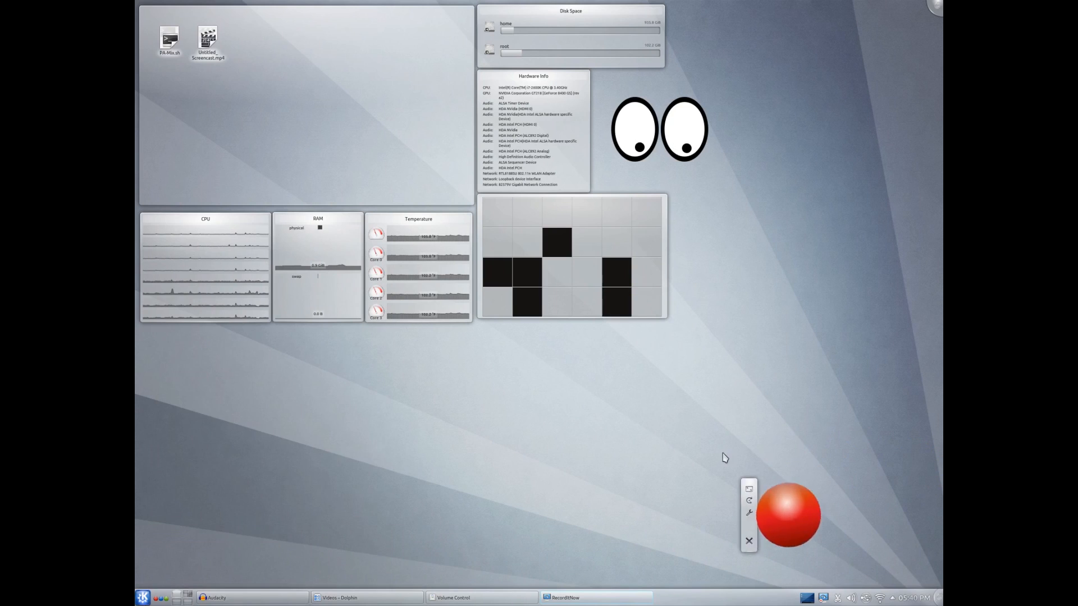
drag(787, 515, 415, 546)
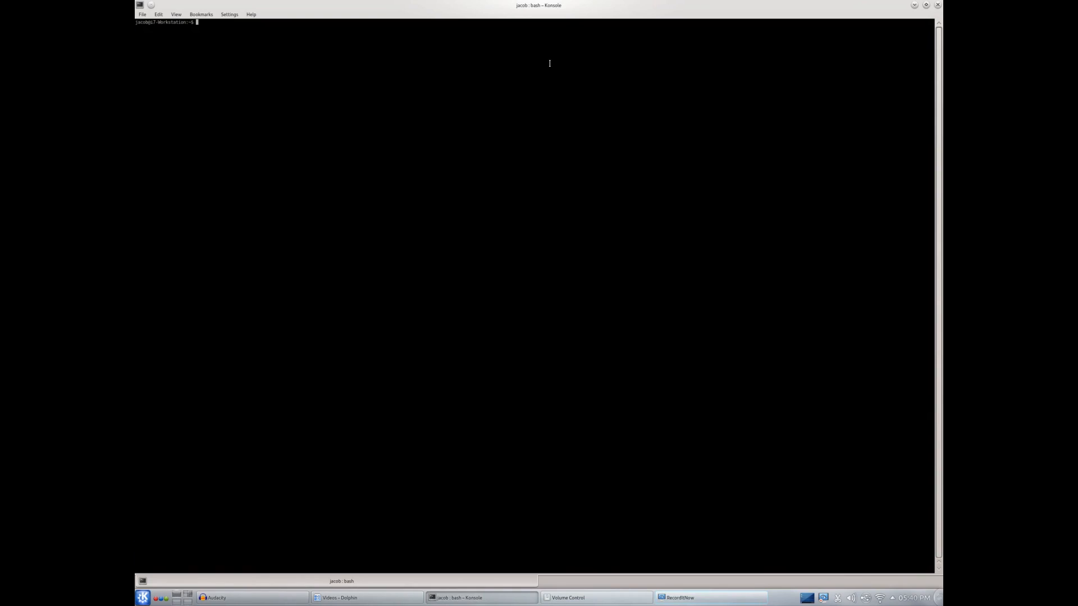
mouse_move(706, 38)
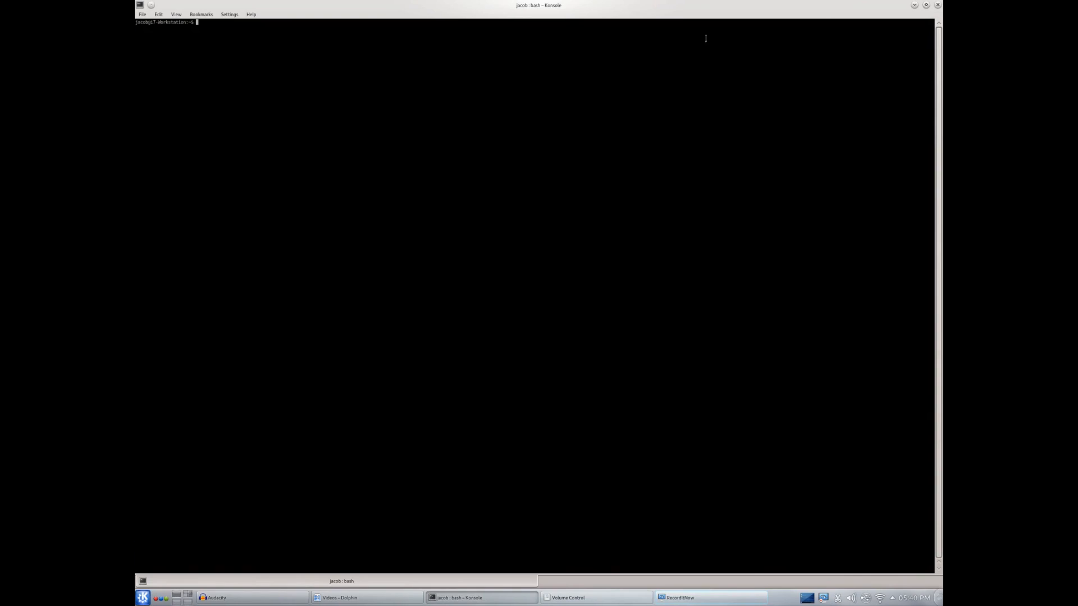
mouse_move(936, 4)
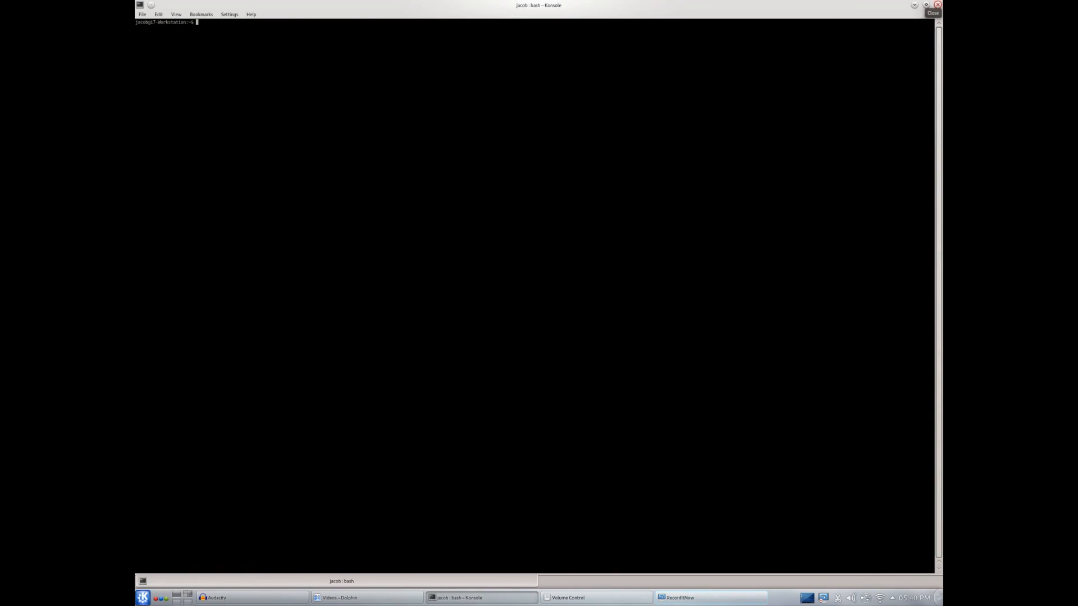
Close the Konsole window, leaving the Plasma desktop with its widgets.
click(938, 6)
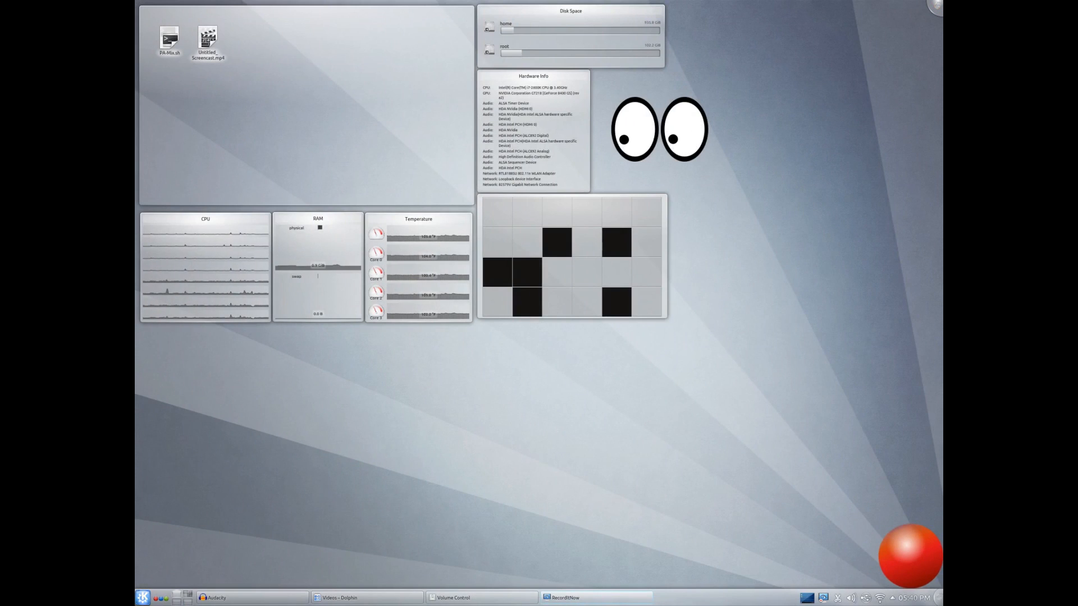
click(144, 597)
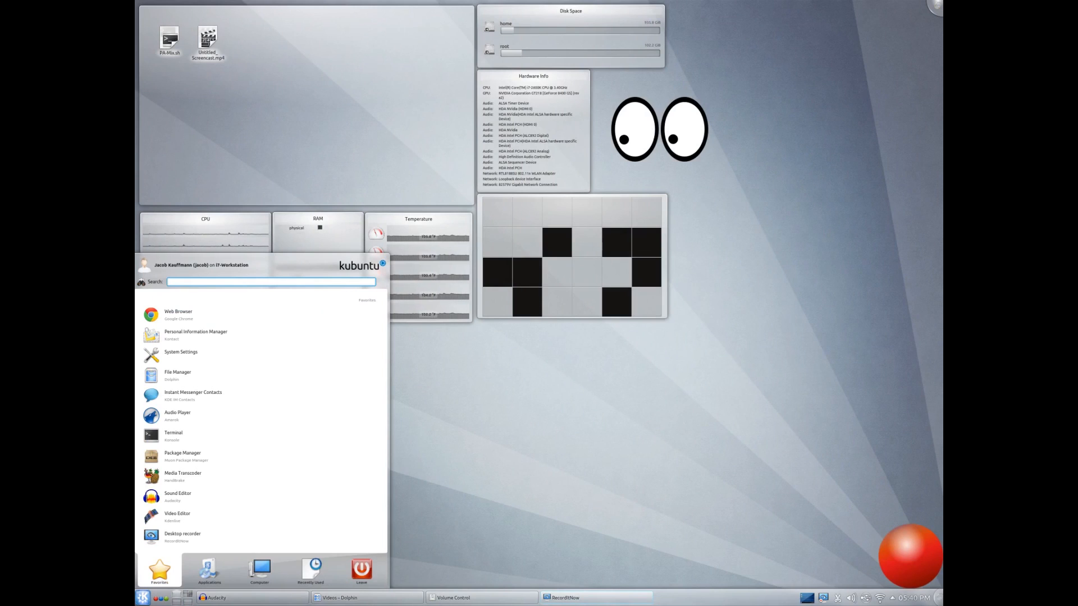
click(773, 433)
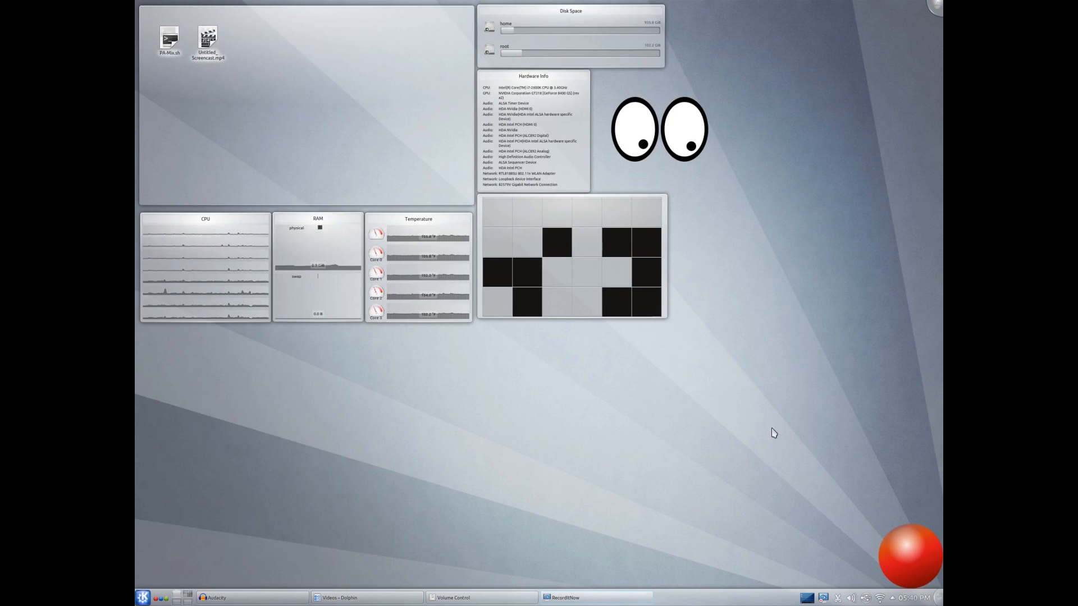
mouse_move(590, 230)
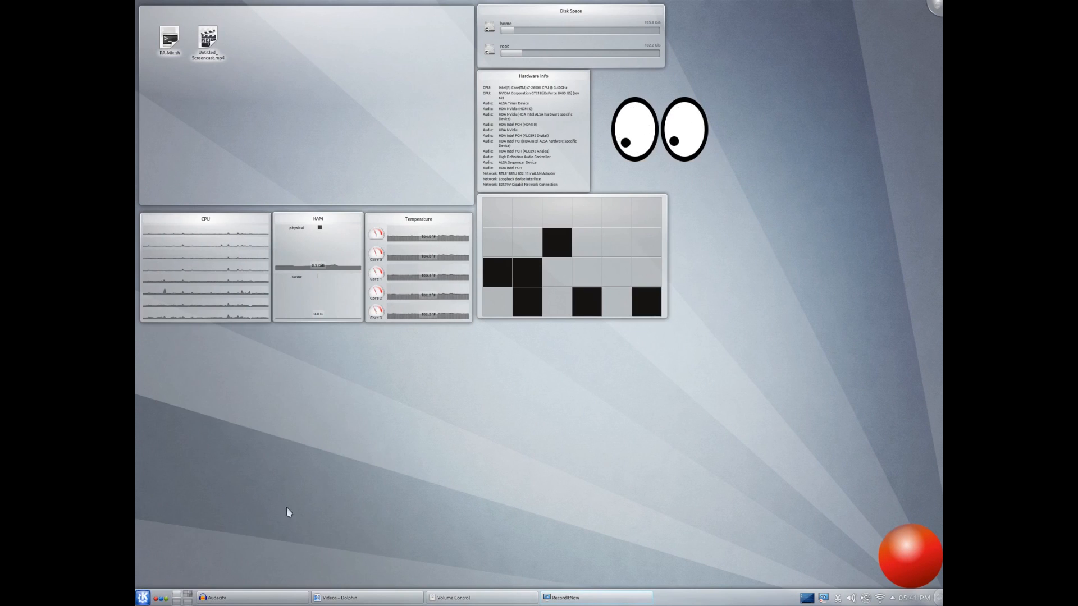
click(143, 597)
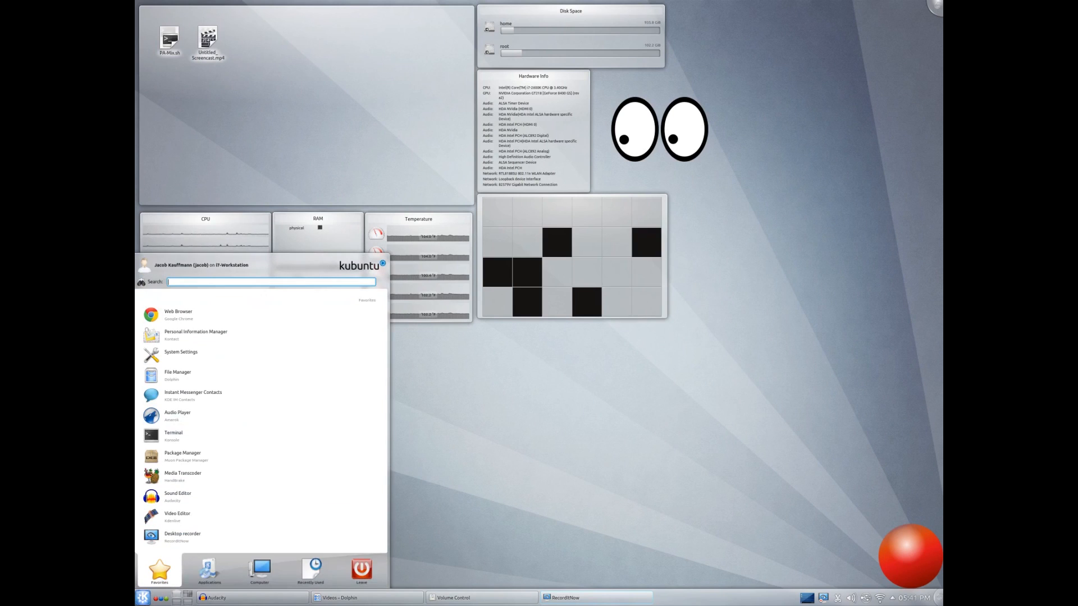
click(144, 597)
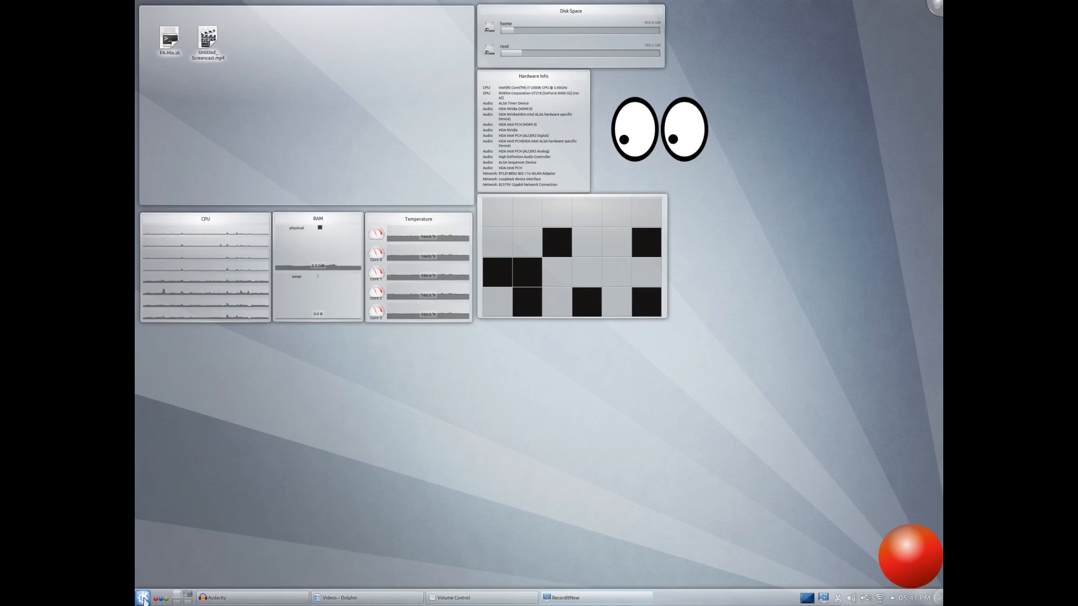